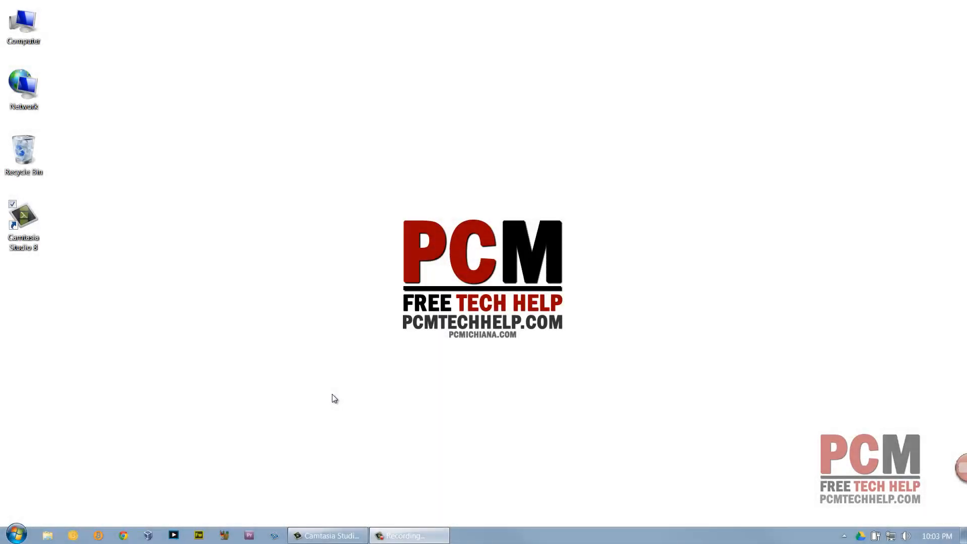
{"action": "mouse_move", "coordinate": [404, 413]}
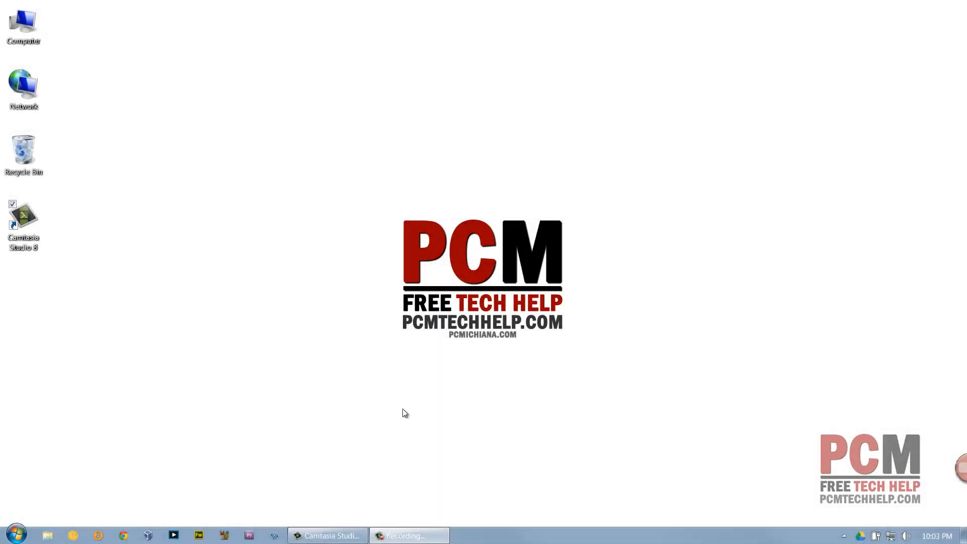
{"action": "mouse_move", "coordinate": [360, 511]}
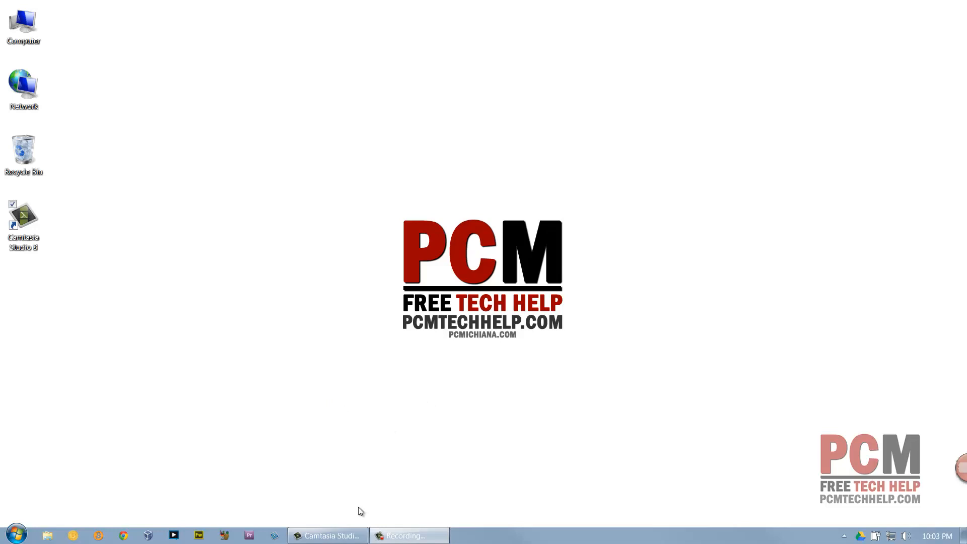
{"action": "mouse_move", "coordinate": [365, 411]}
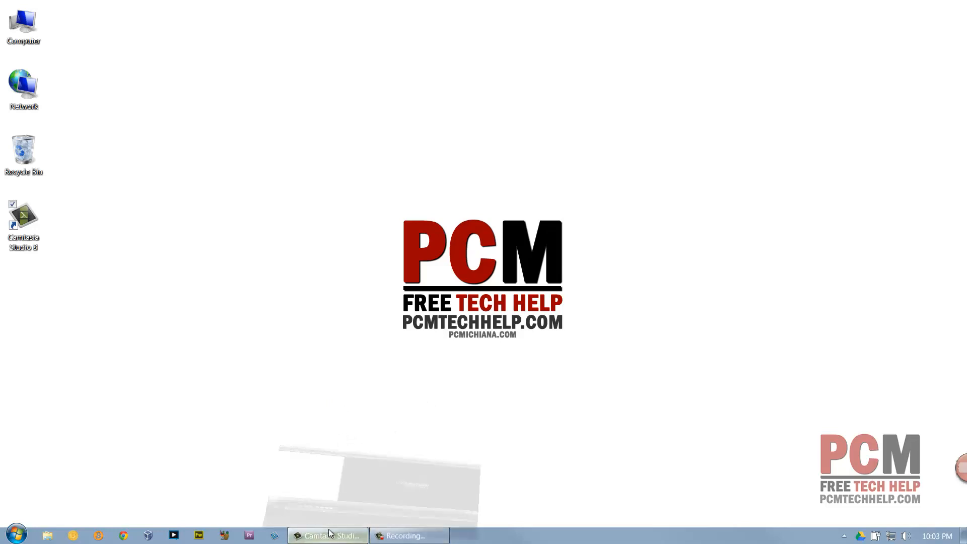
Bring Camtasia Studio 8 back to the front with its empty untitled project and Clip Bin
{"action": "left_click", "coordinate": [328, 535]}
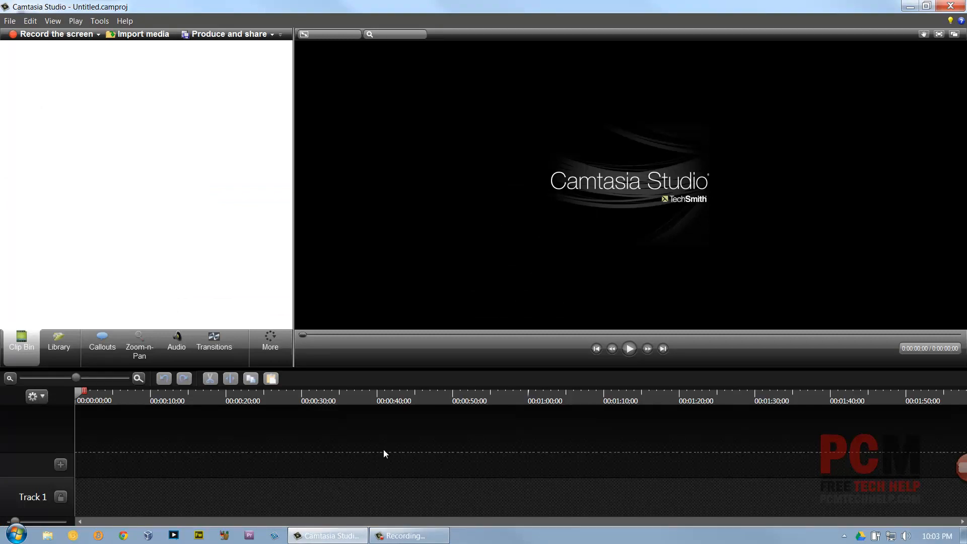
{"action": "mouse_move", "coordinate": [367, 478]}
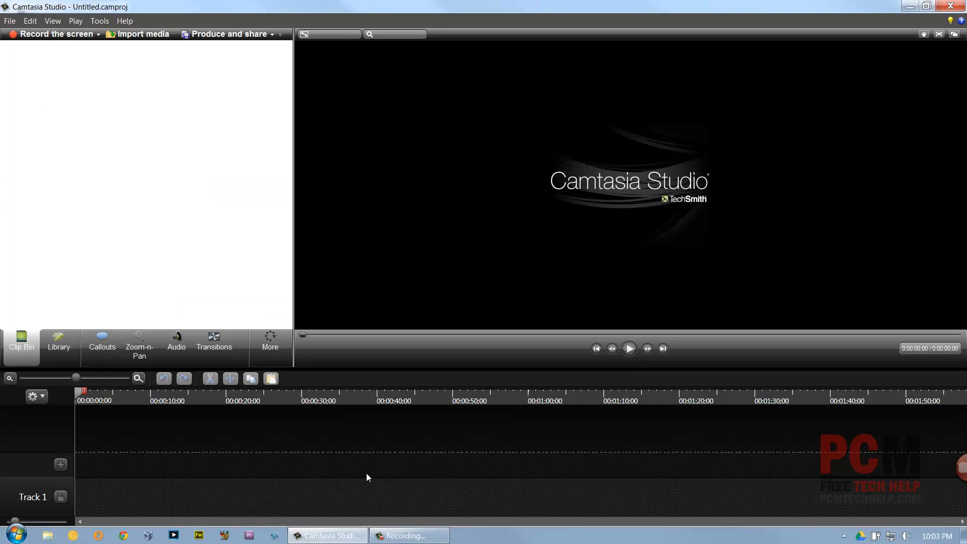
{"action": "mouse_move", "coordinate": [346, 465]}
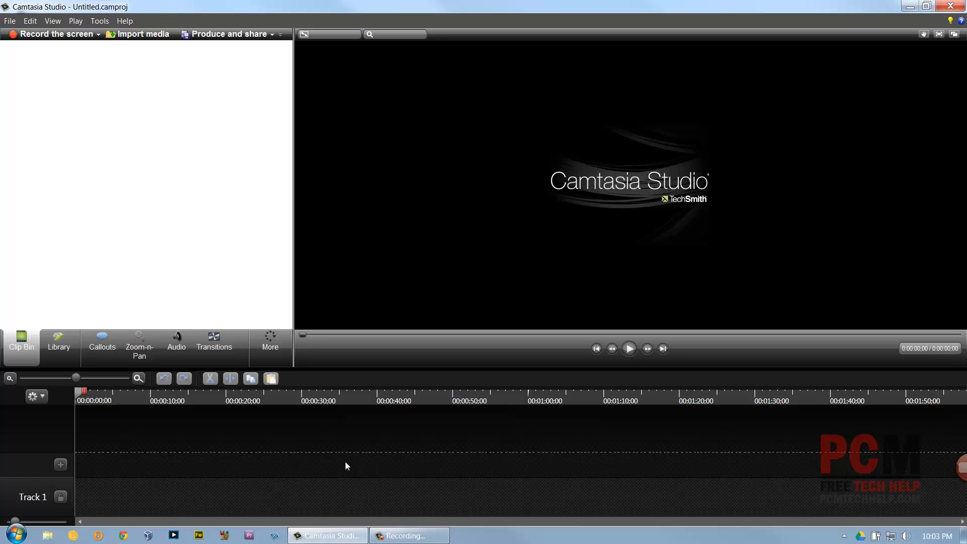
{"action": "mouse_move", "coordinate": [343, 465]}
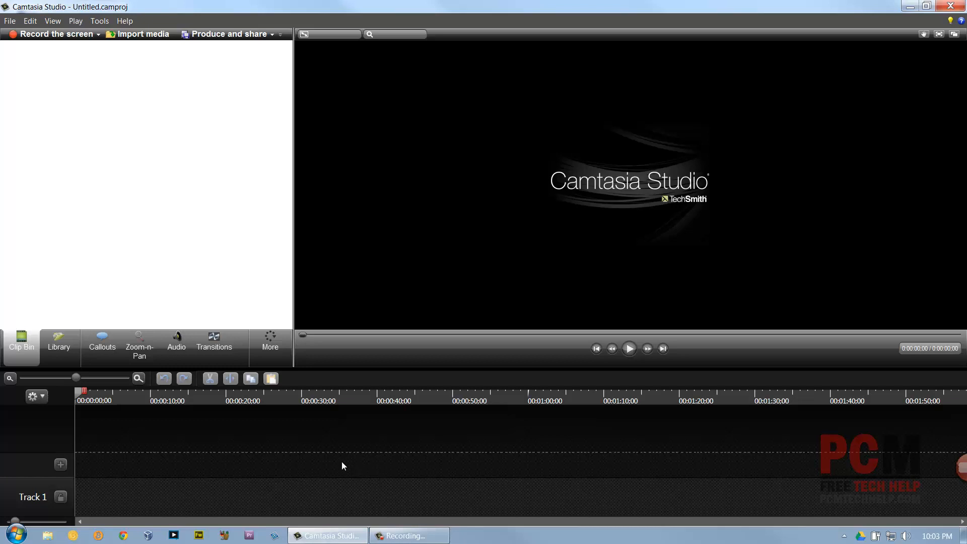
{"action": "mouse_move", "coordinate": [350, 463]}
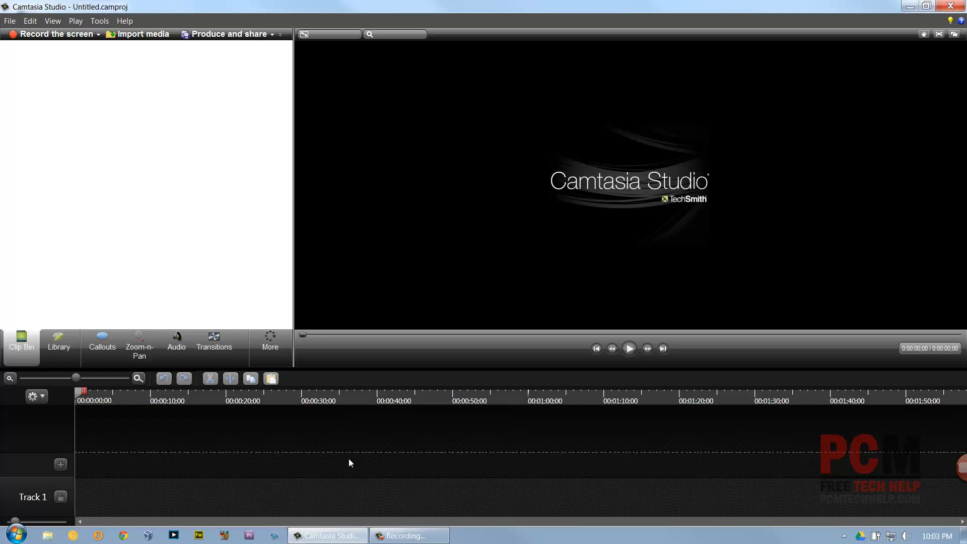
{"action": "mouse_move", "coordinate": [359, 457]}
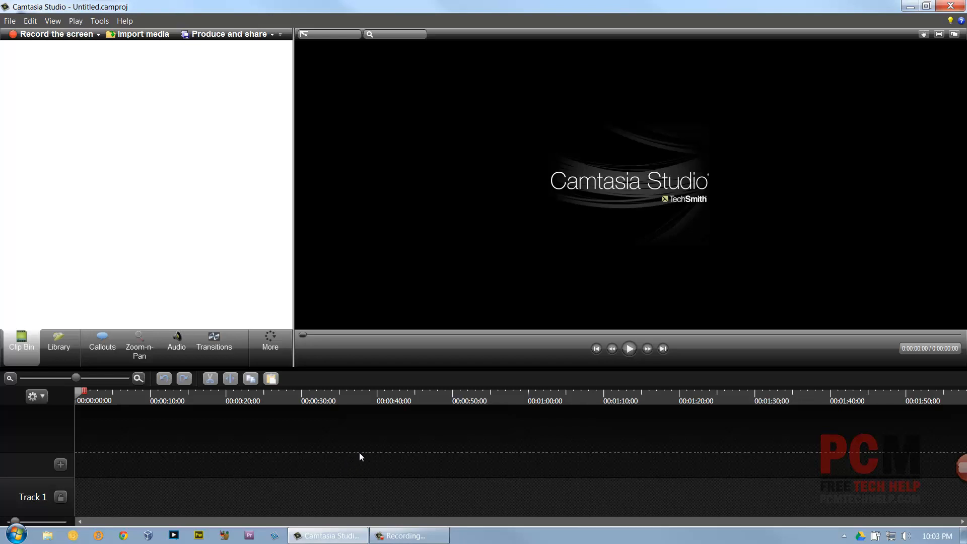
{"action": "mouse_move", "coordinate": [360, 486]}
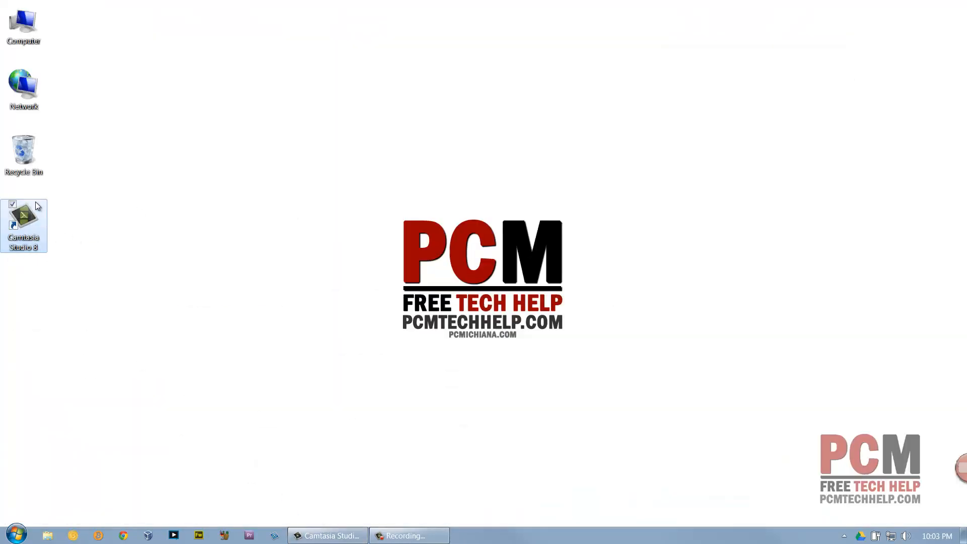
{"action": "double_click", "coordinate": [23, 222]}
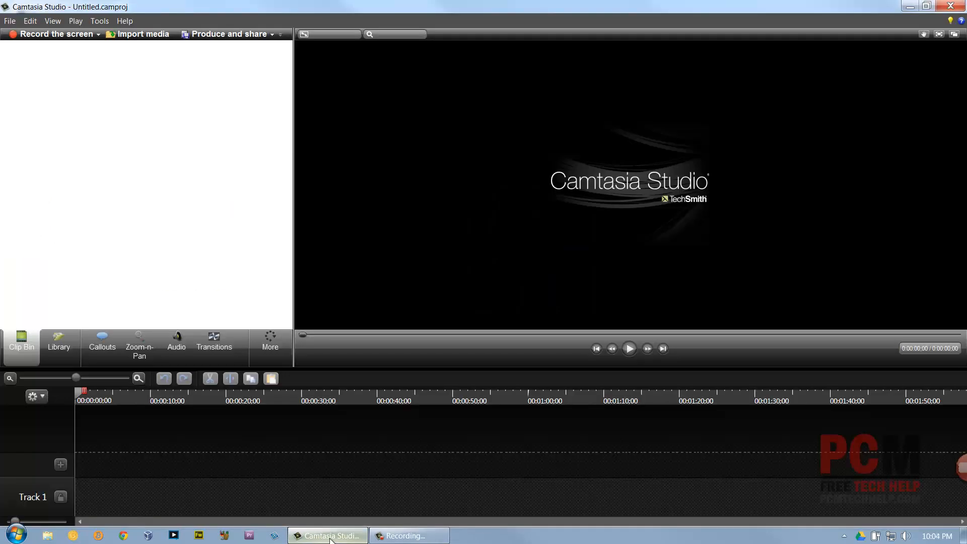
{"action": "mouse_move", "coordinate": [545, 488]}
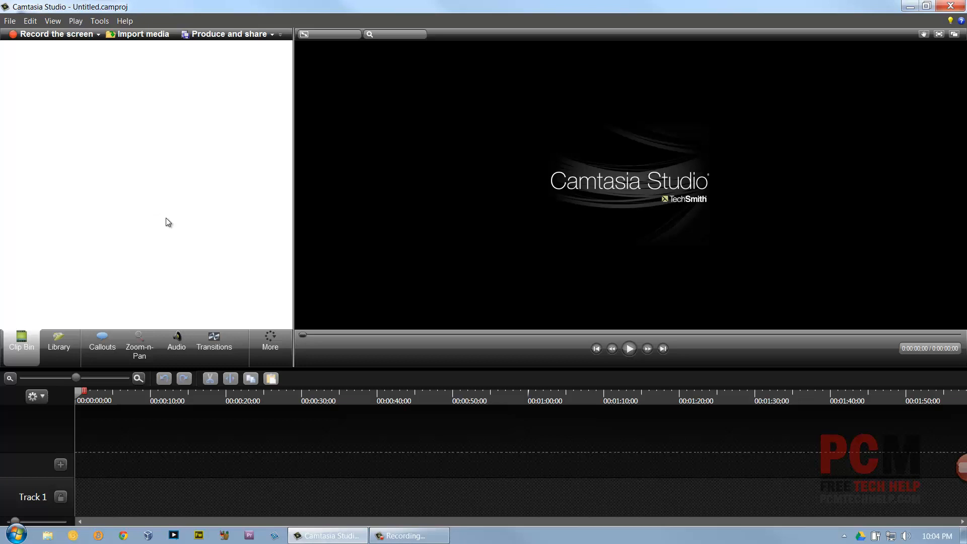
{"action": "mouse_move", "coordinate": [104, 451]}
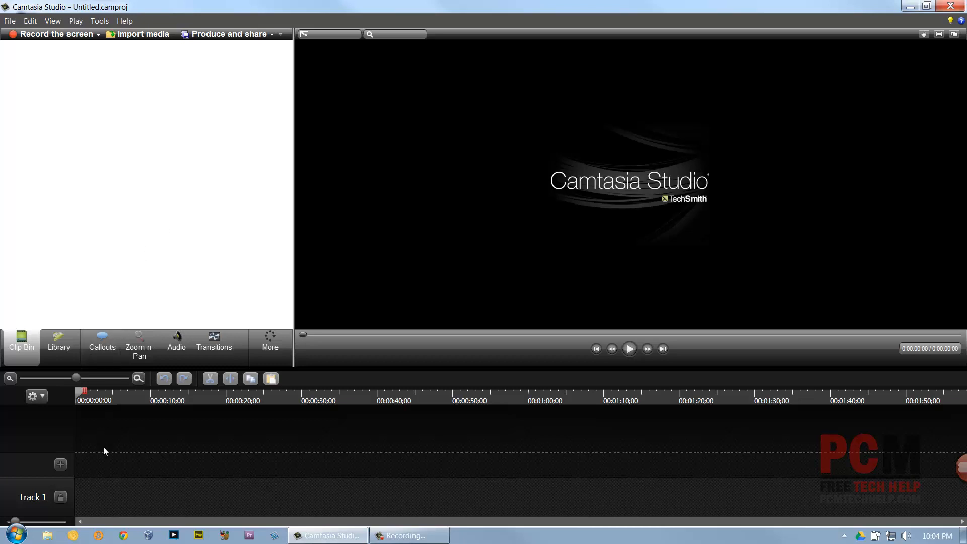
{"action": "mouse_move", "coordinate": [112, 449]}
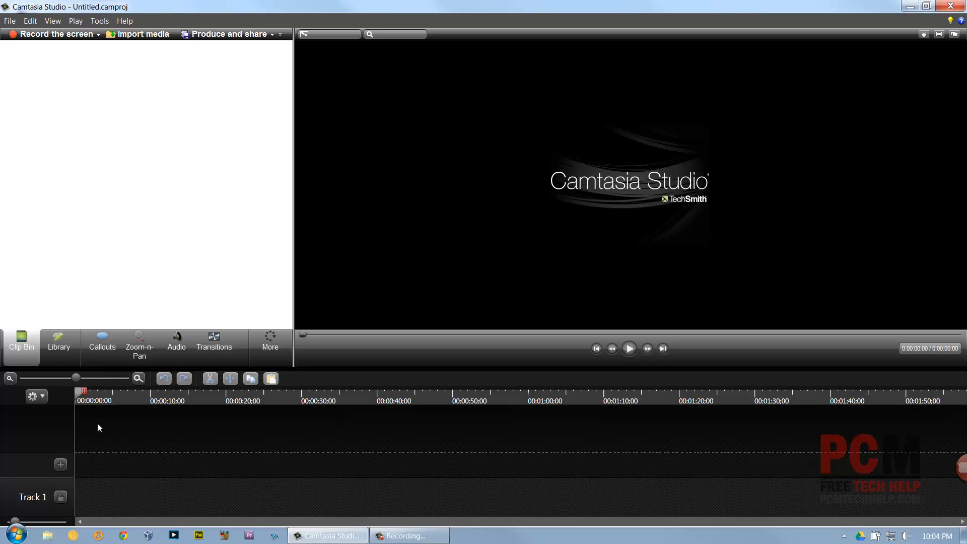
{"action": "mouse_move", "coordinate": [98, 423]}
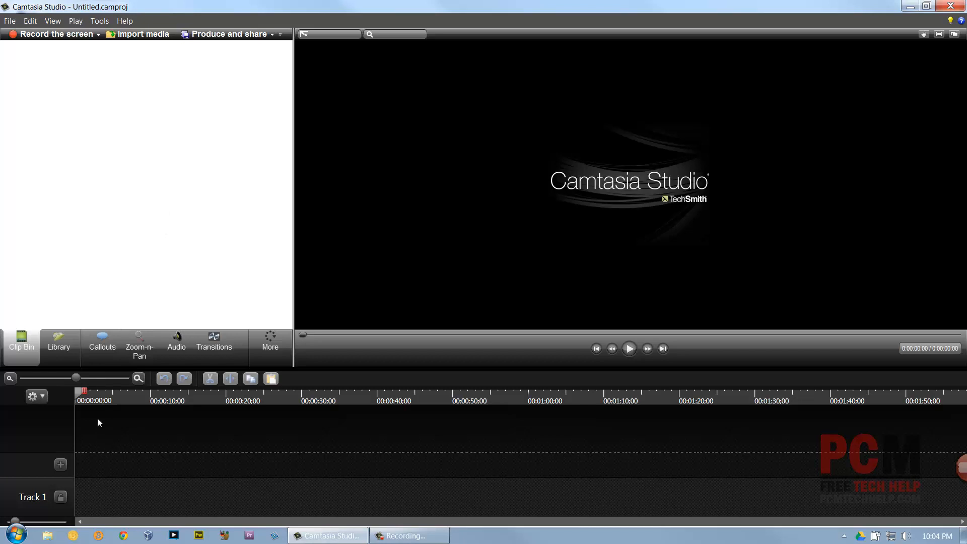
{"action": "mouse_move", "coordinate": [139, 346]}
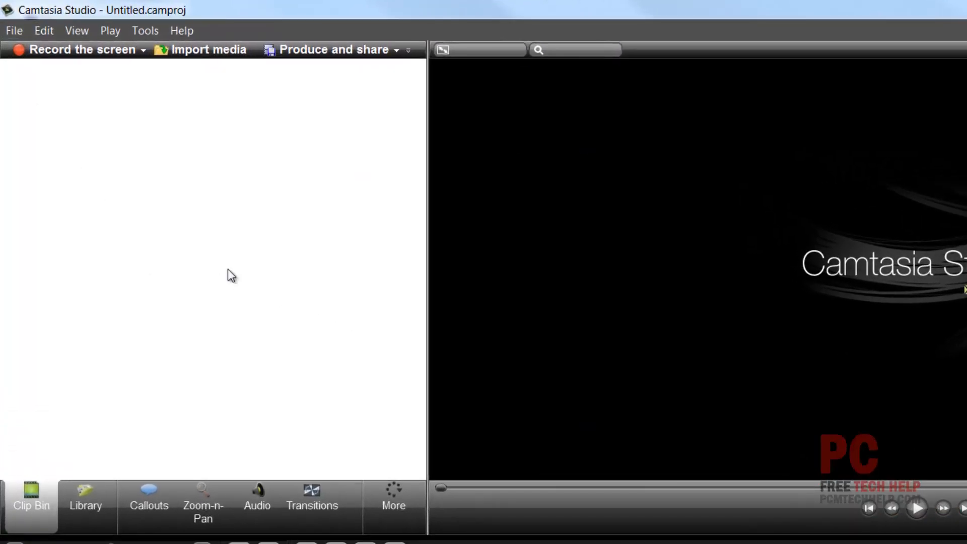
{"action": "mouse_move", "coordinate": [89, 55]}
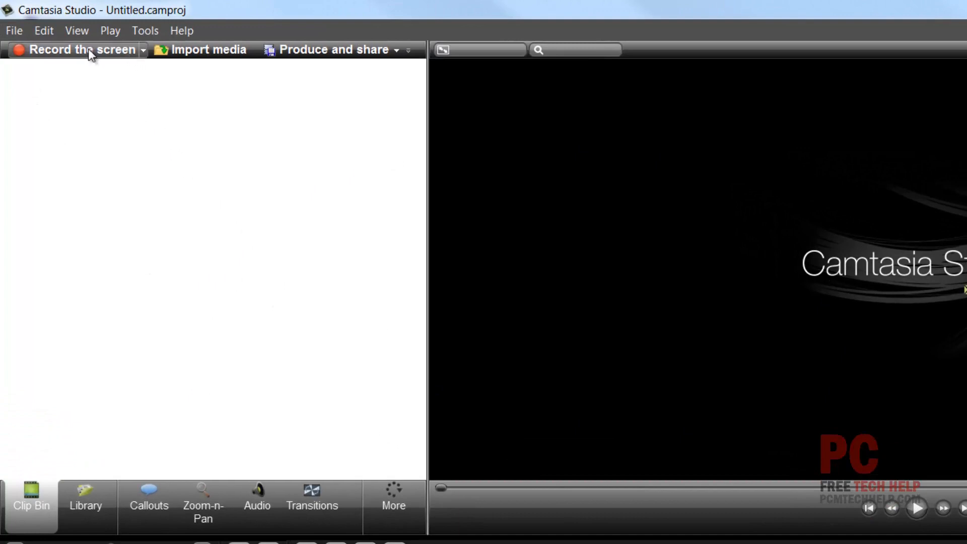
{"action": "mouse_move", "coordinate": [81, 49]}
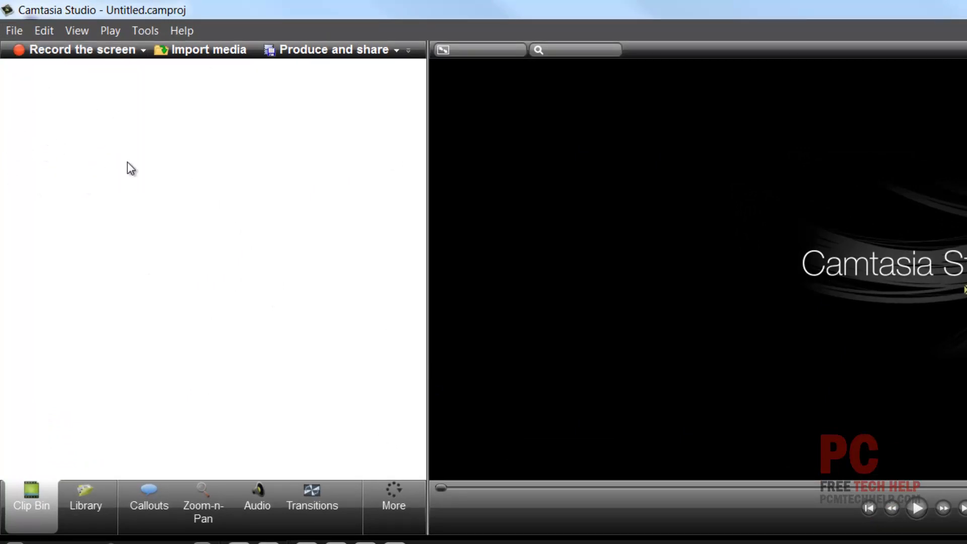
{"action": "mouse_move", "coordinate": [32, 193]}
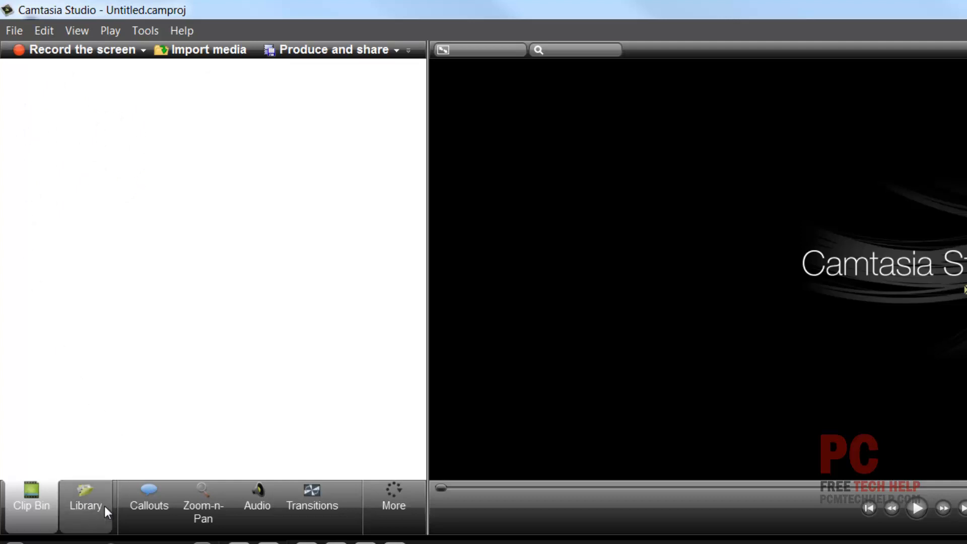
Browse the Library's music and theme folders, expanding and collapsing the End of the Line theme
{"action": "left_click", "coordinate": [84, 500]}
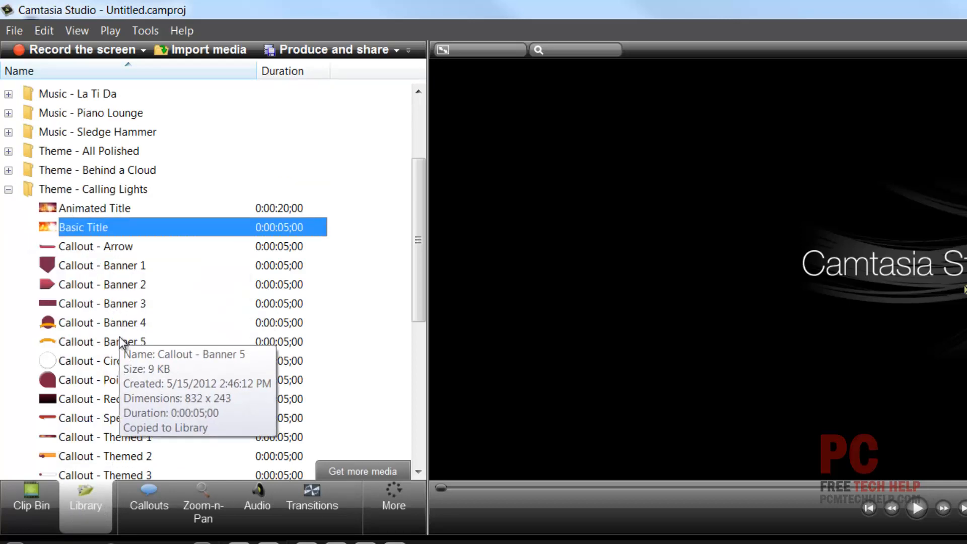
{"action": "mouse_move", "coordinate": [84, 208]}
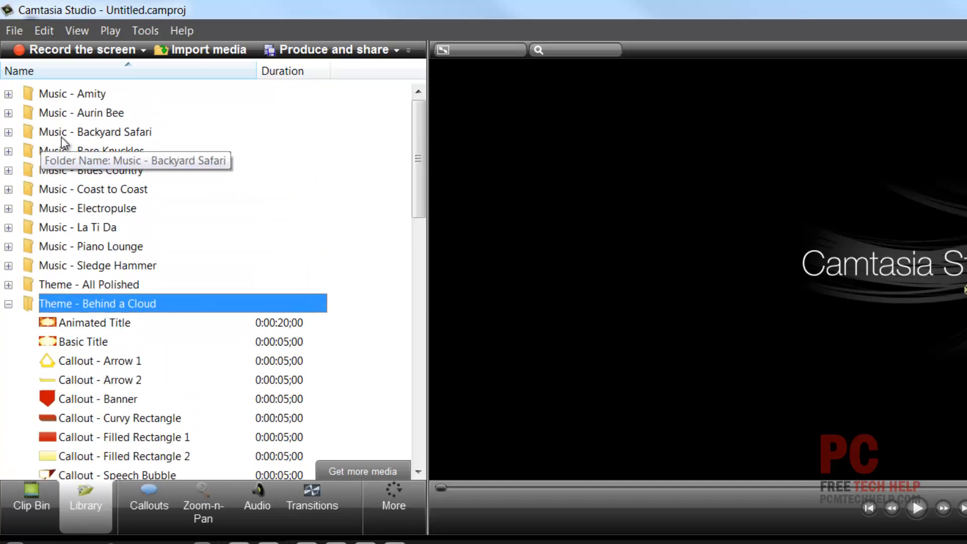
{"action": "mouse_move", "coordinate": [130, 322]}
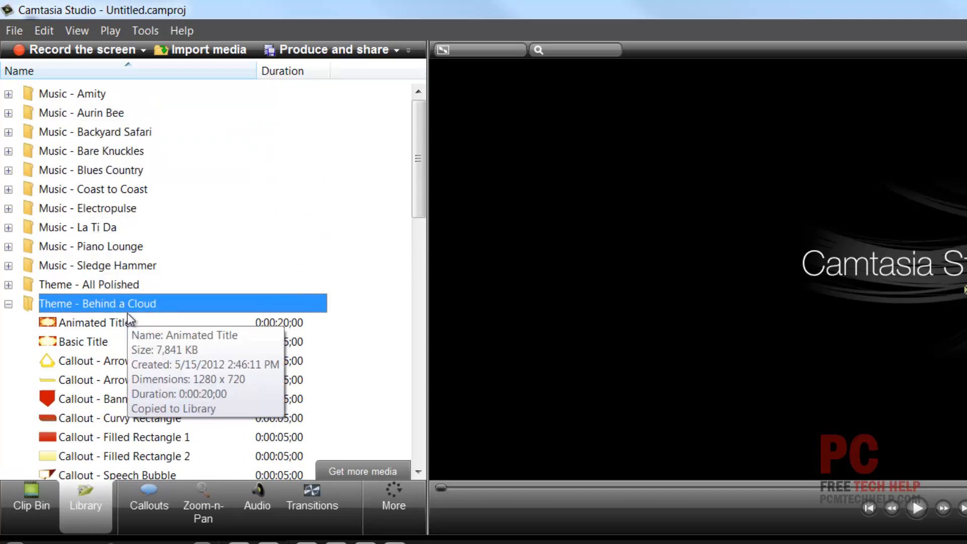
{"action": "scroll", "scroll_direction": "down", "scroll_amount": 3}
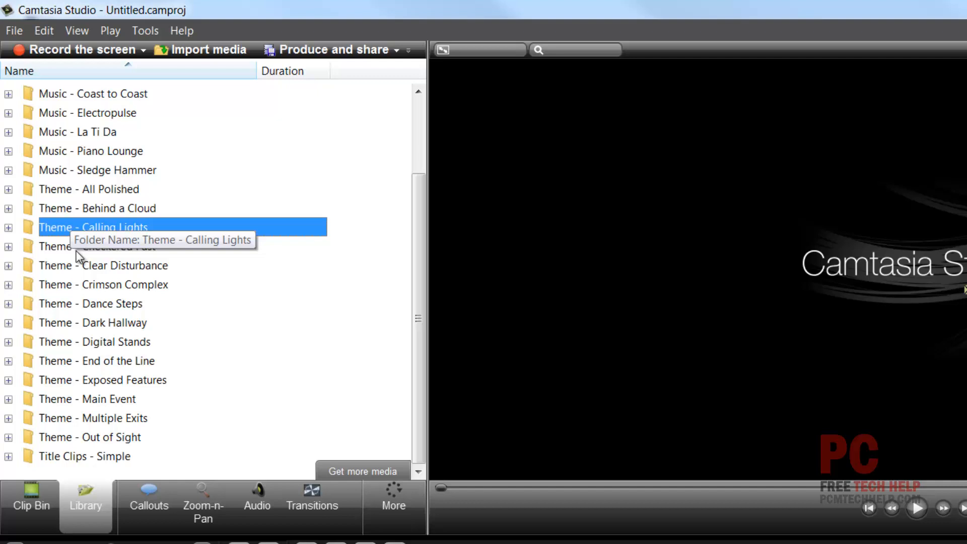
{"action": "left_click", "coordinate": [97, 361]}
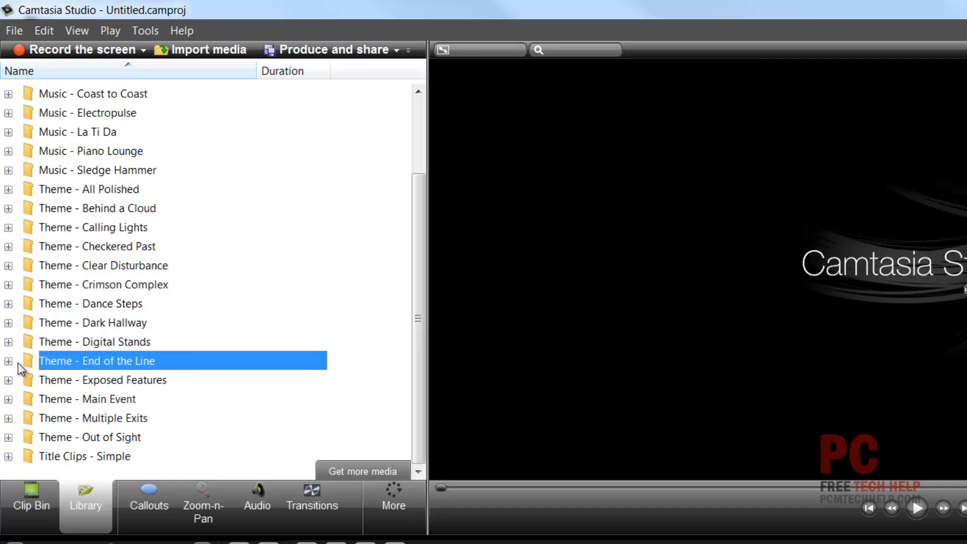
{"action": "left_click", "coordinate": [8, 361]}
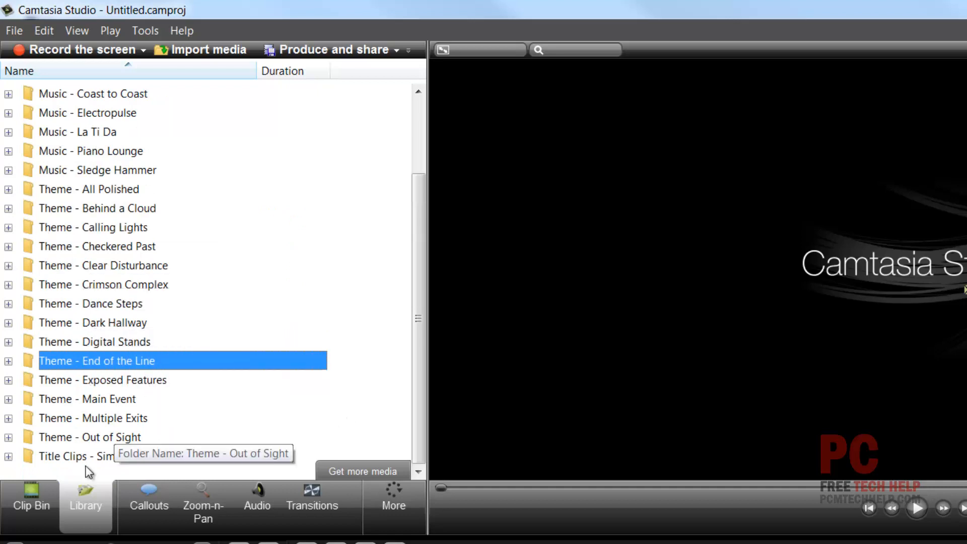
{"action": "left_click", "coordinate": [31, 499]}
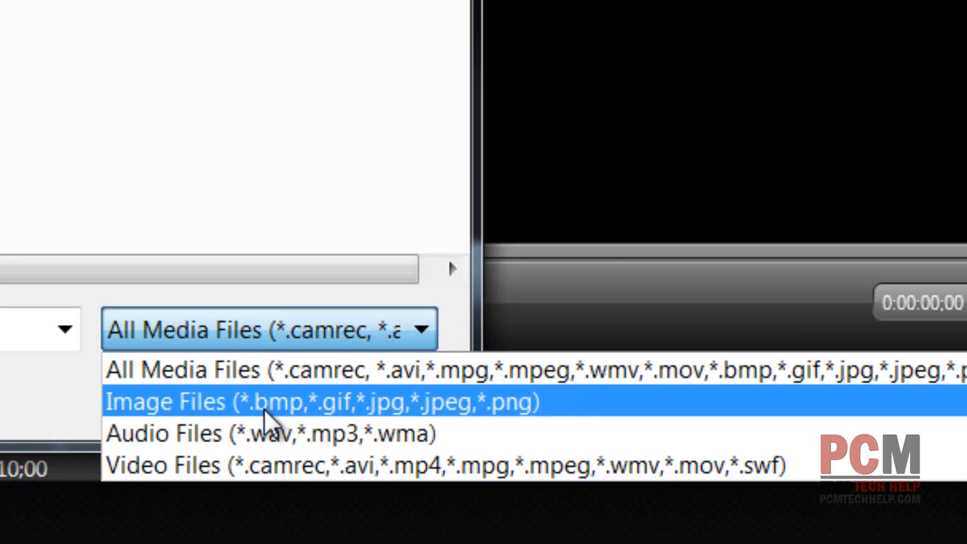
{"action": "mouse_move", "coordinate": [383, 425]}
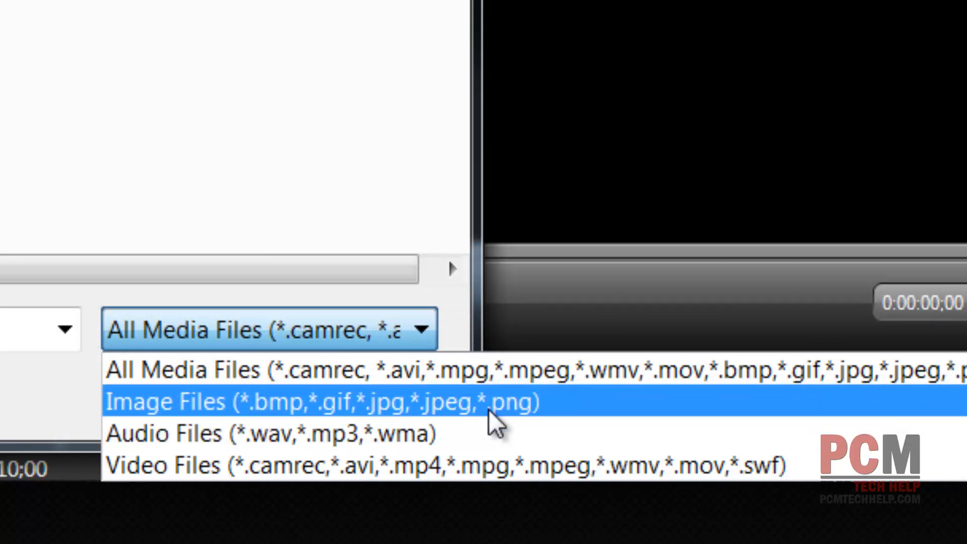
{"action": "mouse_move", "coordinate": [339, 434]}
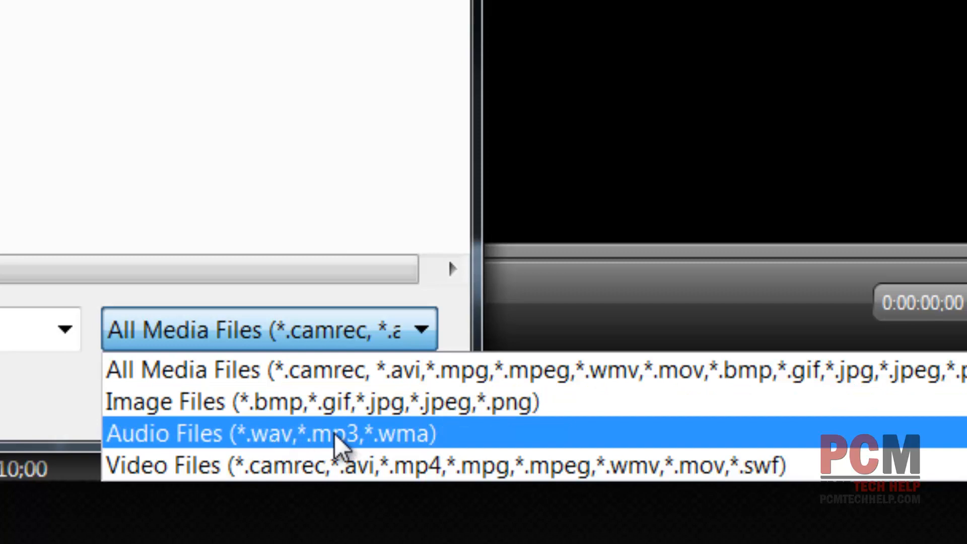
{"action": "mouse_move", "coordinate": [404, 444]}
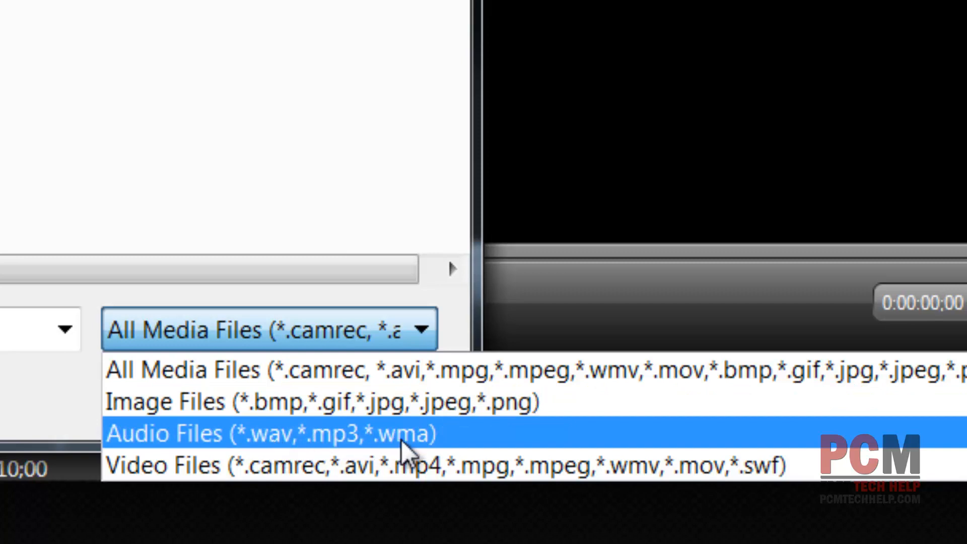
{"action": "mouse_move", "coordinate": [309, 464]}
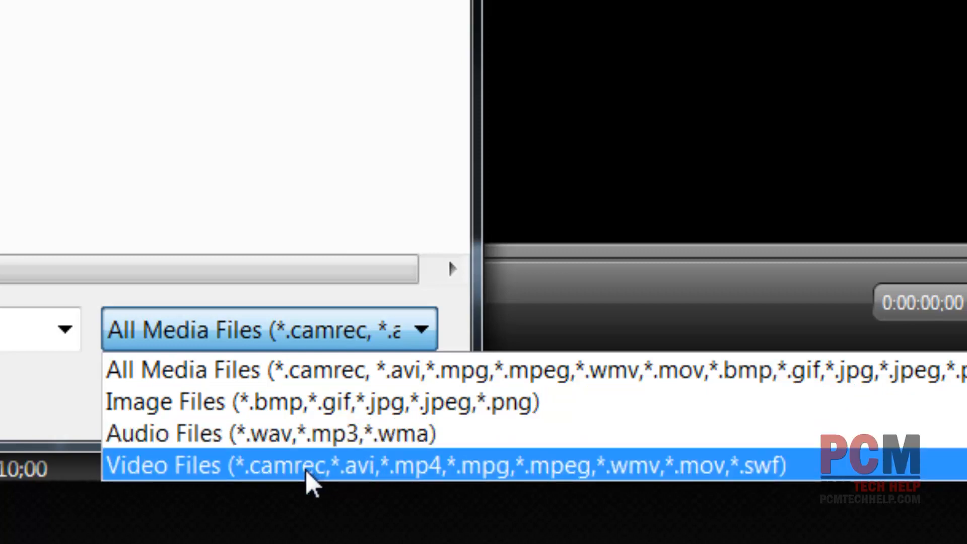
{"action": "mouse_move", "coordinate": [422, 478]}
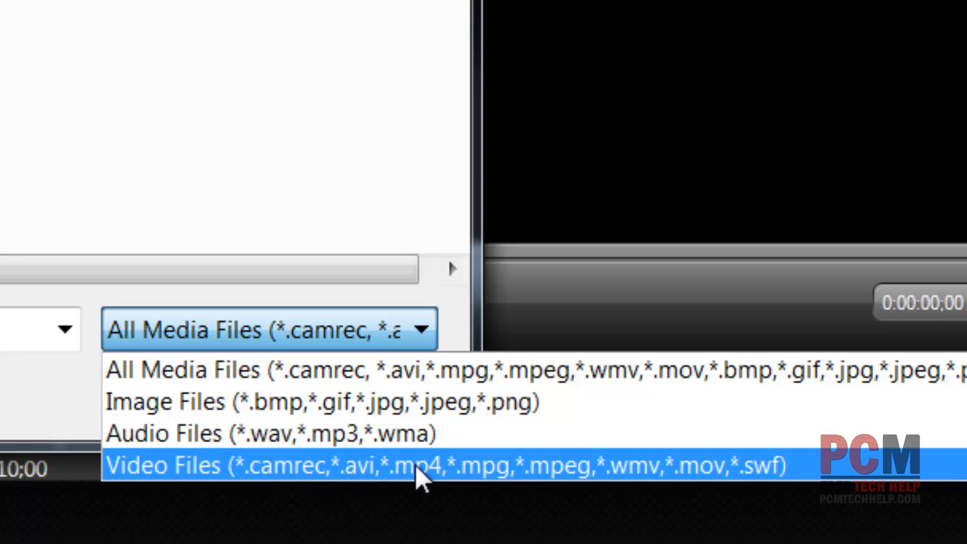
{"action": "mouse_move", "coordinate": [576, 482]}
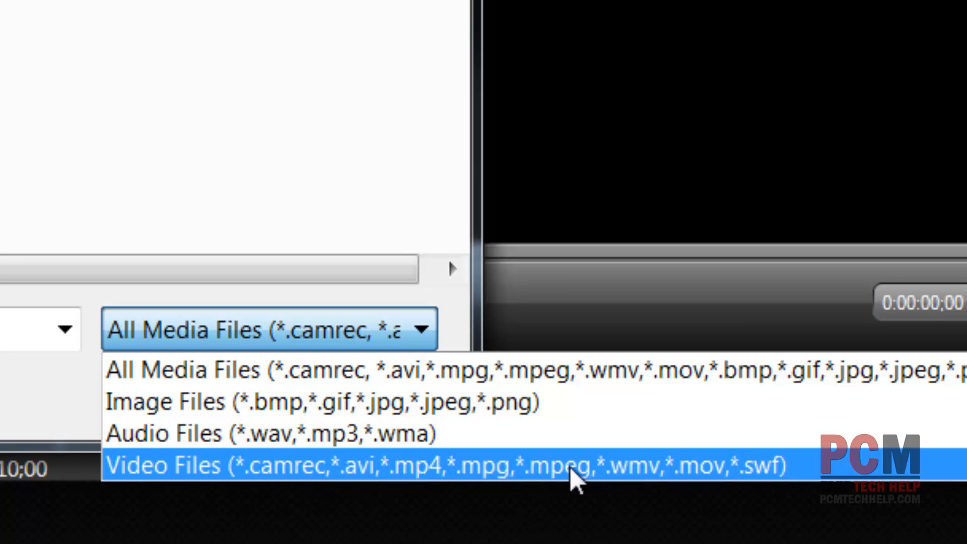
{"action": "mouse_move", "coordinate": [728, 469]}
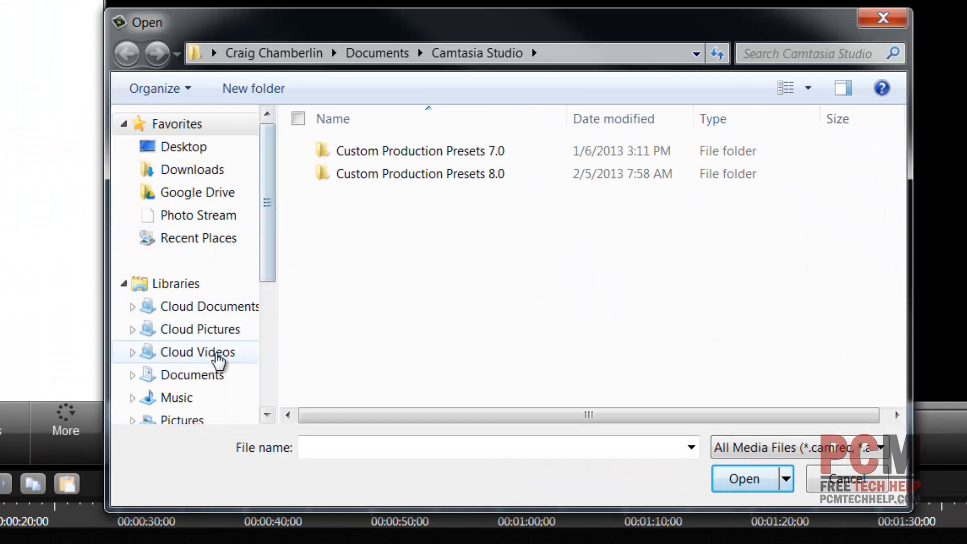
{"action": "mouse_move", "coordinate": [183, 147]}
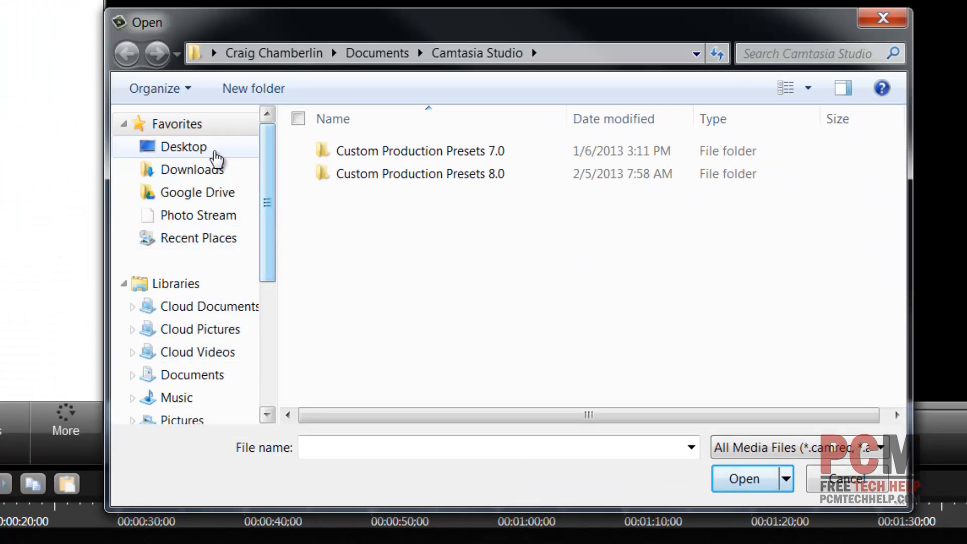
Browse to the LocalRecording folder and import Camtasia Studio 8 Review Intro.mp4 into the project
{"action": "left_click", "coordinate": [184, 147]}
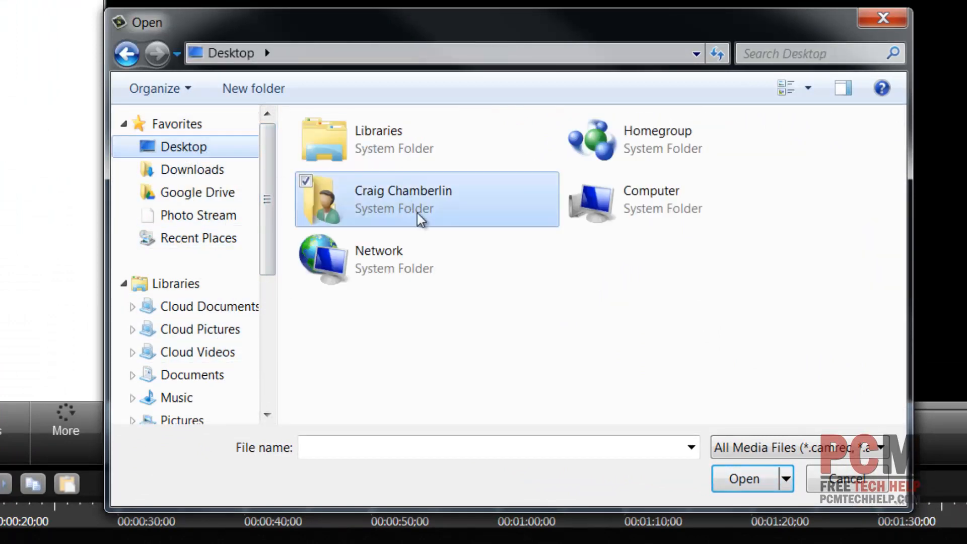
{"action": "double_click", "coordinate": [650, 199]}
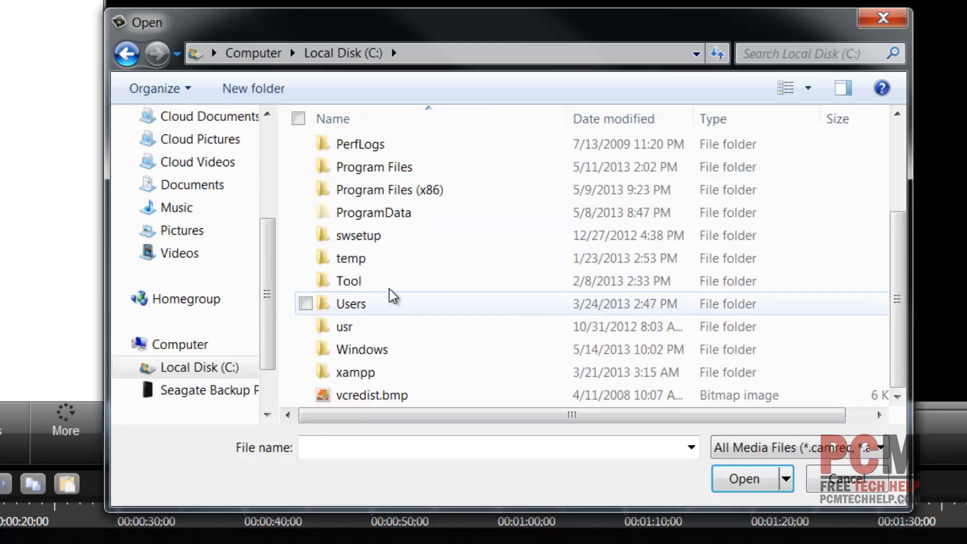
{"action": "double_click", "coordinate": [350, 303]}
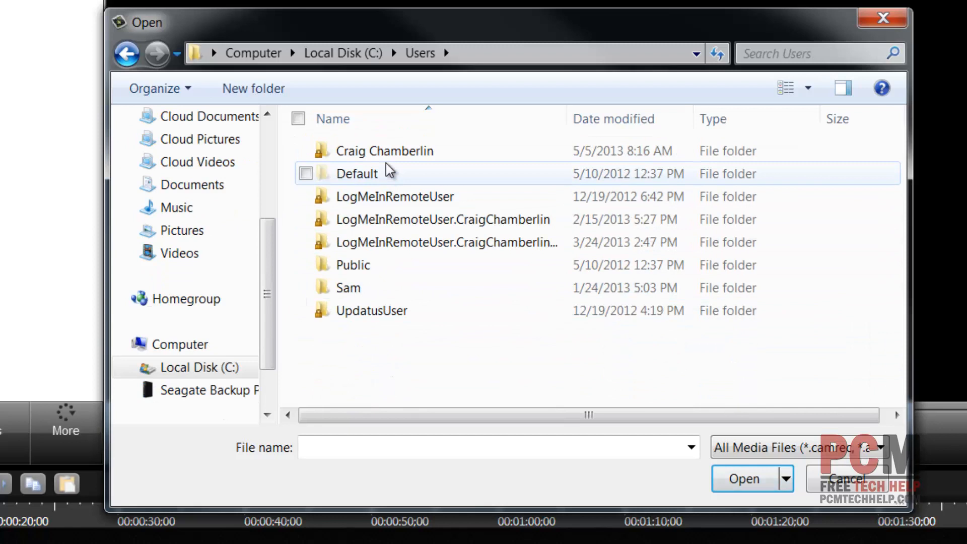
{"action": "double_click", "coordinate": [385, 151]}
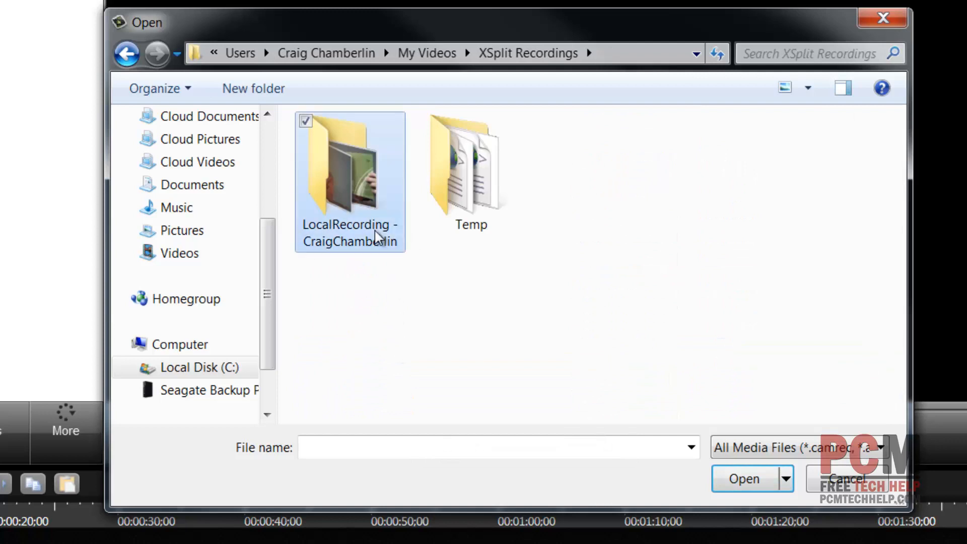
{"action": "double_click", "coordinate": [350, 179]}
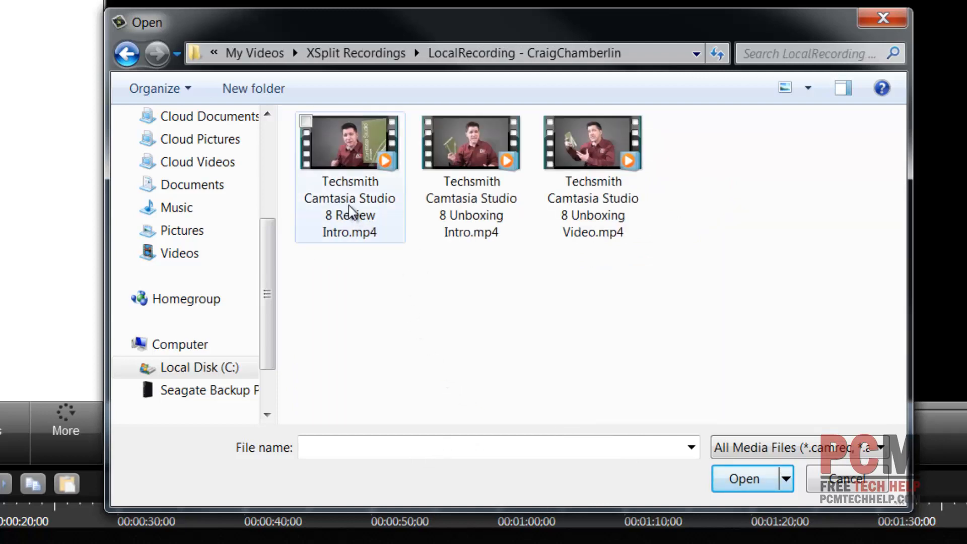
{"action": "left_click", "coordinate": [349, 142]}
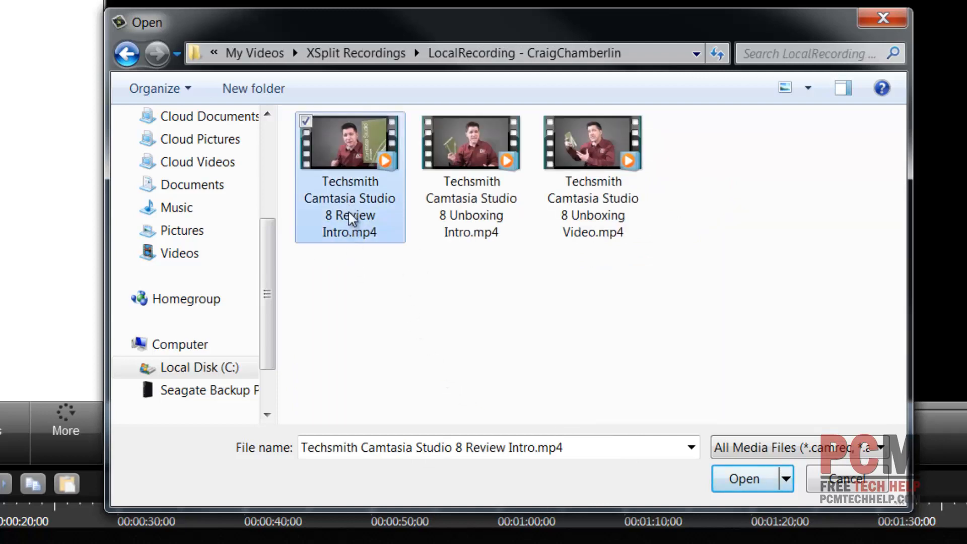
{"action": "left_click", "coordinate": [742, 477]}
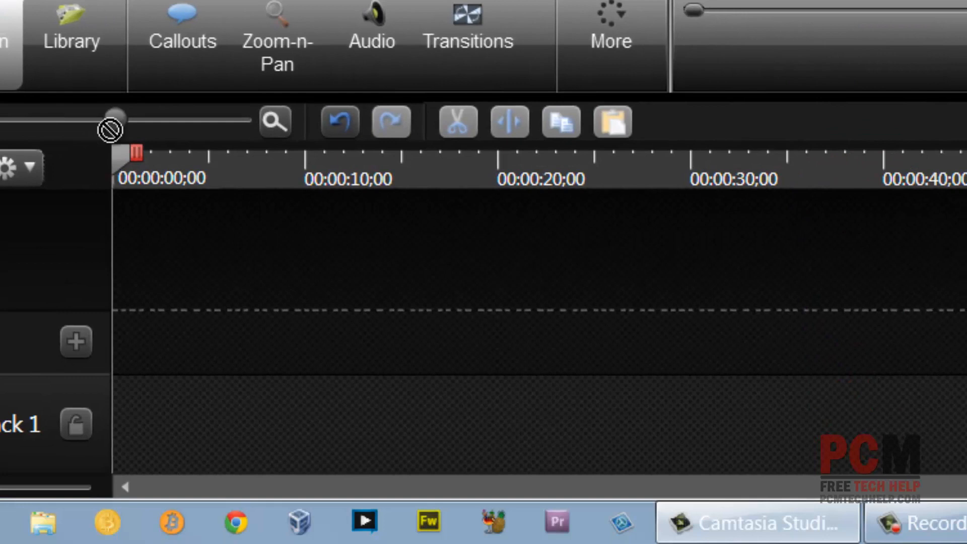
{"action": "mouse_move", "coordinate": [151, 397]}
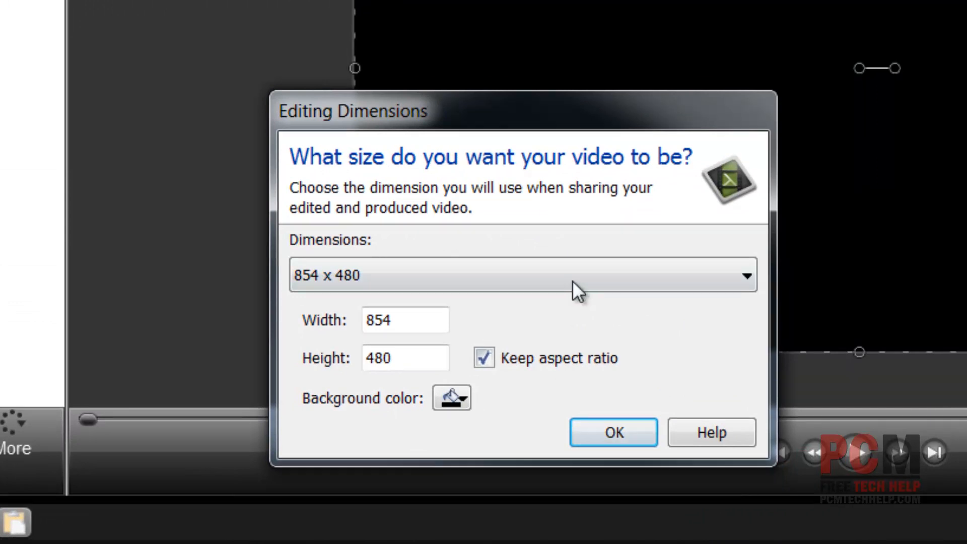
In Editing Dimensions, pick 1280x720, enter width 1920 for 1920 x 1080, and confirm
{"action": "left_click", "coordinate": [741, 275]}
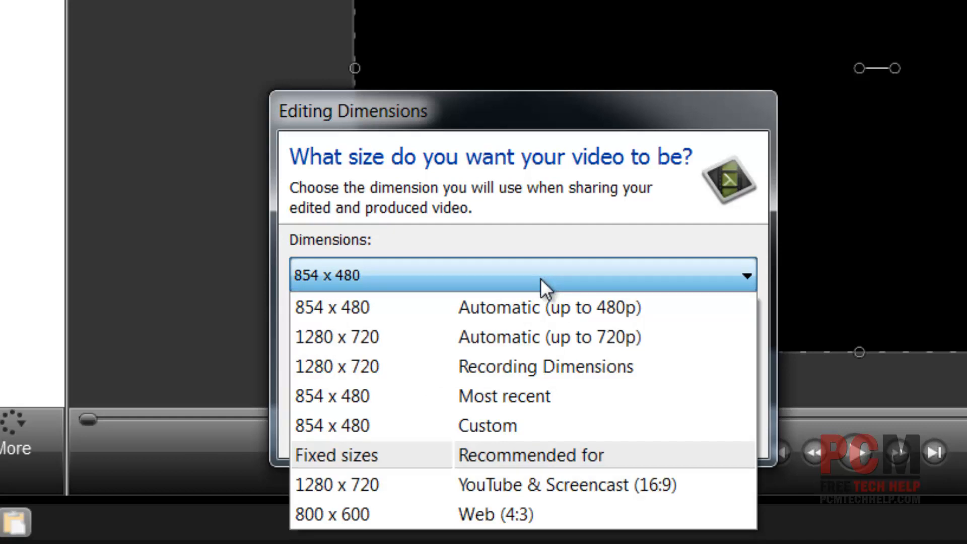
{"action": "mouse_move", "coordinate": [503, 396]}
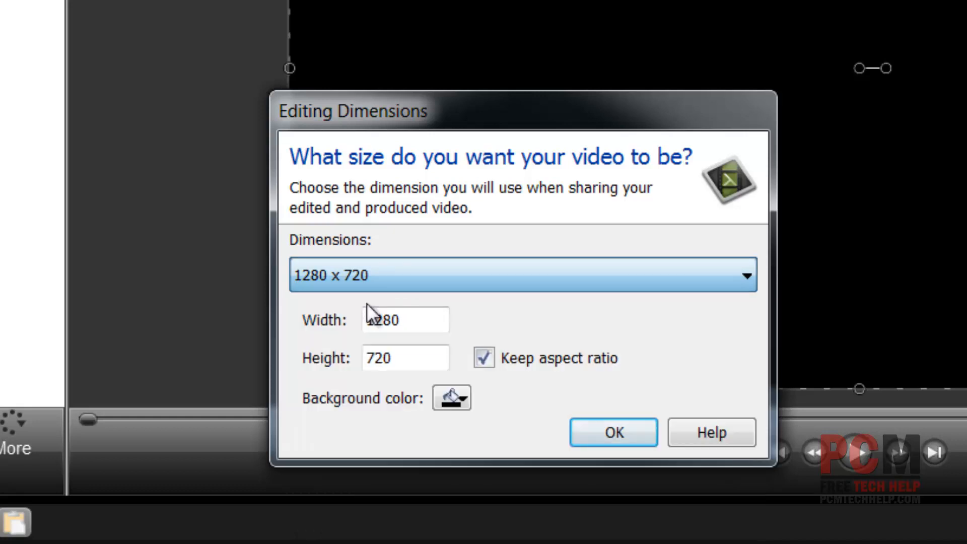
{"action": "left_click", "coordinate": [522, 275]}
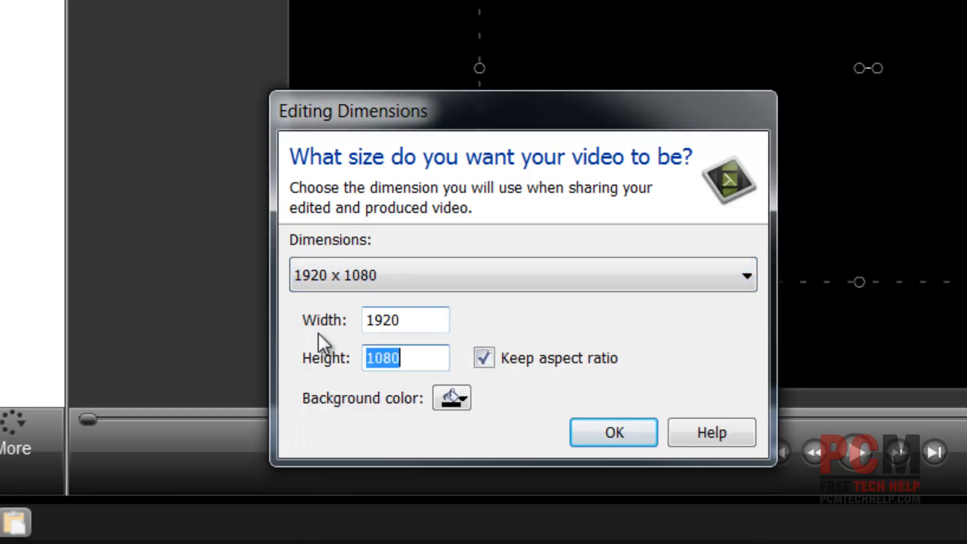
{"action": "mouse_move", "coordinate": [599, 484]}
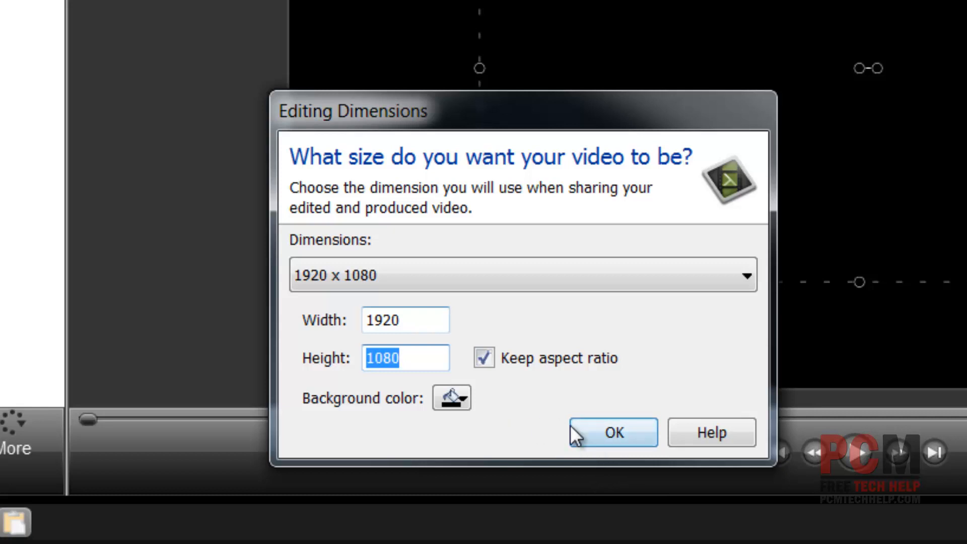
{"action": "left_click", "coordinate": [611, 432]}
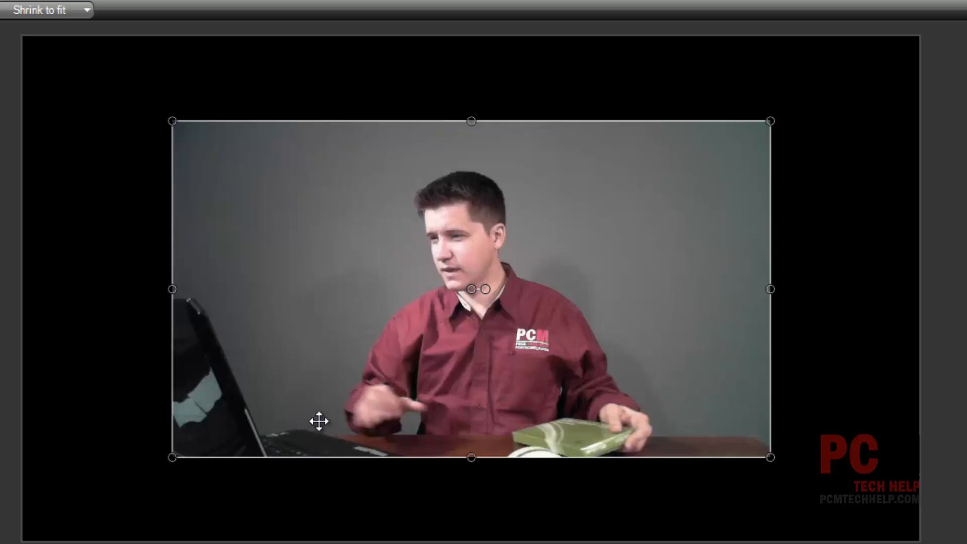
{"action": "mouse_move", "coordinate": [187, 474]}
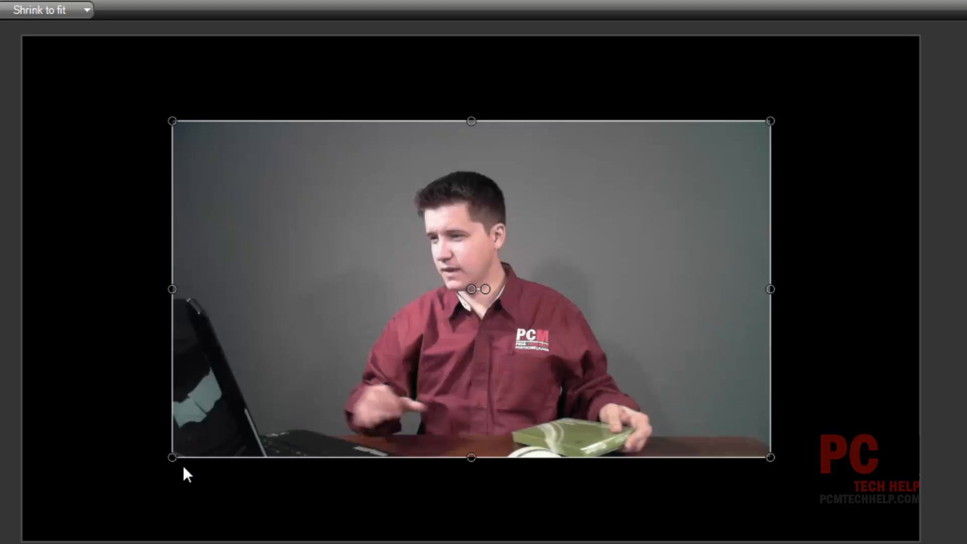
{"action": "mouse_move", "coordinate": [174, 458]}
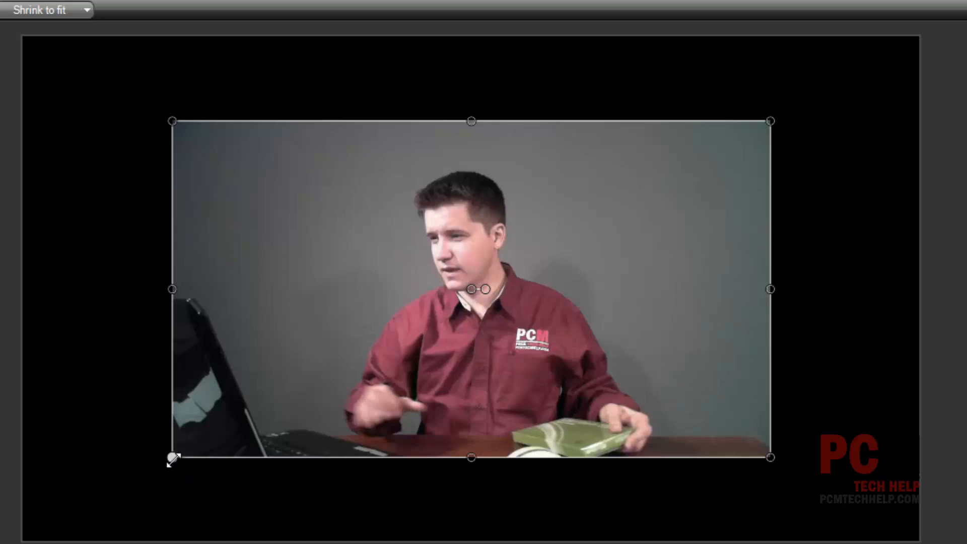
Stretch the intro clip's corner handles outward so it fills the 1920 x 1080 canvas
{"action": "left_click_drag", "start_coordinate": [172, 460], "coordinate": [77, 512]}
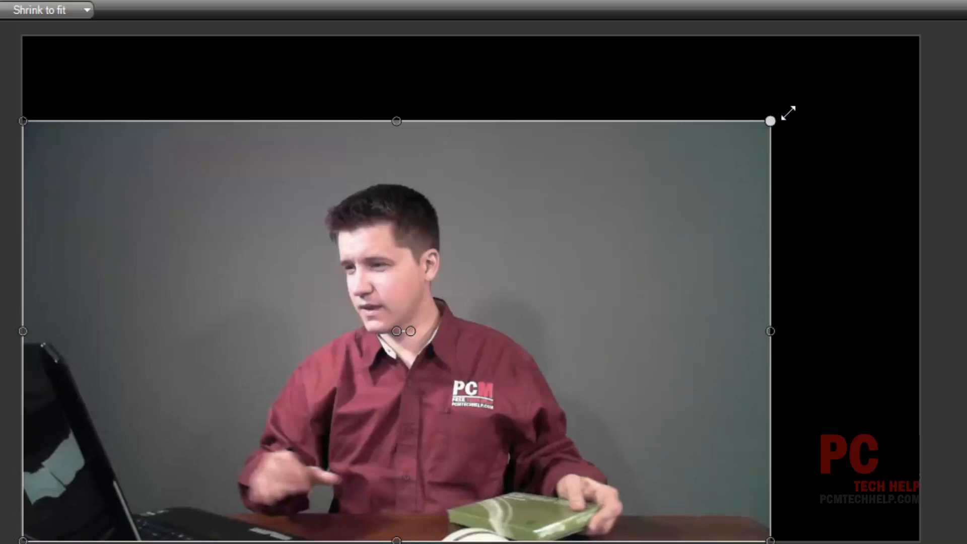
{"action": "left_click_drag", "start_coordinate": [771, 121], "coordinate": [920, 37]}
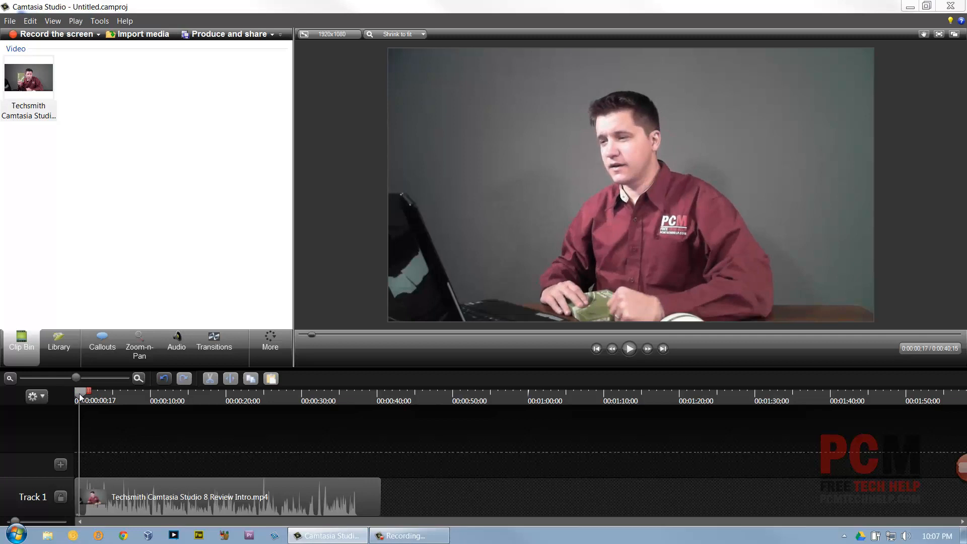
{"action": "left_click", "coordinate": [628, 349]}
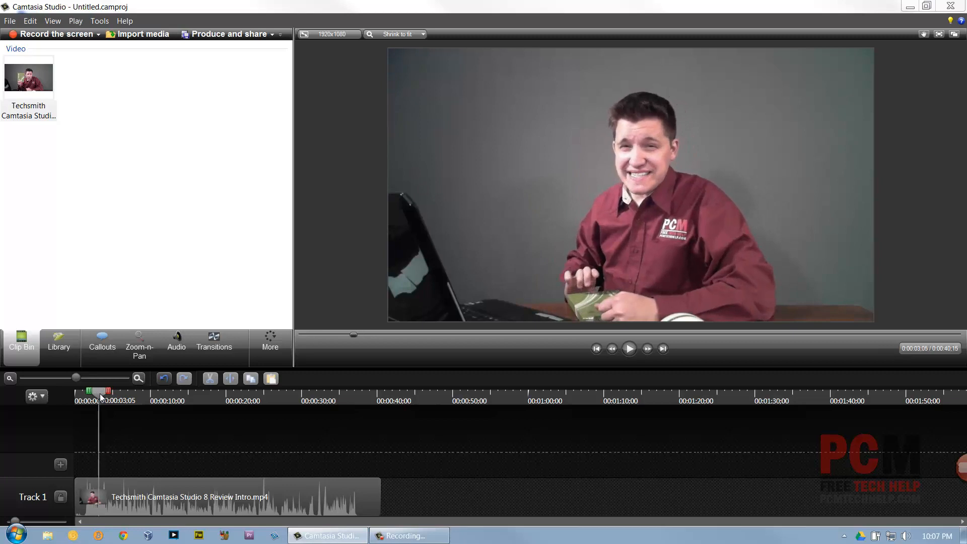
{"action": "left_click", "coordinate": [629, 348]}
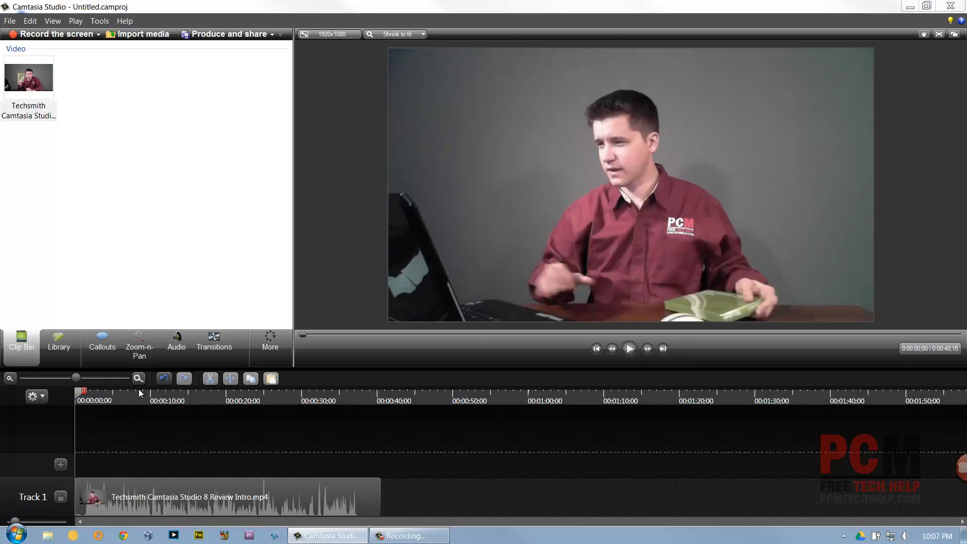
{"action": "left_click", "coordinate": [629, 349]}
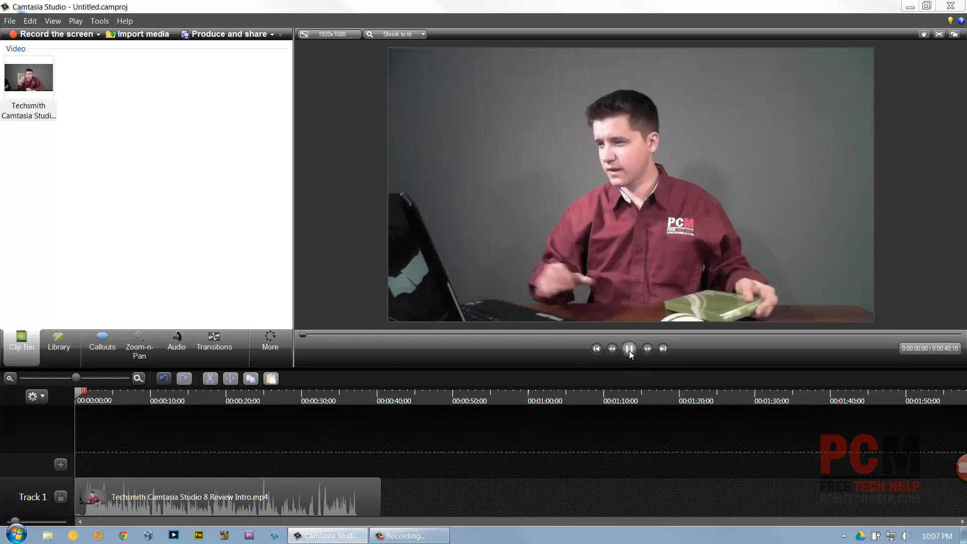
{"action": "left_click", "coordinate": [629, 348]}
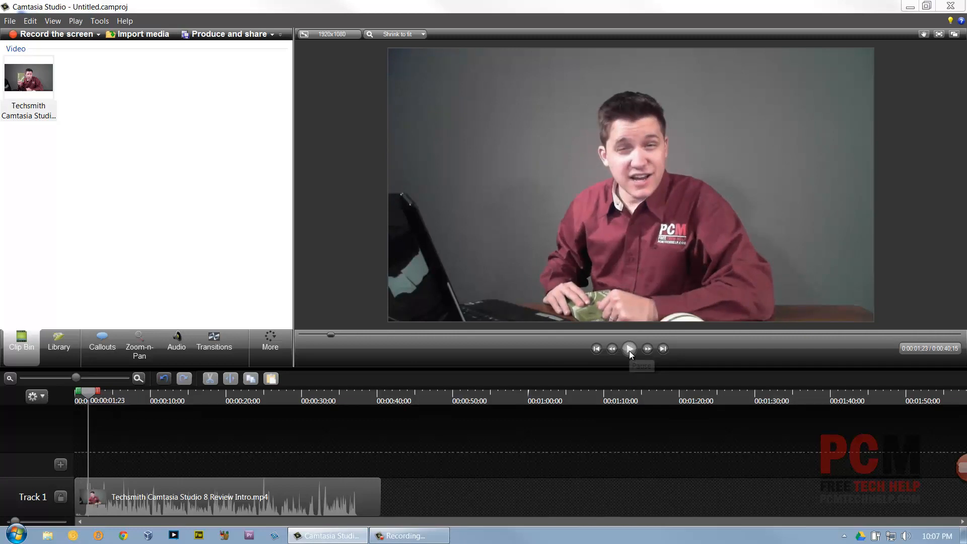
{"action": "left_click", "coordinate": [629, 347]}
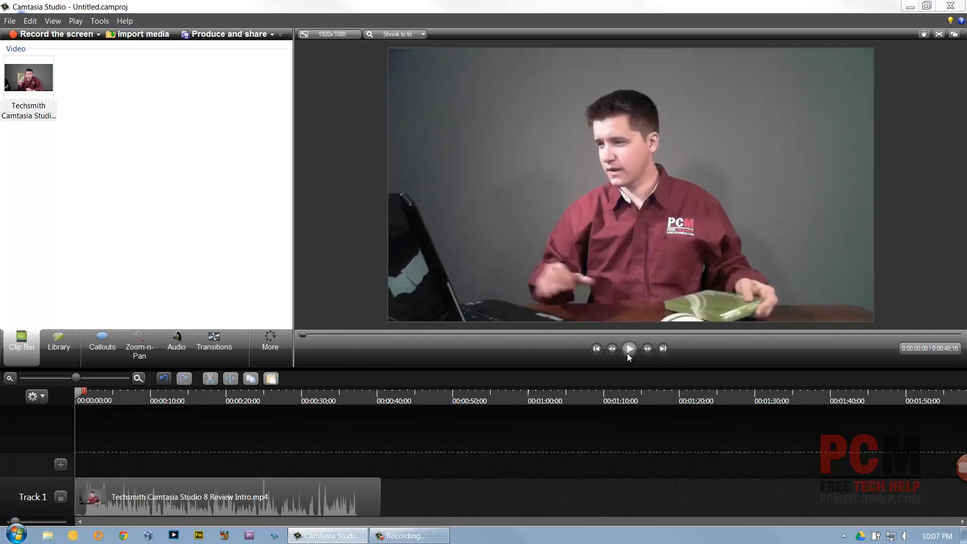
{"action": "left_click", "coordinate": [628, 348]}
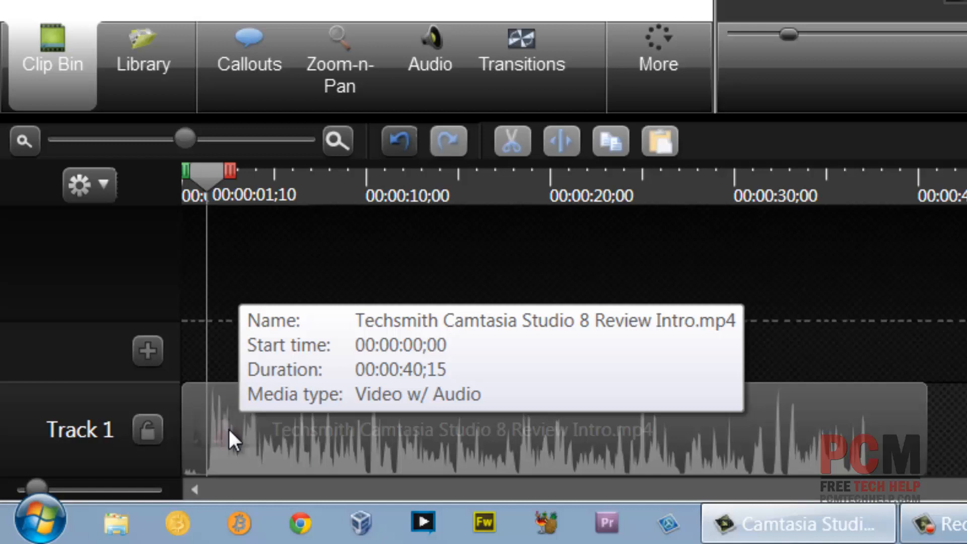
{"action": "left_click", "coordinate": [432, 430]}
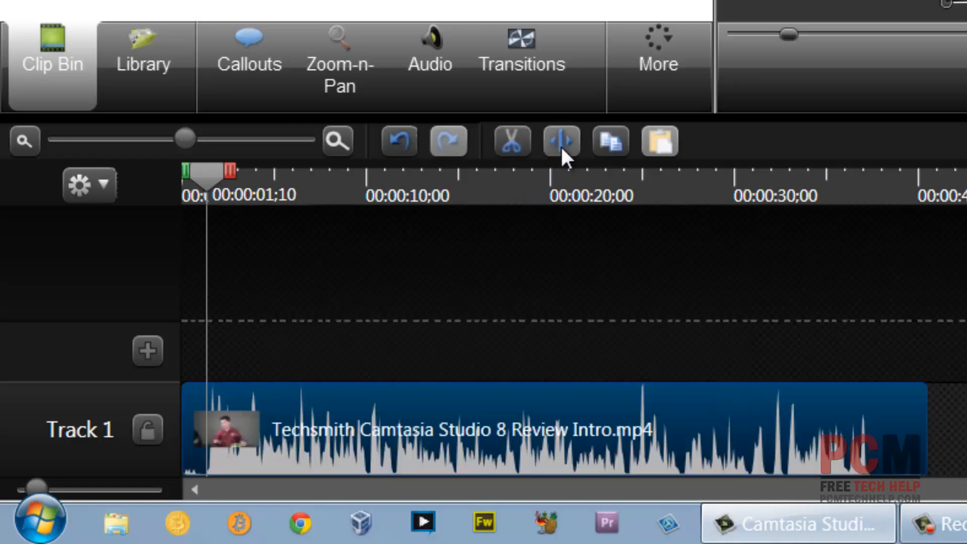
{"action": "mouse_move", "coordinate": [559, 141]}
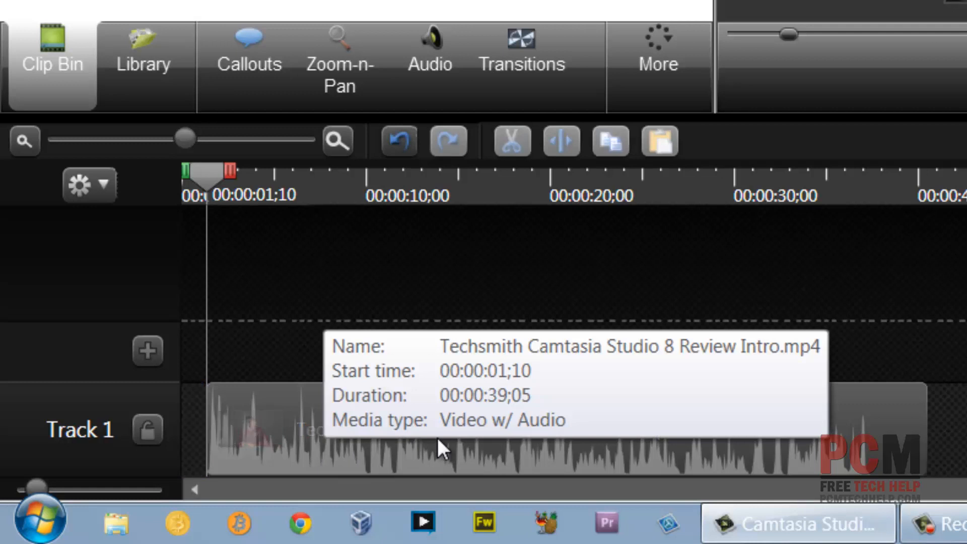
{"action": "left_click", "coordinate": [433, 430]}
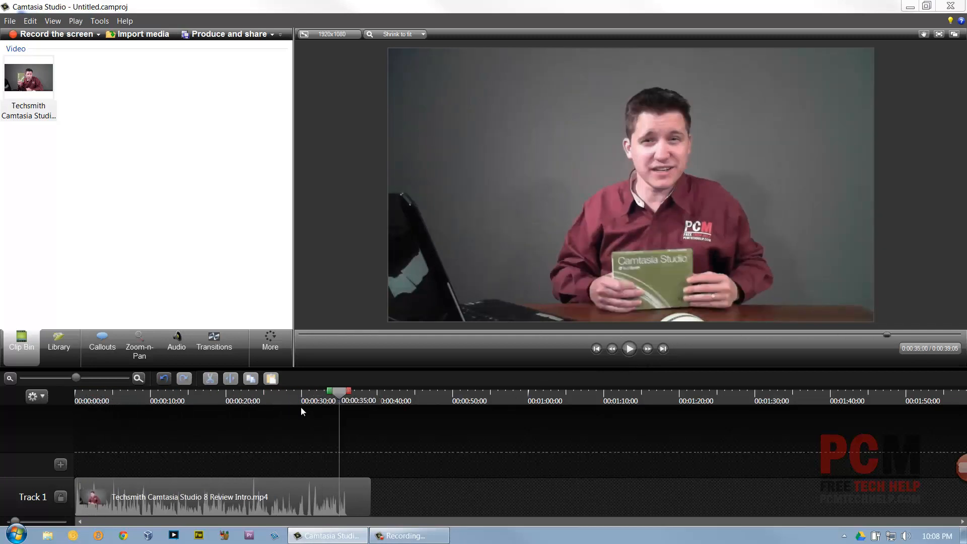
{"action": "left_click", "coordinate": [629, 348]}
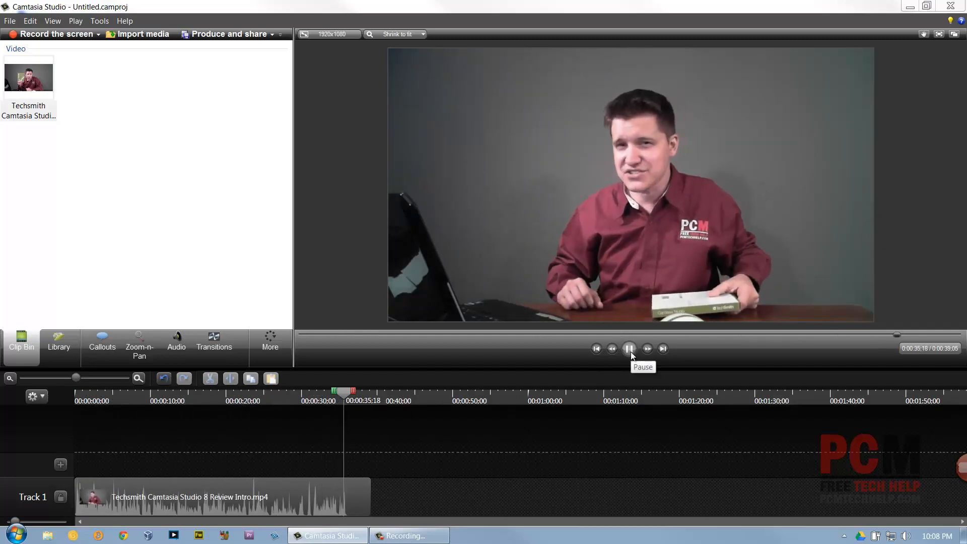
{"action": "left_click", "coordinate": [628, 349]}
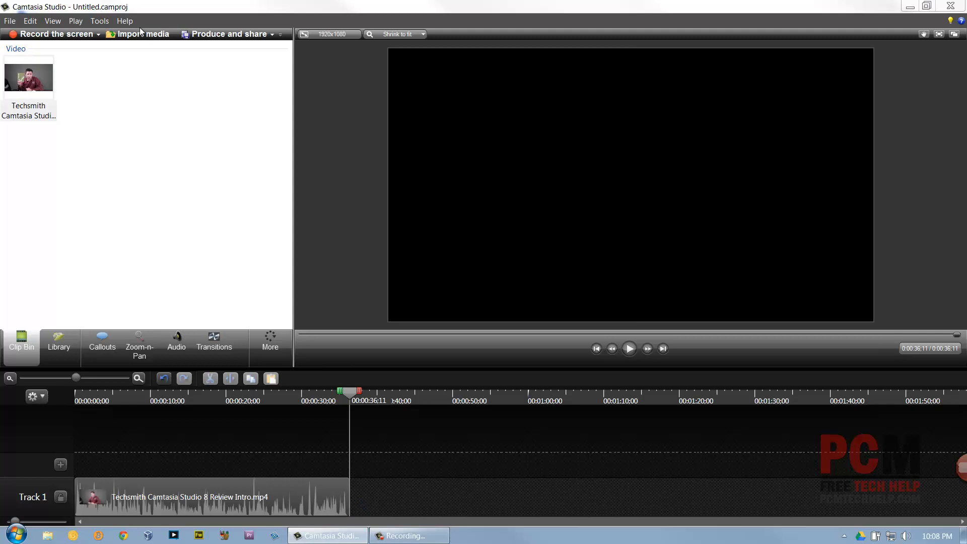
Attempt to import the MPEG-2 intro from the Production folder and dismiss the unsupported-format error
{"action": "left_click", "coordinate": [142, 34]}
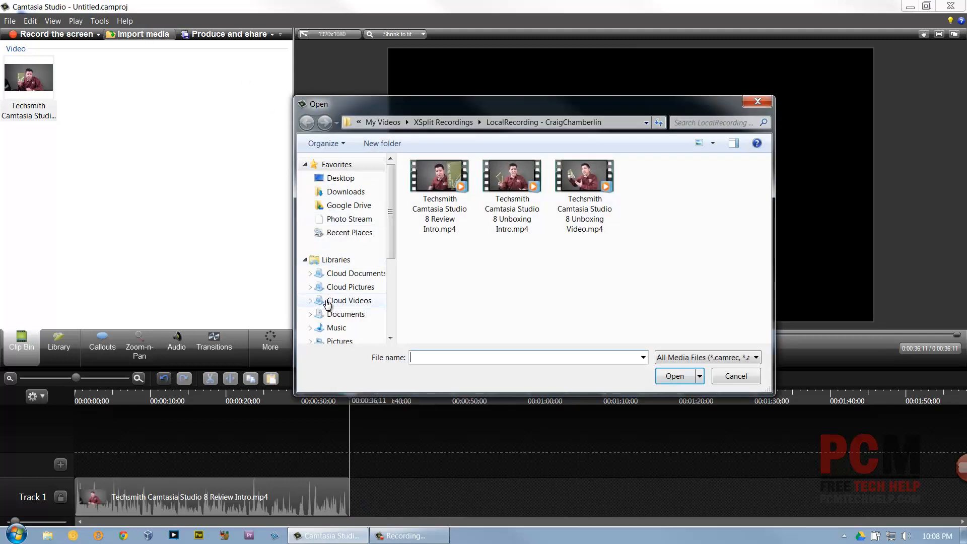
{"action": "left_click", "coordinate": [349, 300]}
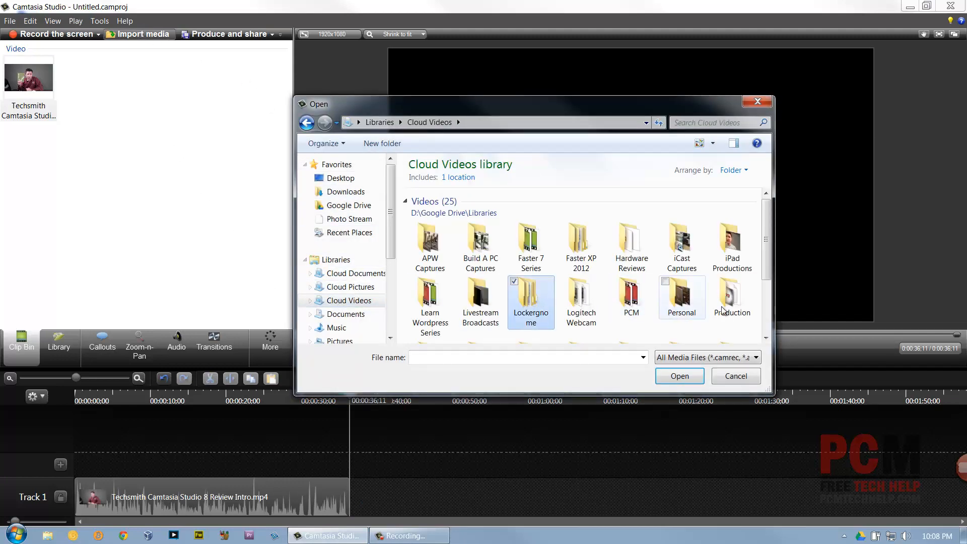
{"action": "double_click", "coordinate": [732, 296]}
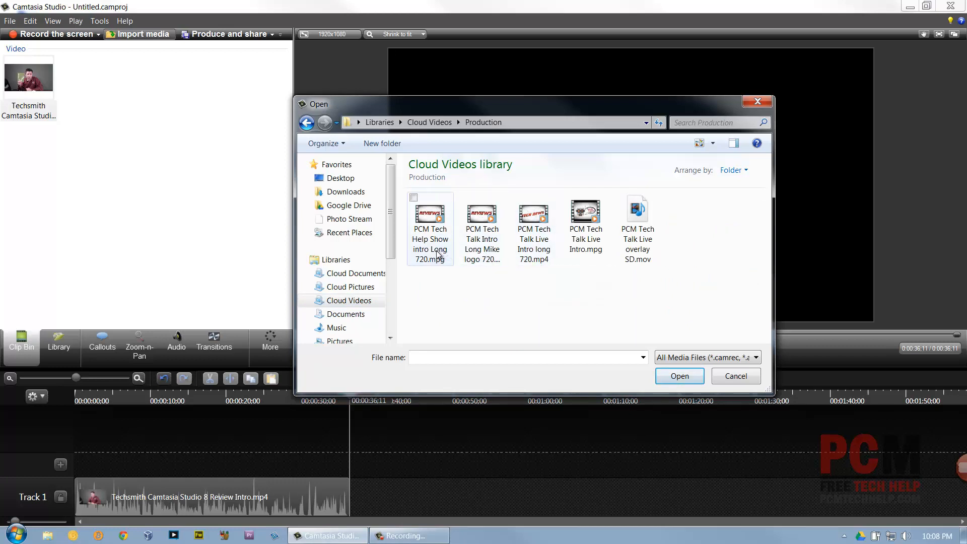
{"action": "left_click", "coordinate": [679, 375]}
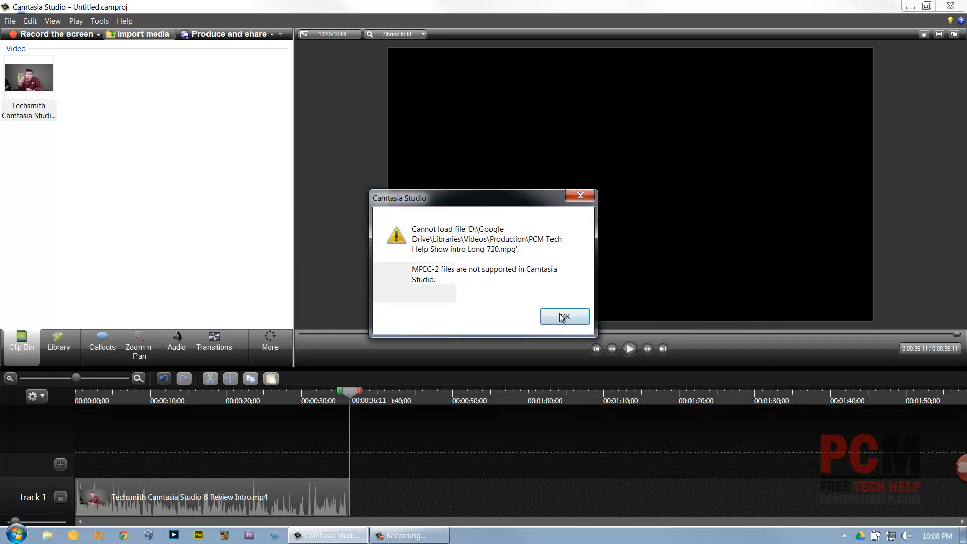
{"action": "left_click", "coordinate": [564, 316]}
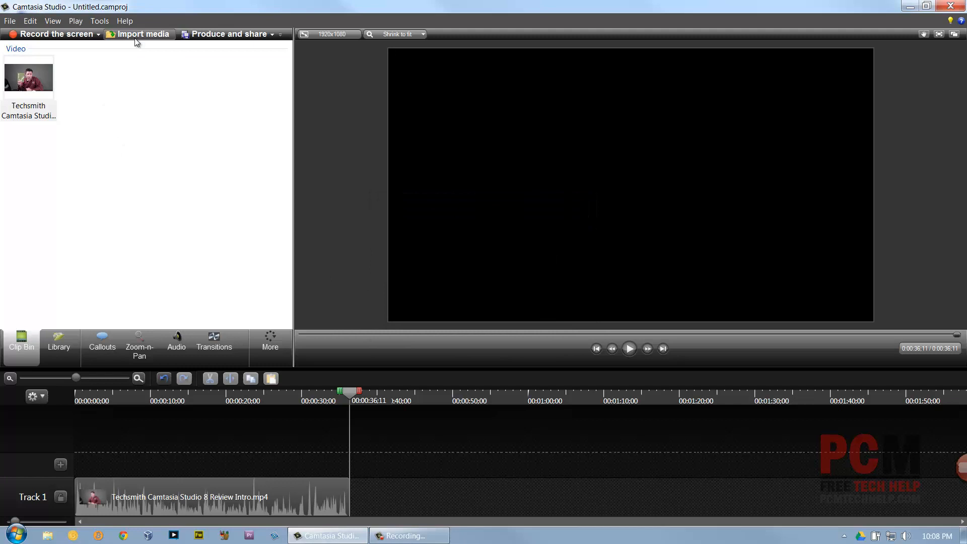
Import Pcm Tech Help Show Intro Long 720-1.mp4 from Cloud Videos > Xsplit Captures into the clip bin
{"action": "left_click", "coordinate": [142, 34]}
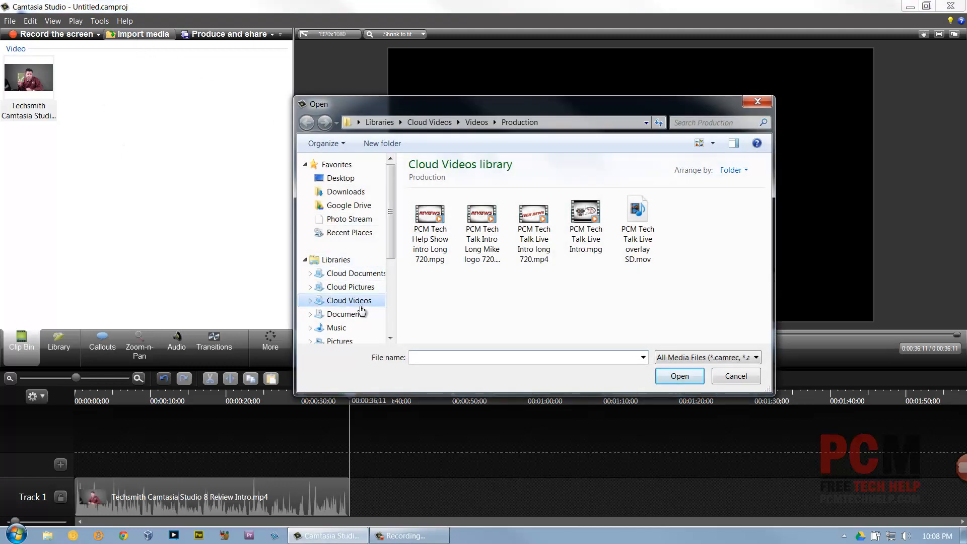
{"action": "left_click", "coordinate": [308, 122]}
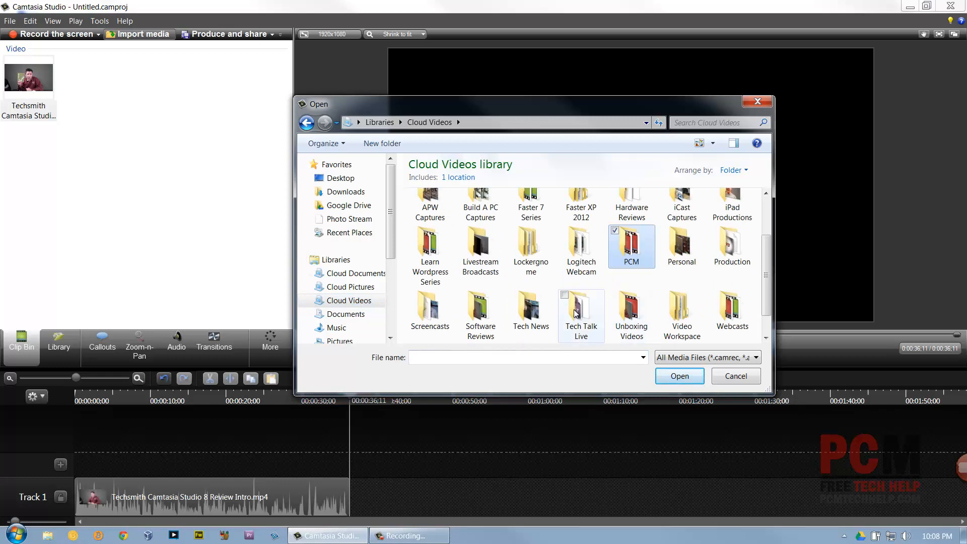
{"action": "double_click", "coordinate": [630, 314]}
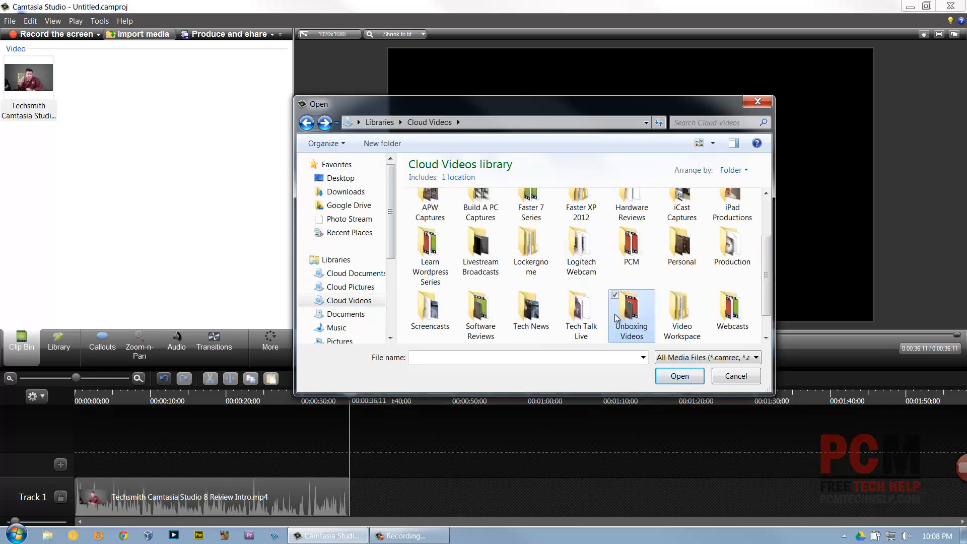
{"action": "scroll", "scroll_direction": "down", "scroll_amount": 3}
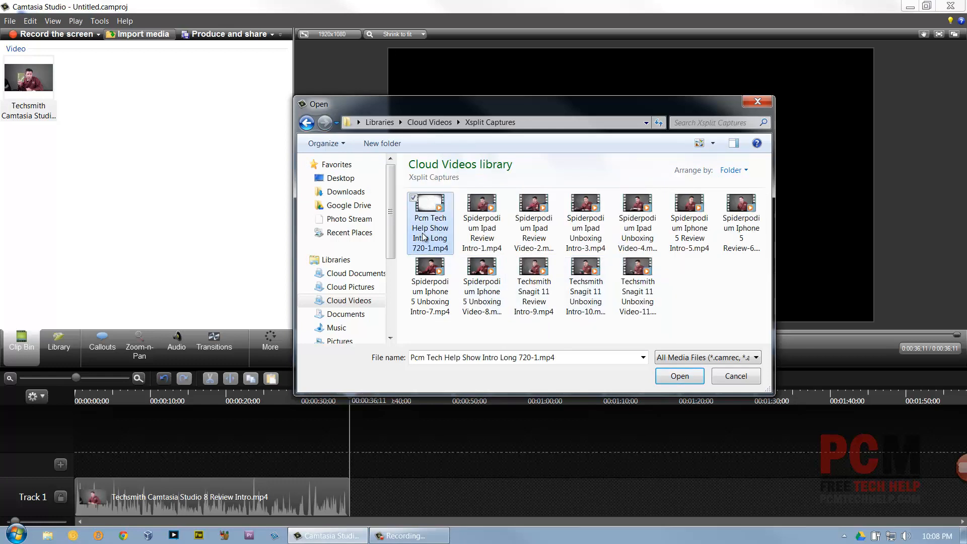
{"action": "left_click", "coordinate": [679, 376]}
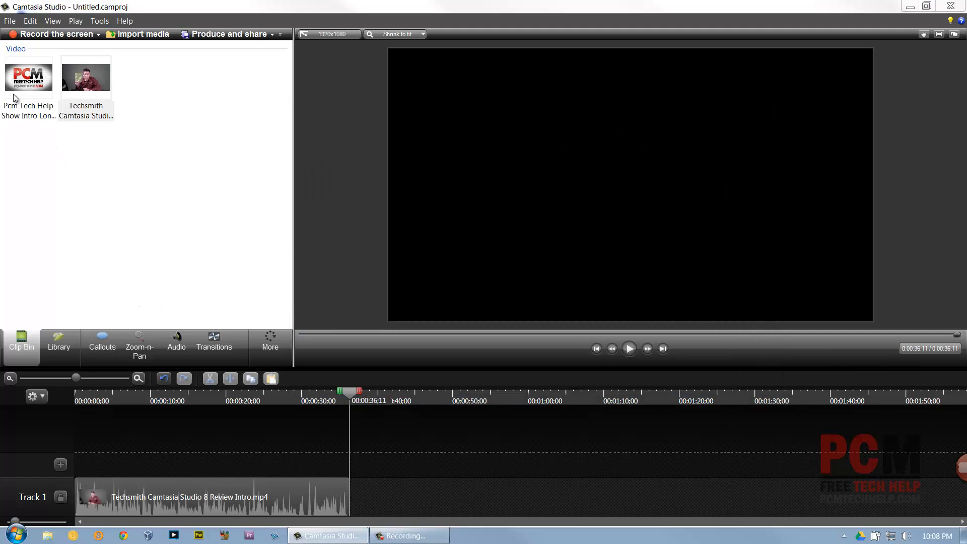
Place the PCM Tech Help intro clip on Track 1 after the review intro and scrub to their join
{"action": "left_click", "coordinate": [29, 76]}
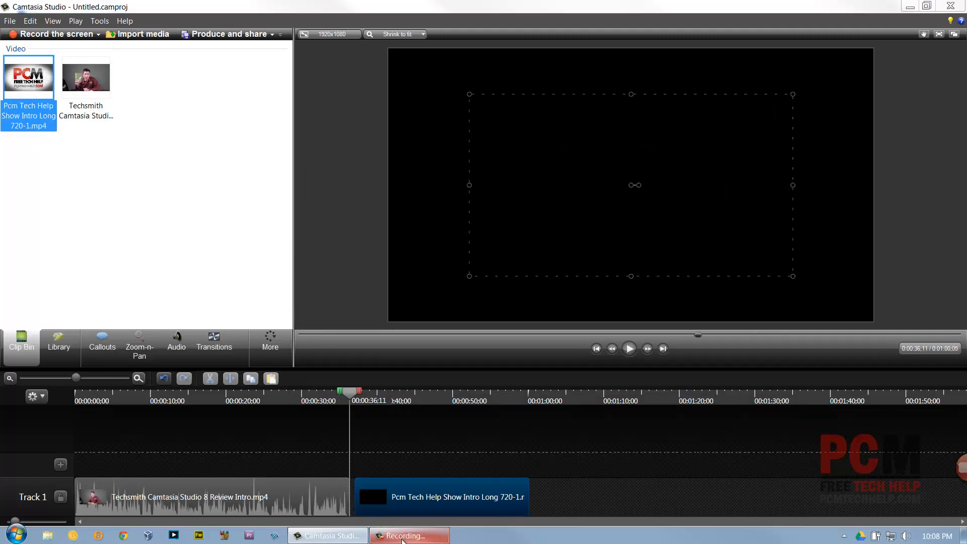
{"action": "left_click", "coordinate": [451, 496]}
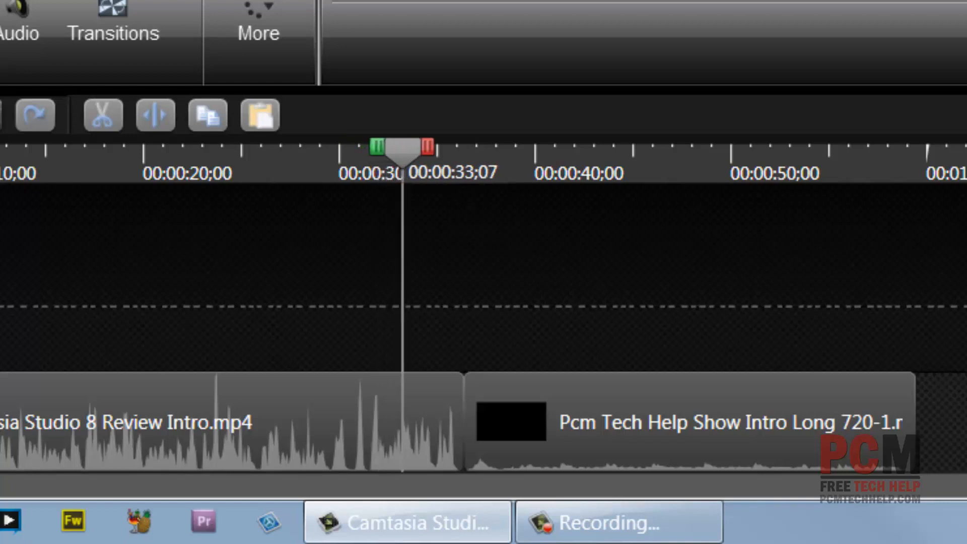
{"action": "left_click_drag", "start_coordinate": [402, 148], "coordinate": [439, 148]}
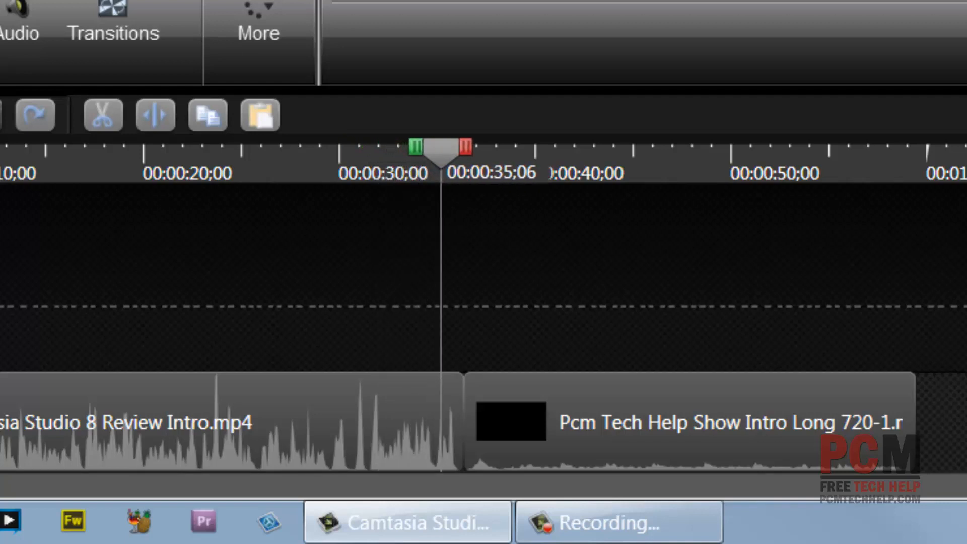
{"action": "left_click_drag", "start_coordinate": [436, 148], "coordinate": [480, 148]}
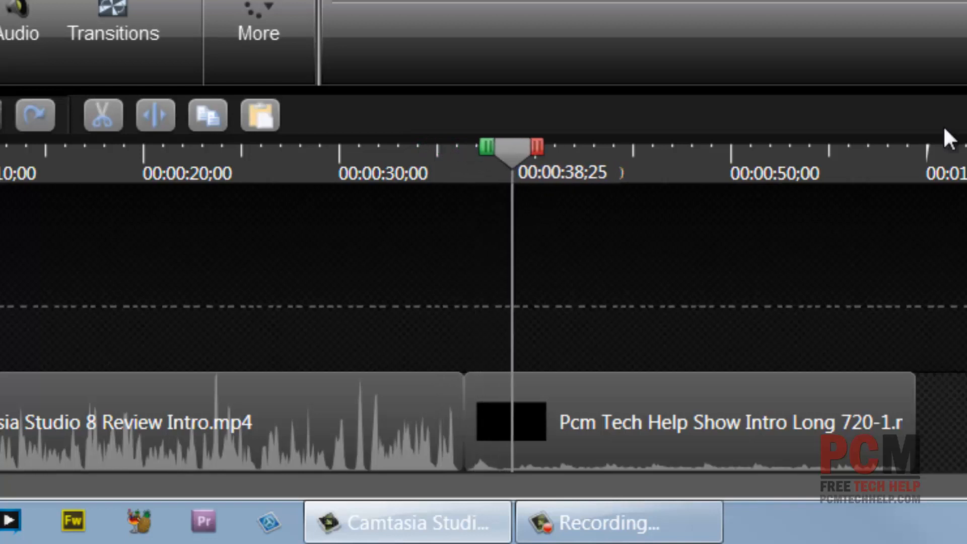
Bring up the Audio tools and play and pause across the join between the two intro clips
{"action": "left_click", "coordinate": [678, 422]}
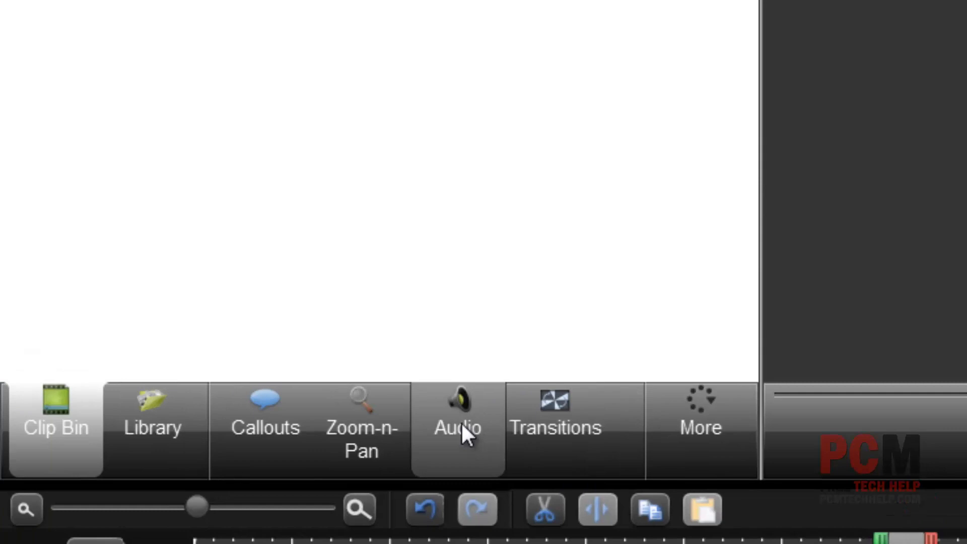
{"action": "left_click", "coordinate": [456, 425]}
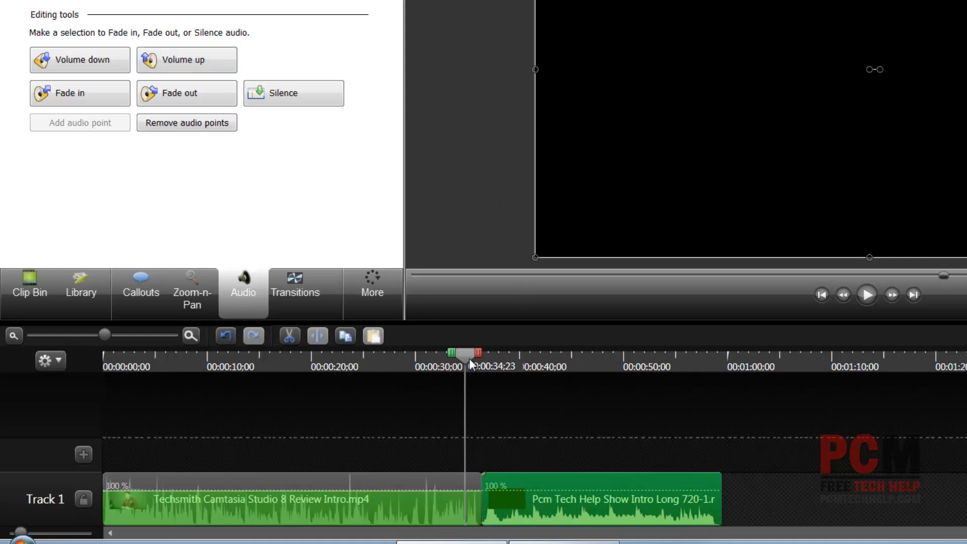
{"action": "left_click", "coordinate": [866, 295]}
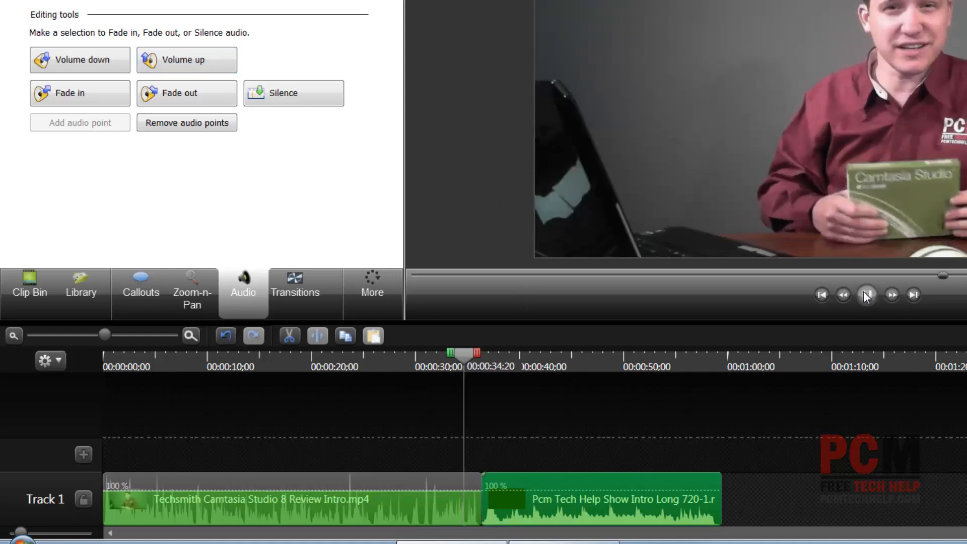
{"action": "left_click", "coordinate": [866, 294]}
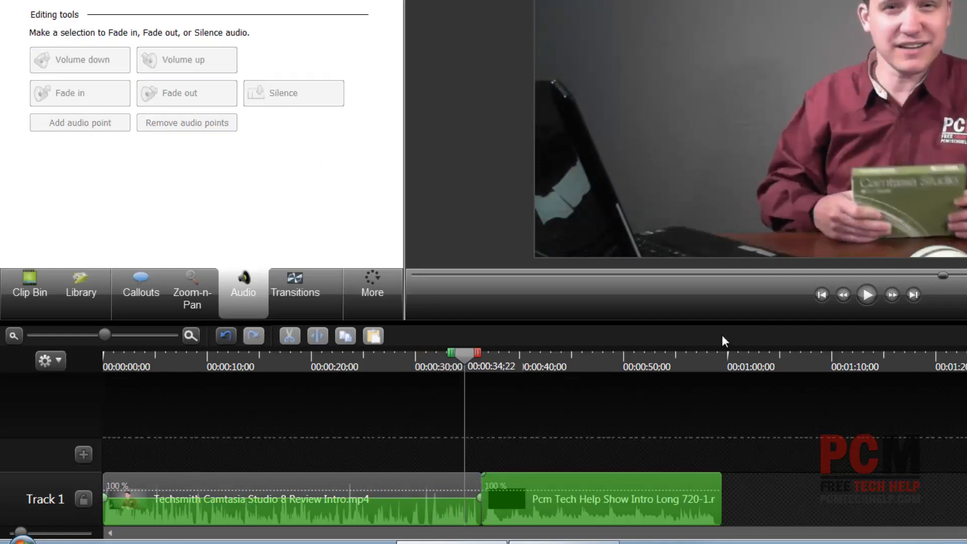
{"action": "left_click", "coordinate": [866, 294]}
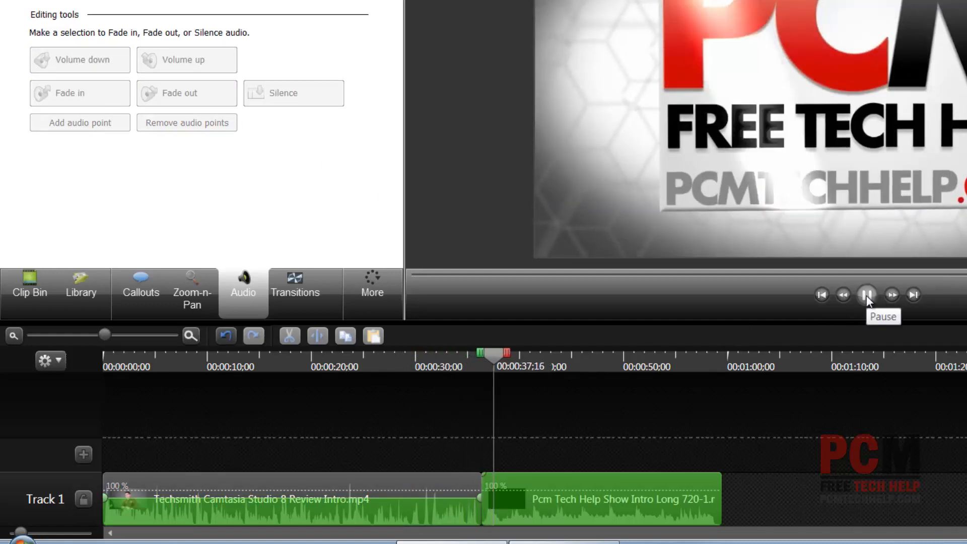
{"action": "left_click", "coordinate": [867, 295]}
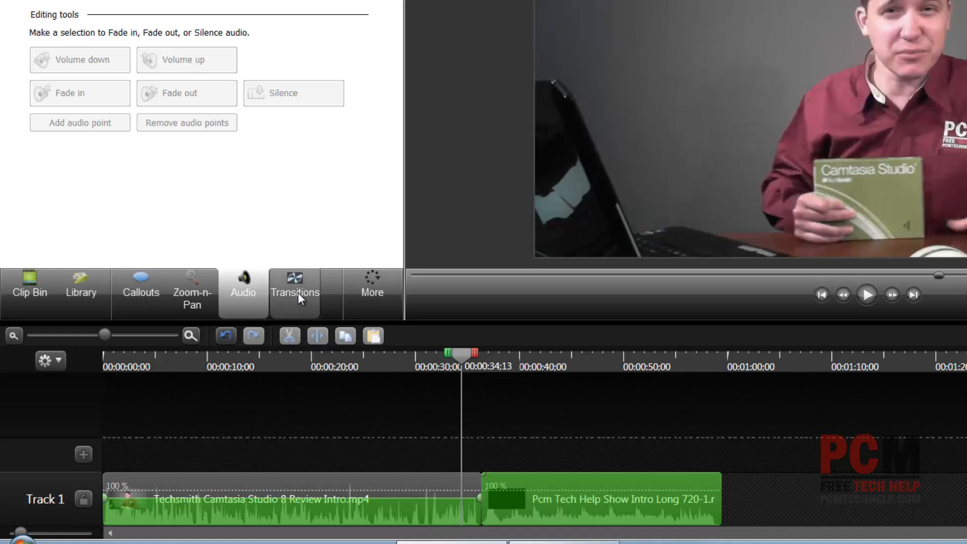
Join the two intro clips with a Fade transition, preview it, and return to the Clip Bin
{"action": "left_click", "coordinate": [295, 292]}
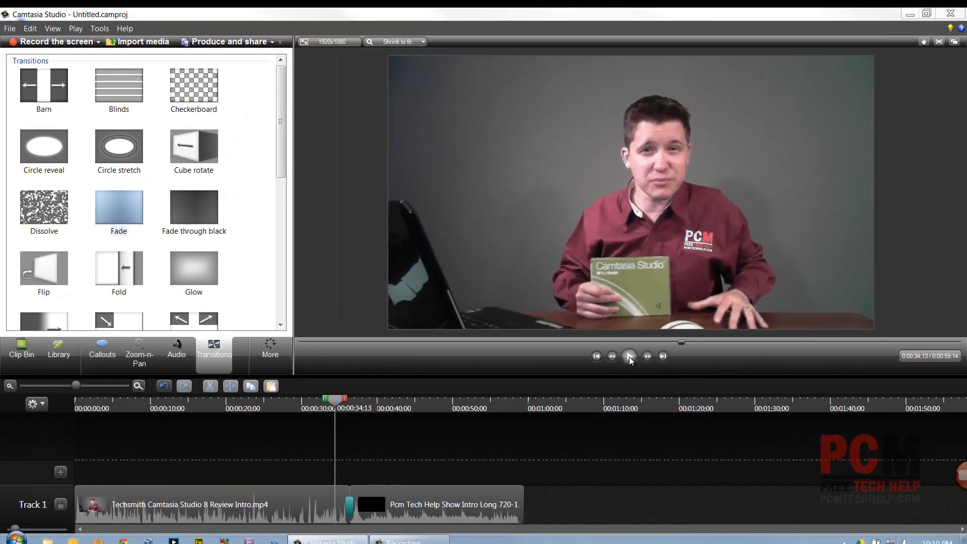
{"action": "left_click", "coordinate": [629, 356]}
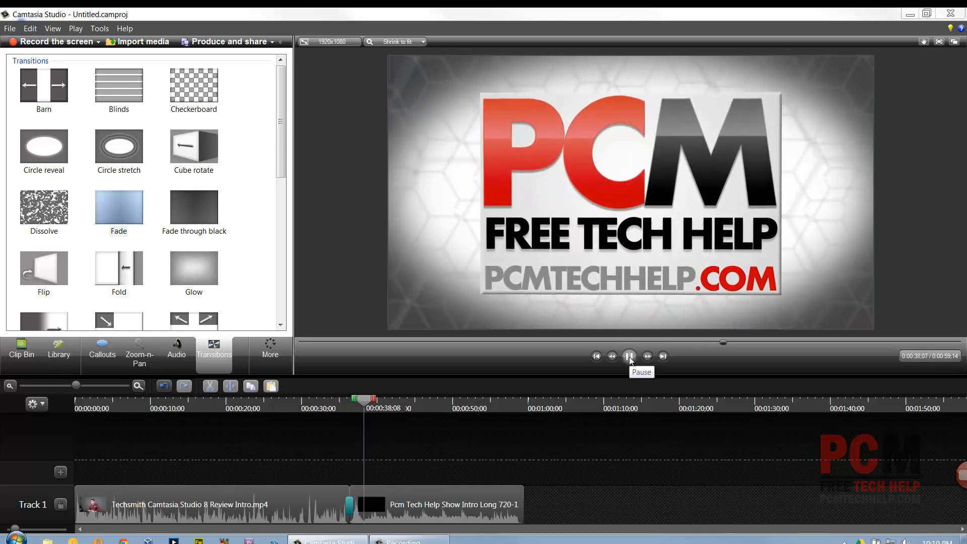
{"action": "left_click", "coordinate": [629, 355]}
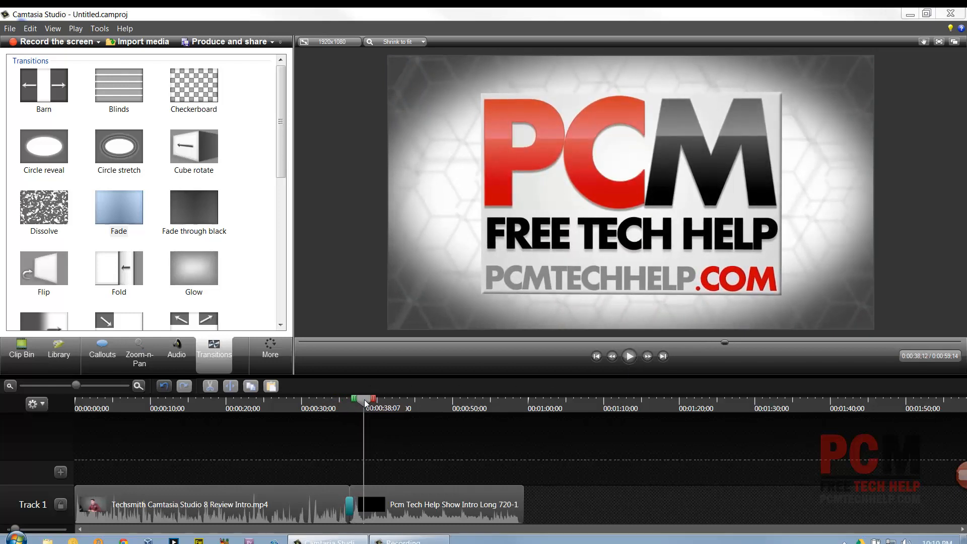
{"action": "left_click_drag", "start_coordinate": [365, 398], "coordinate": [390, 398]}
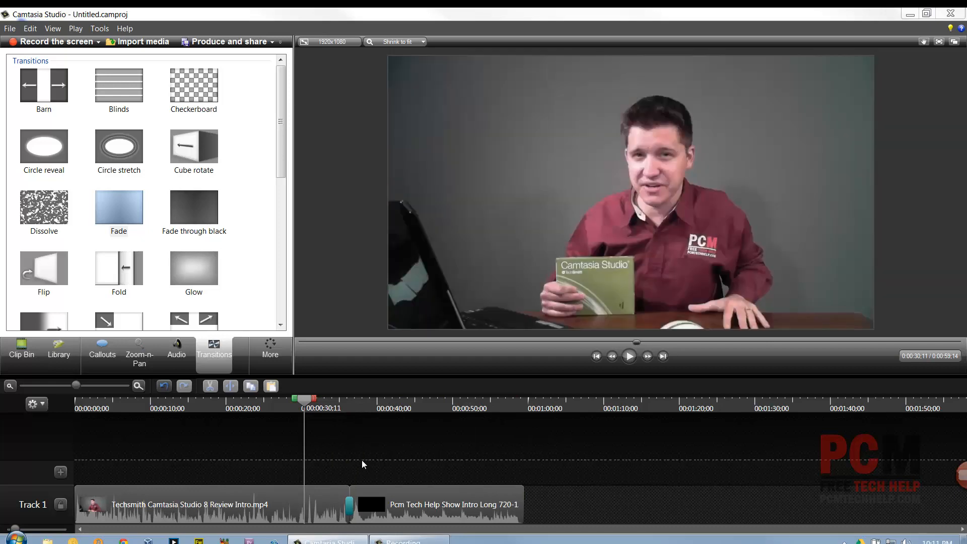
{"action": "left_click", "coordinate": [21, 349]}
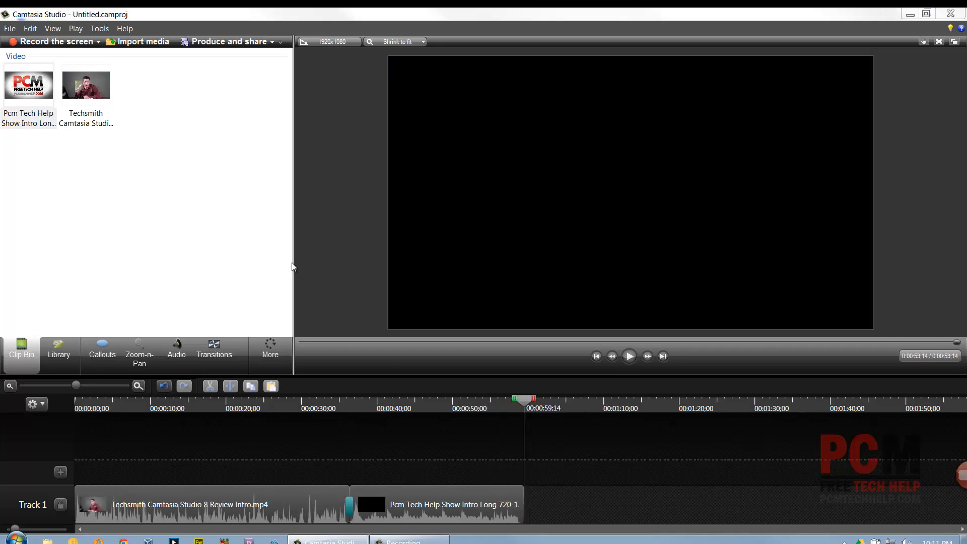
Import Techsmith SnagIt 11 Review.mp4 from the Software Reviews folder into the clip bin
{"action": "left_click", "coordinate": [141, 41]}
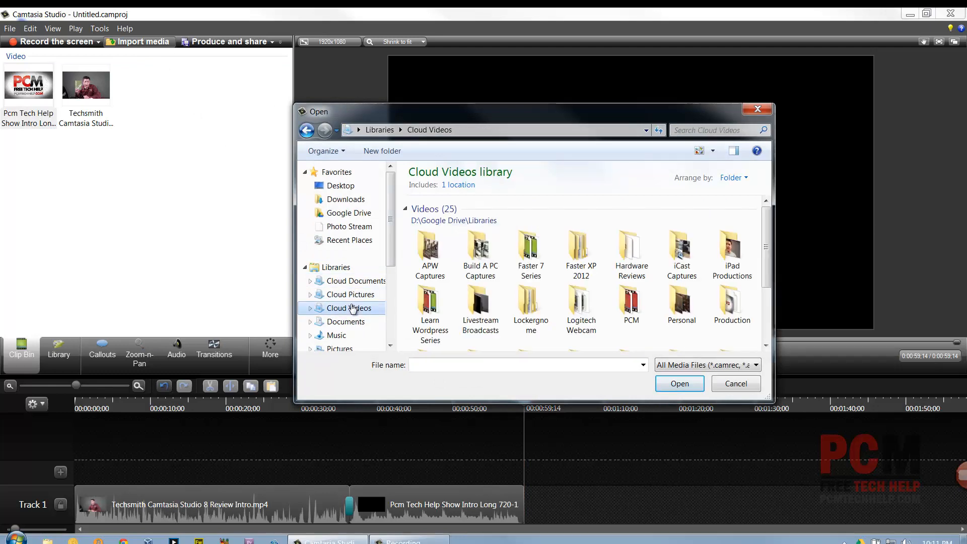
{"action": "scroll", "scroll_direction": "down", "scroll_amount": 3}
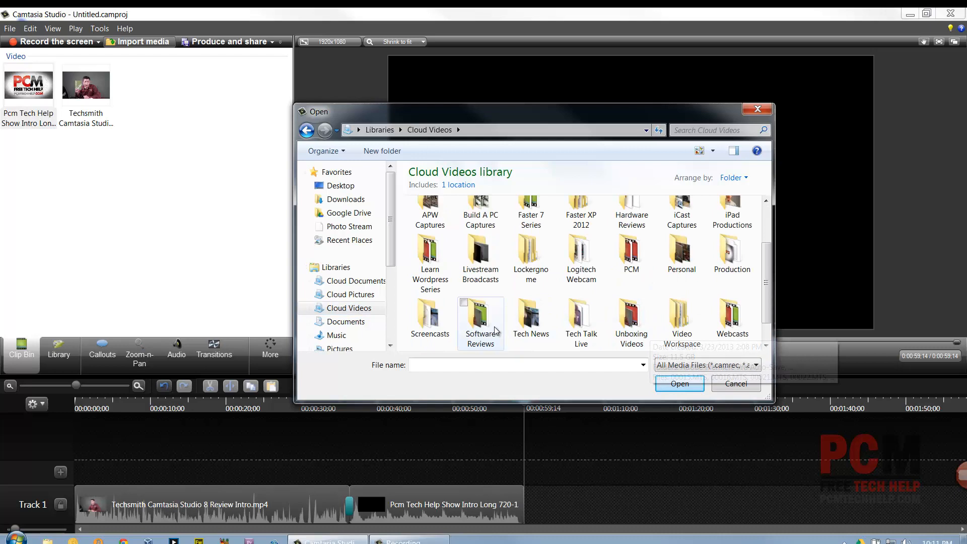
{"action": "double_click", "coordinate": [479, 317]}
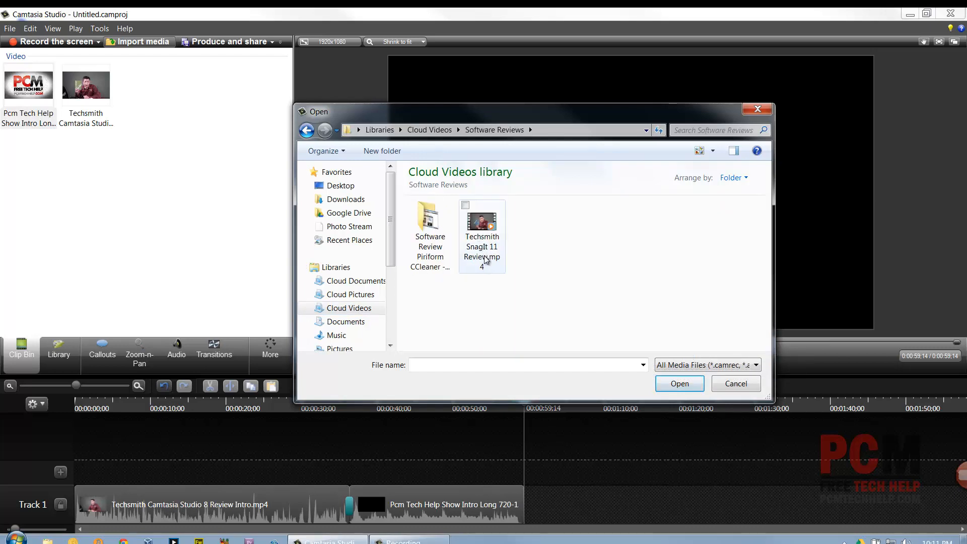
{"action": "left_click", "coordinate": [735, 383]}
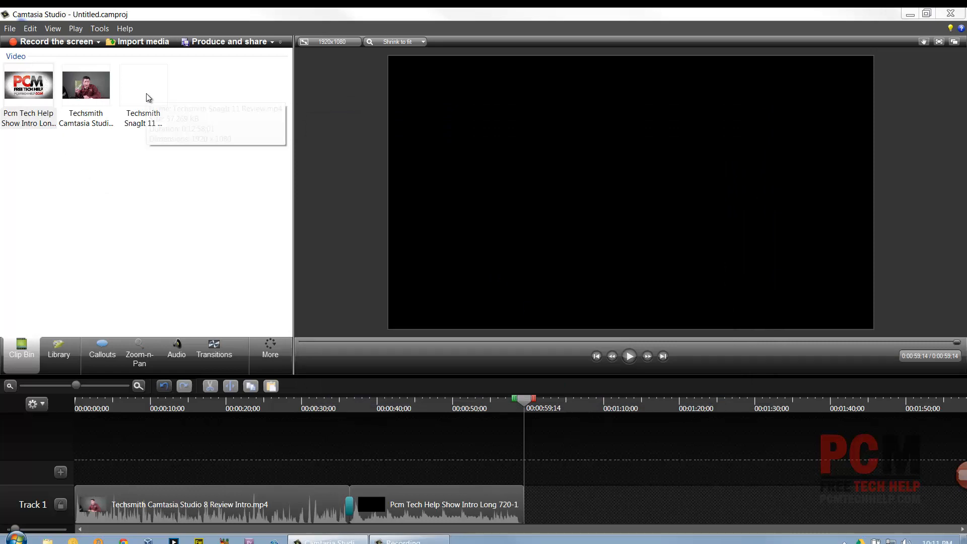
{"action": "left_click", "coordinate": [144, 85]}
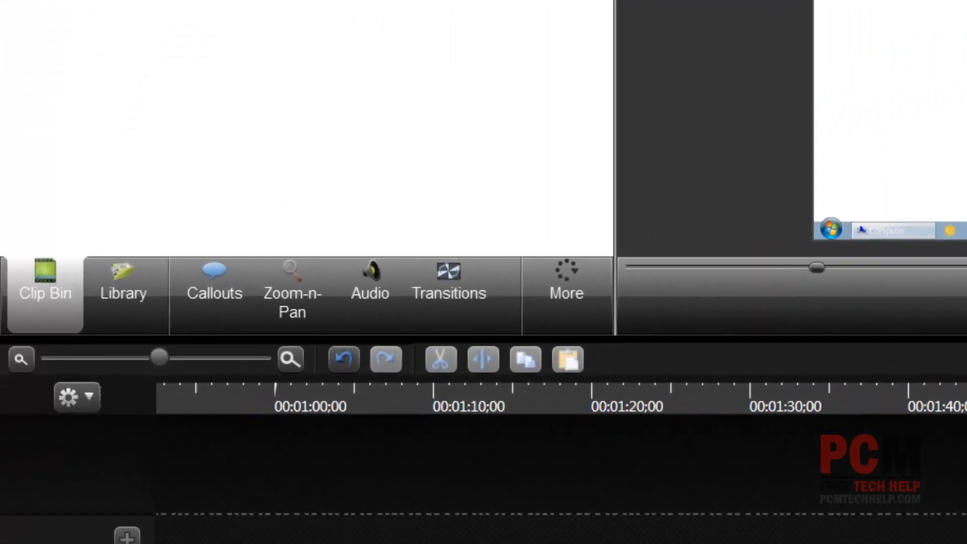
{"action": "mouse_move", "coordinate": [292, 302]}
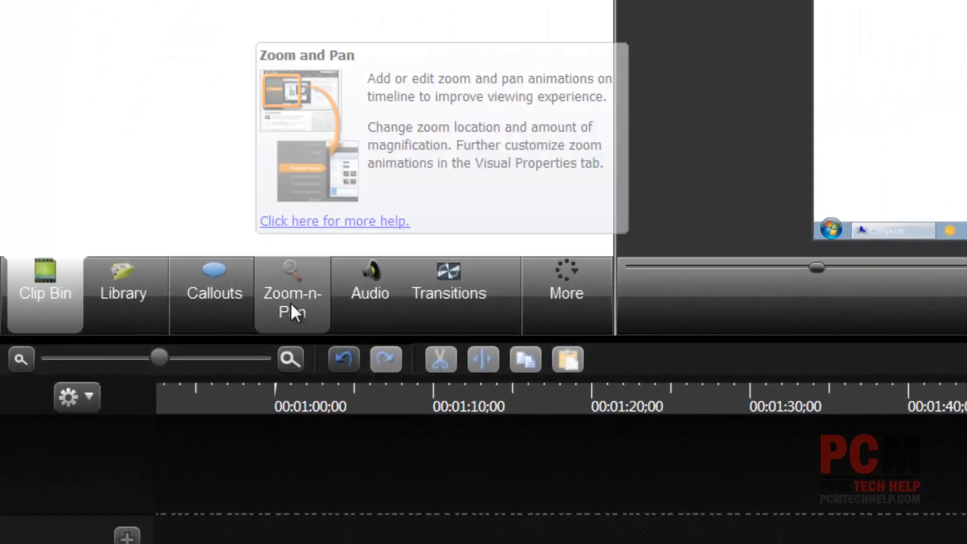
Set the Zoom-n-Pan scale to about 97% by shrinking the zoom rectangle
{"action": "left_click", "coordinate": [292, 293]}
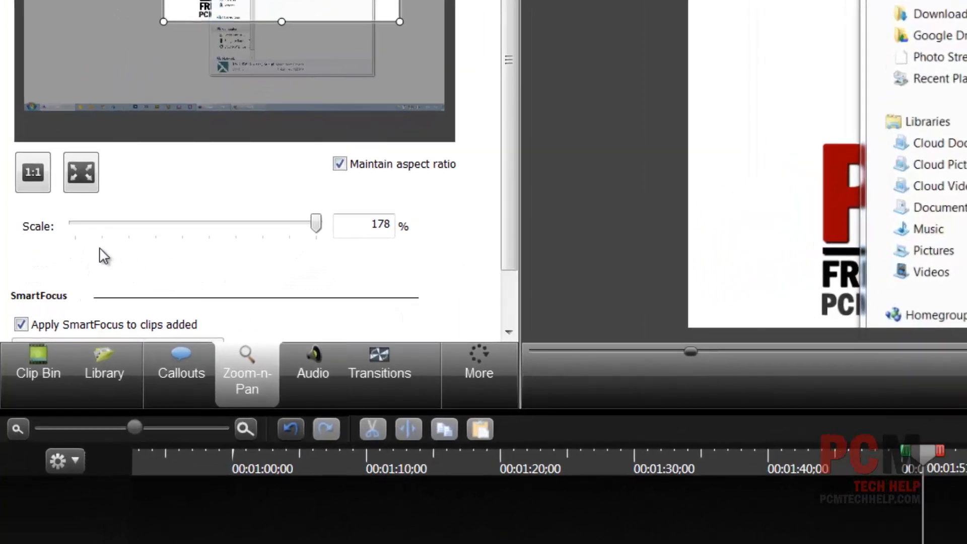
{"action": "left_click_drag", "start_coordinate": [316, 223], "coordinate": [300, 224]}
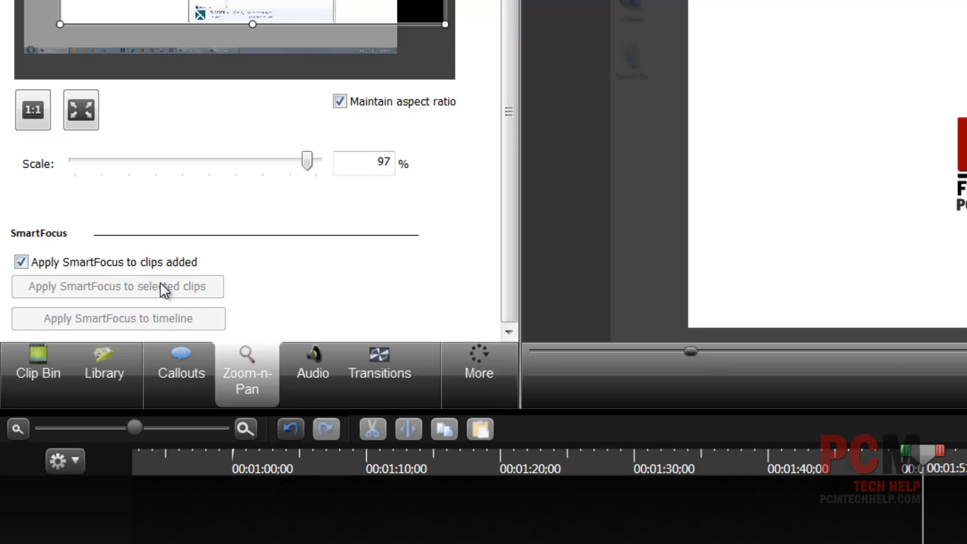
{"action": "mouse_move", "coordinate": [175, 290]}
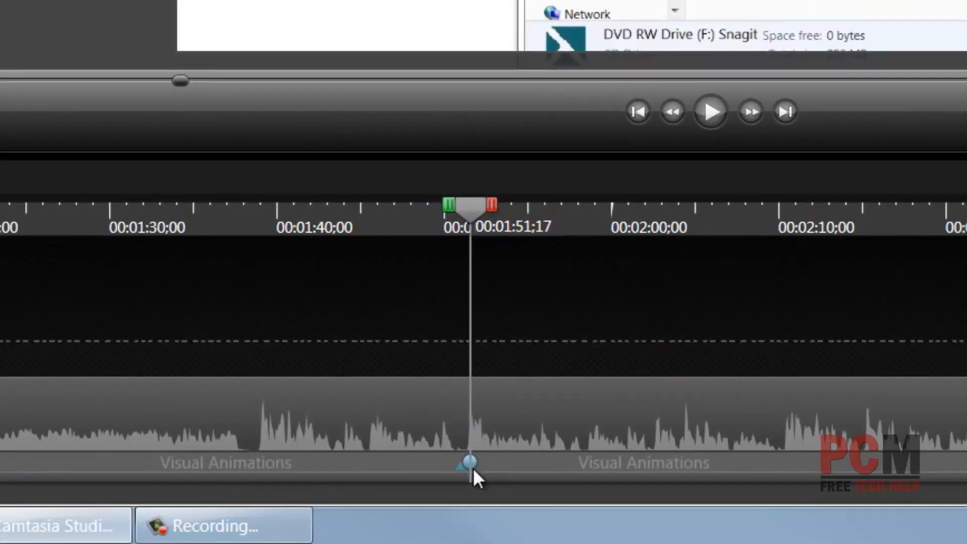
Select the zoom animation at 1:51 on the timeline and shorten its duration
{"action": "left_click", "coordinate": [464, 463]}
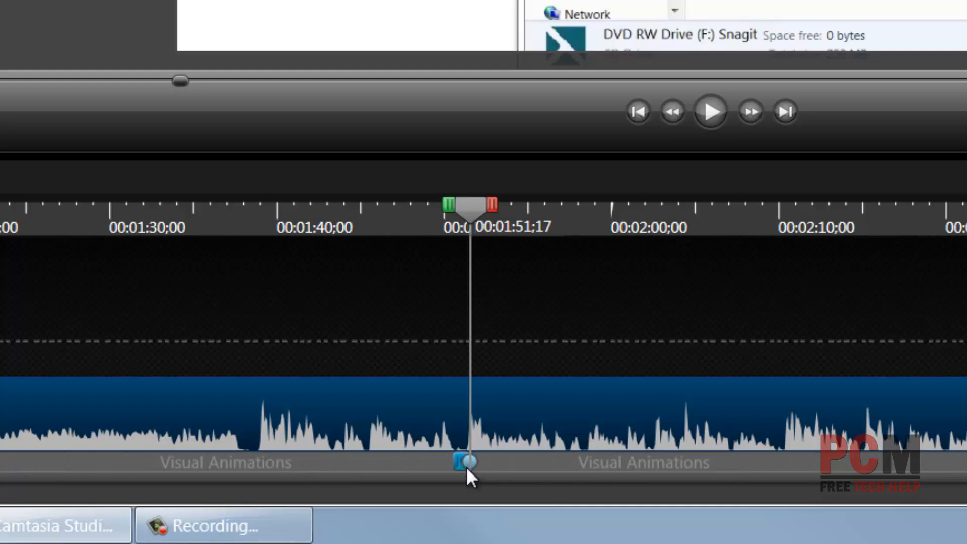
{"action": "mouse_move", "coordinate": [462, 464]}
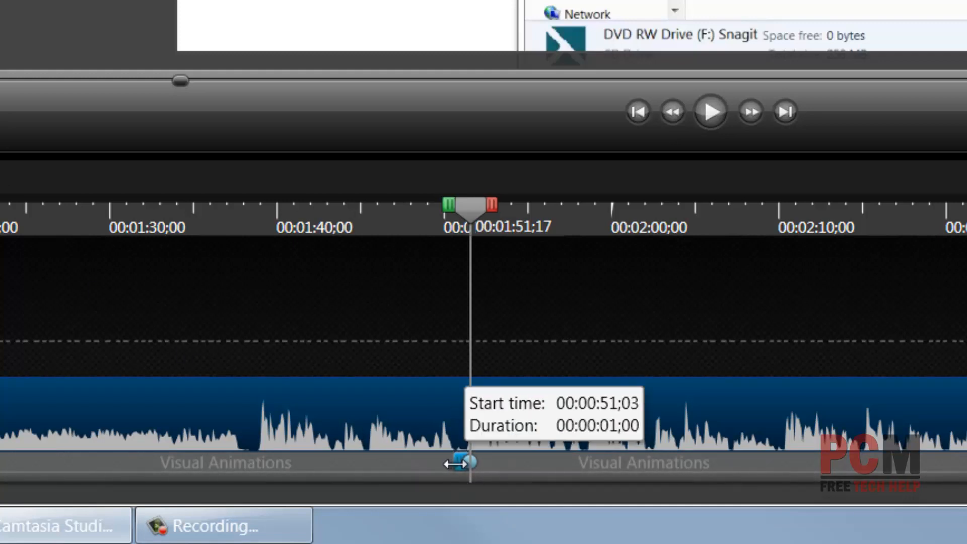
{"action": "left_click_drag", "start_coordinate": [460, 463], "coordinate": [445, 464]}
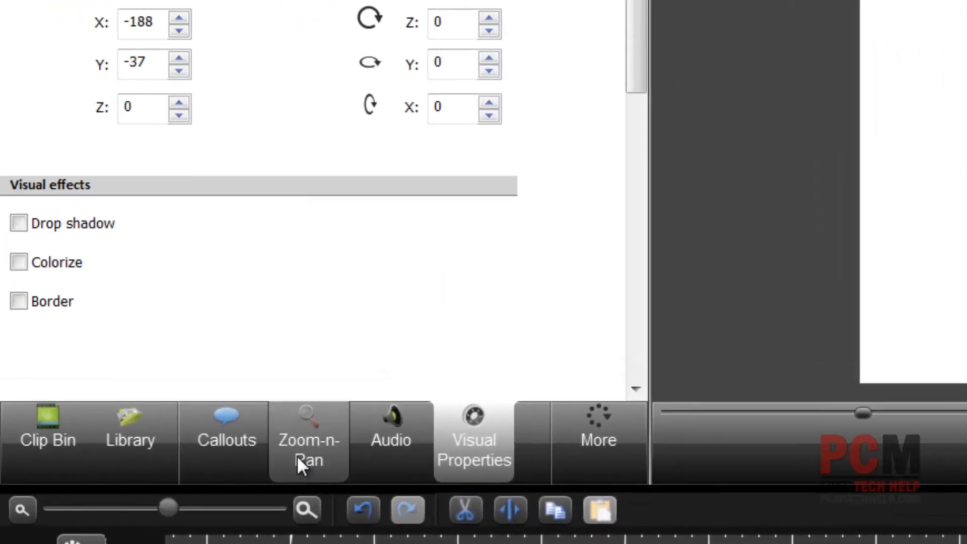
Add a yellow callout reading TEST on Track 2 near 1:51
{"action": "left_click", "coordinate": [130, 429]}
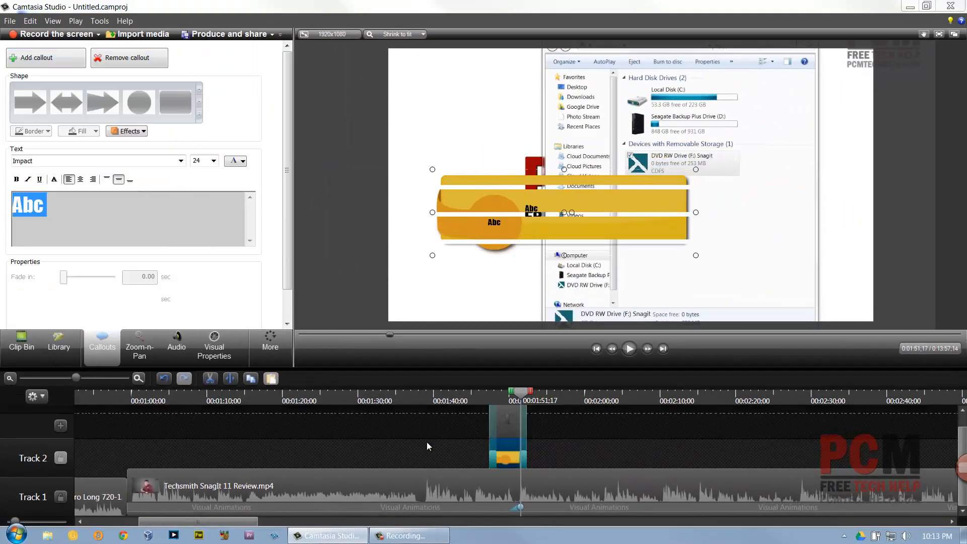
{"action": "type", "text": "TEST"}
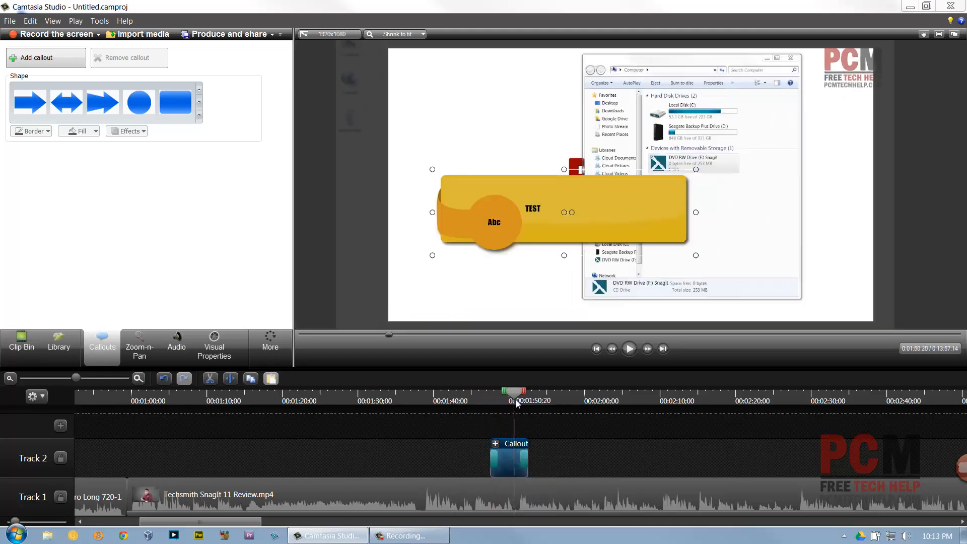
{"action": "left_click_drag", "start_coordinate": [516, 392], "coordinate": [499, 392]}
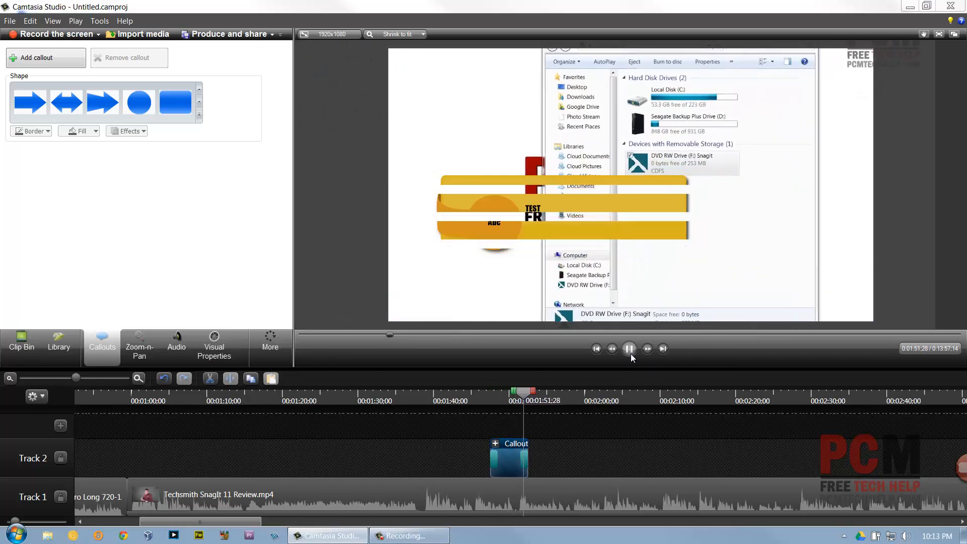
Preview the callout, stop playback and return the playhead to about 1:37
{"action": "left_click", "coordinate": [629, 348]}
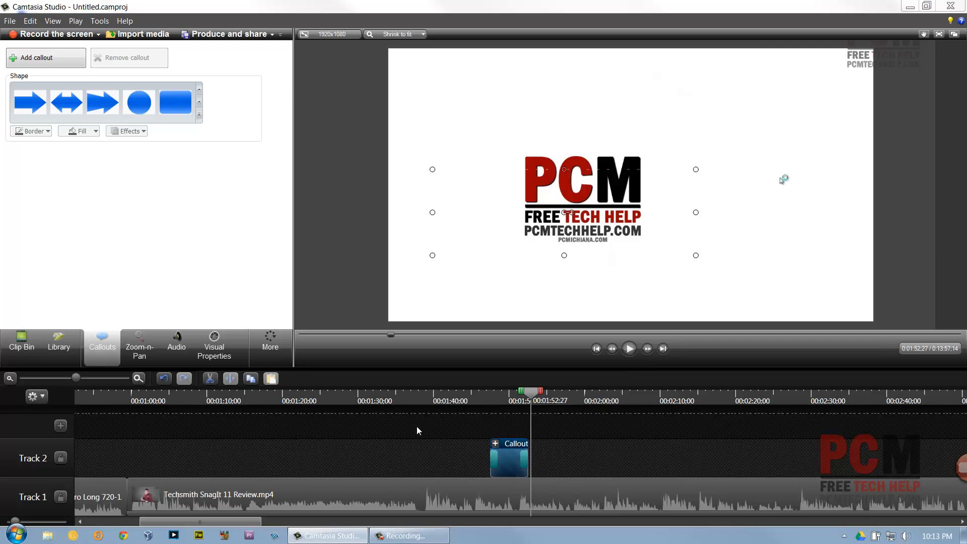
{"action": "left_click", "coordinate": [214, 346]}
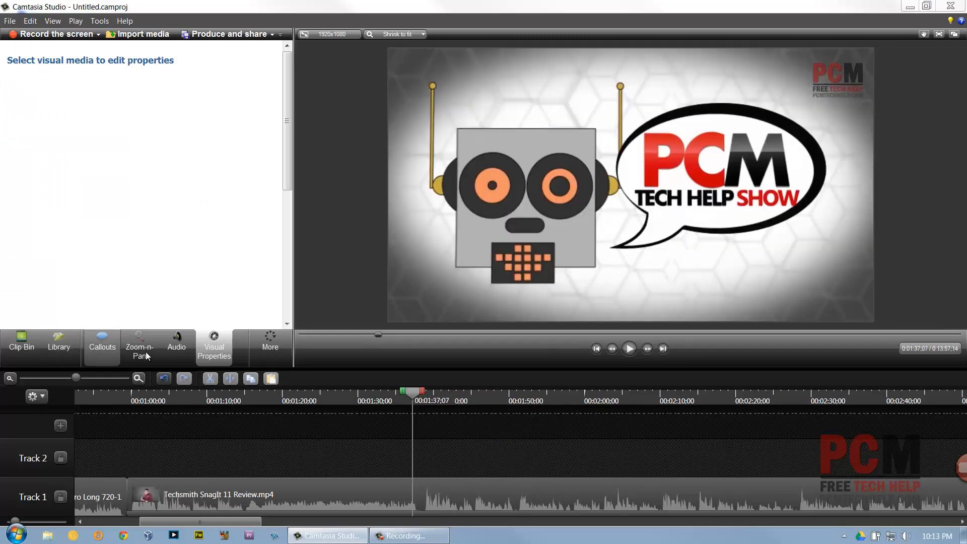
Show the cursor effects tools from the More tab
{"action": "left_click", "coordinate": [270, 346]}
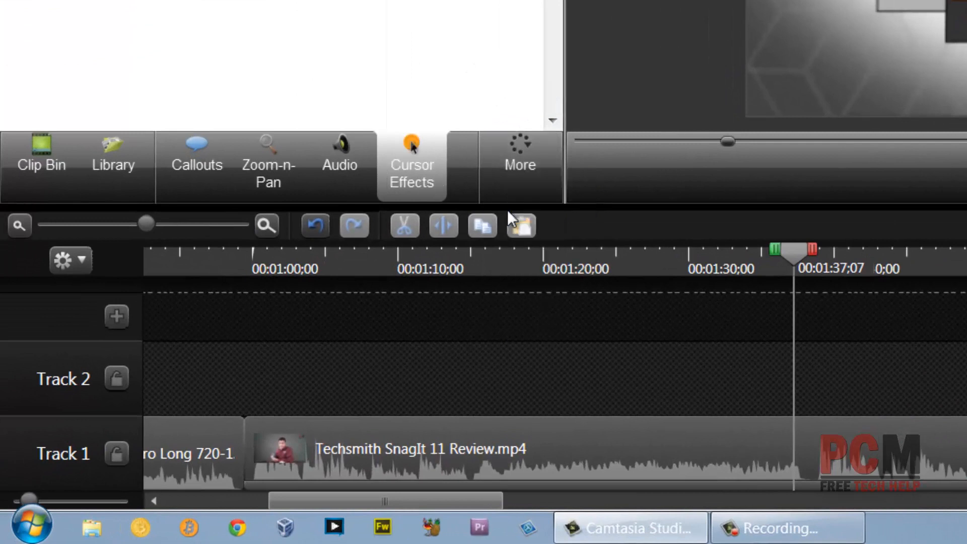
{"action": "mouse_move", "coordinate": [413, 182]}
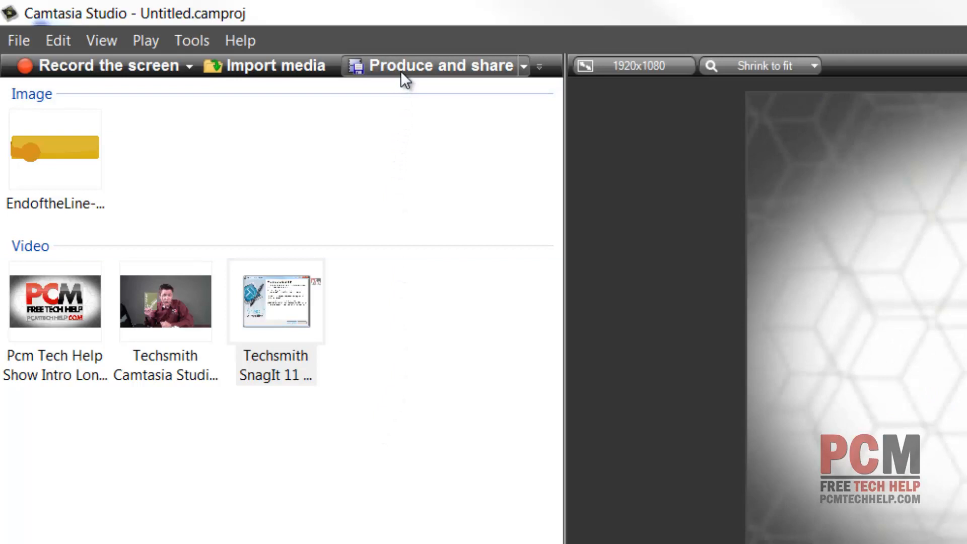
Start the Production Wizard and begin creating a new production preset
{"action": "left_click", "coordinate": [432, 65]}
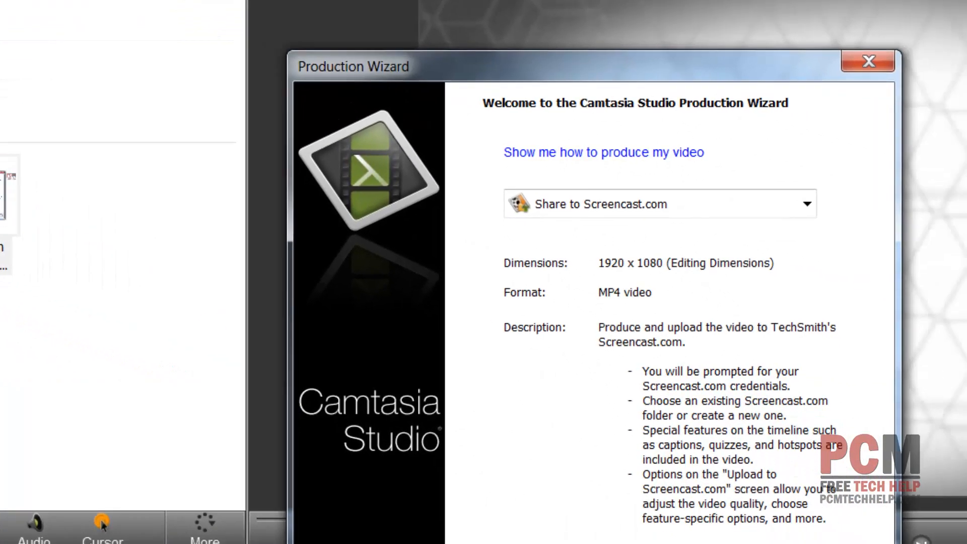
{"action": "left_click", "coordinate": [806, 205]}
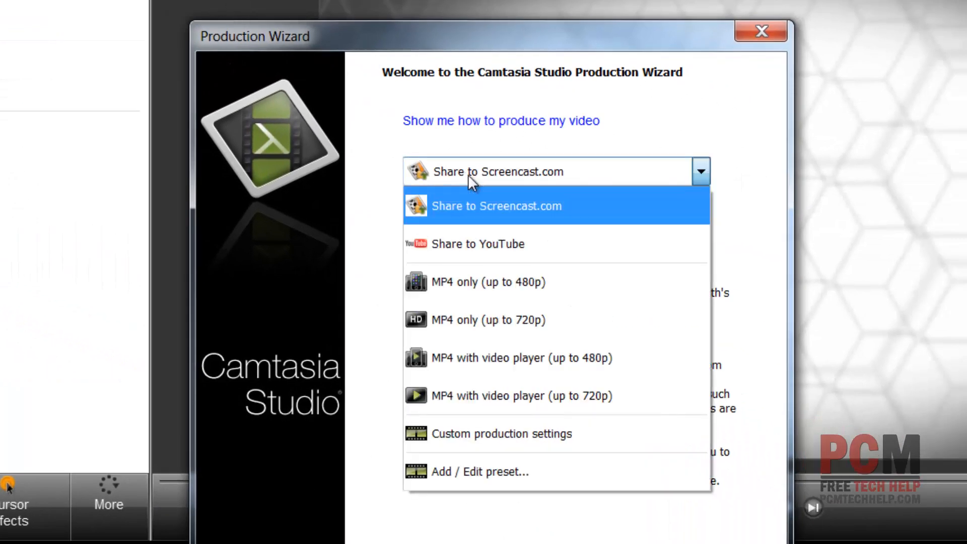
{"action": "mouse_move", "coordinate": [483, 244]}
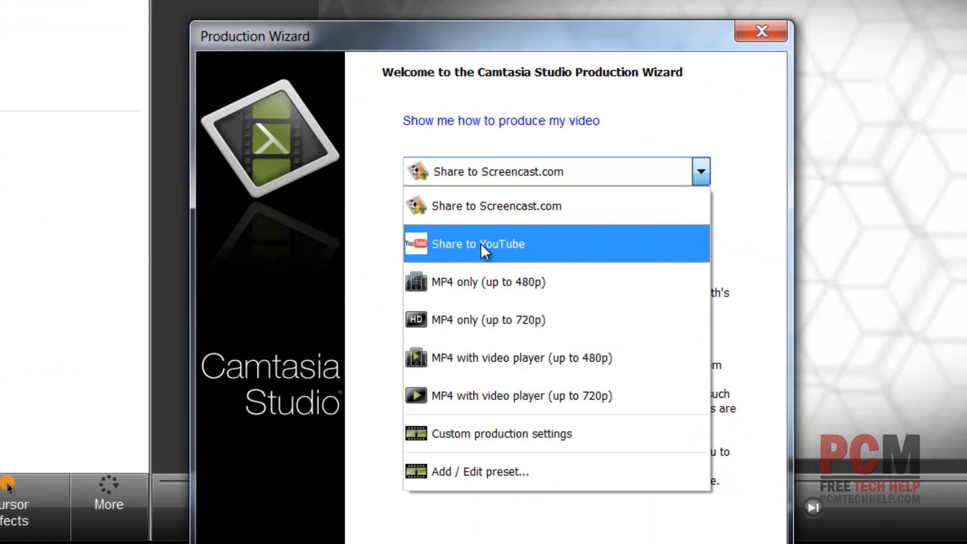
{"action": "mouse_move", "coordinate": [480, 282]}
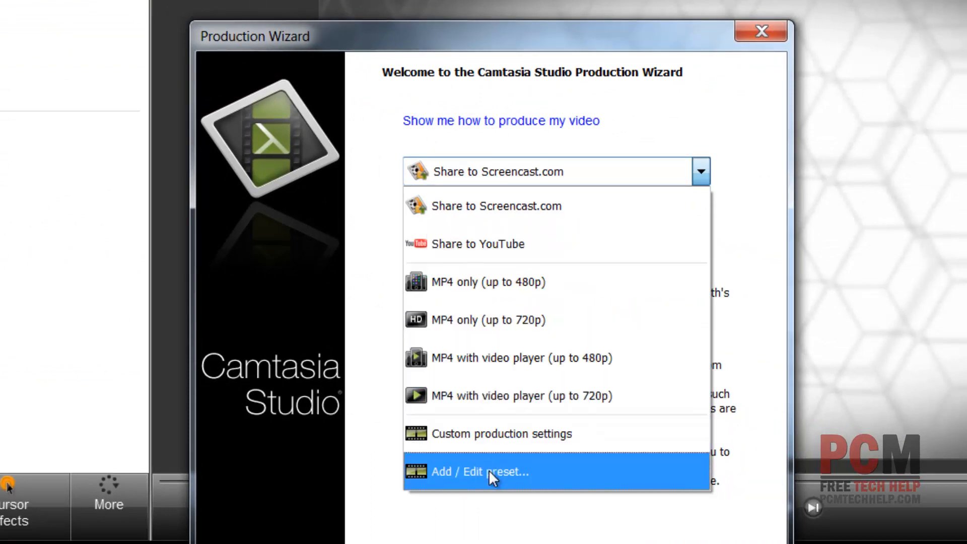
{"action": "left_click", "coordinate": [480, 472]}
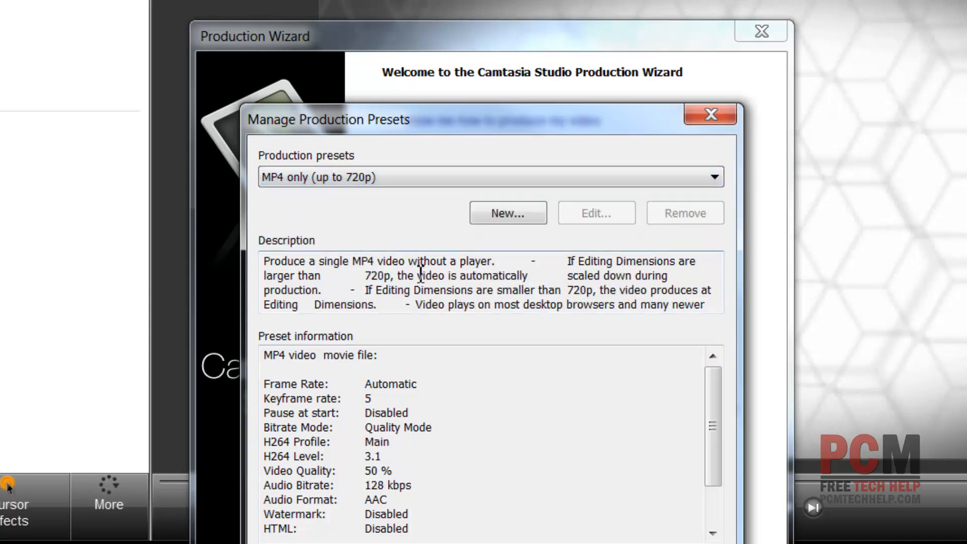
{"action": "mouse_move", "coordinate": [435, 303]}
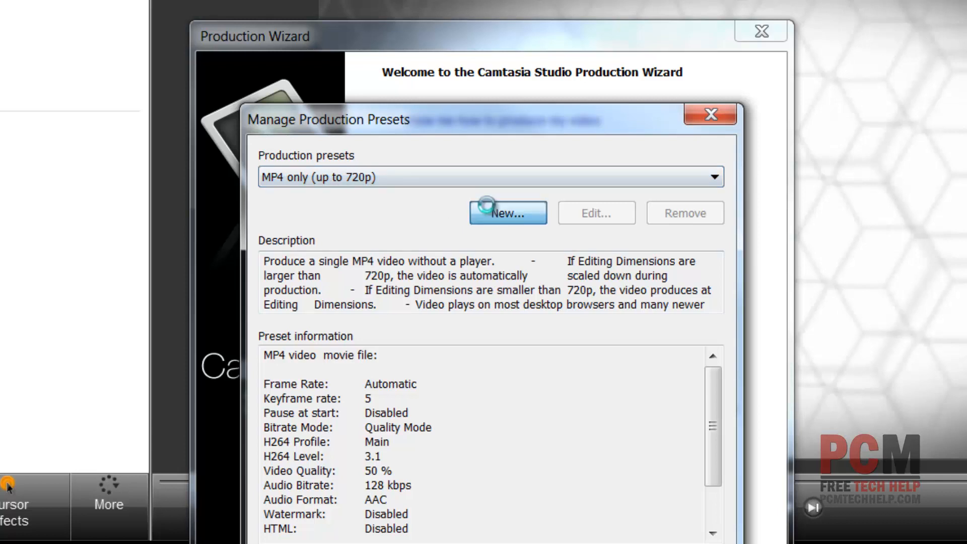
{"action": "left_click", "coordinate": [507, 212]}
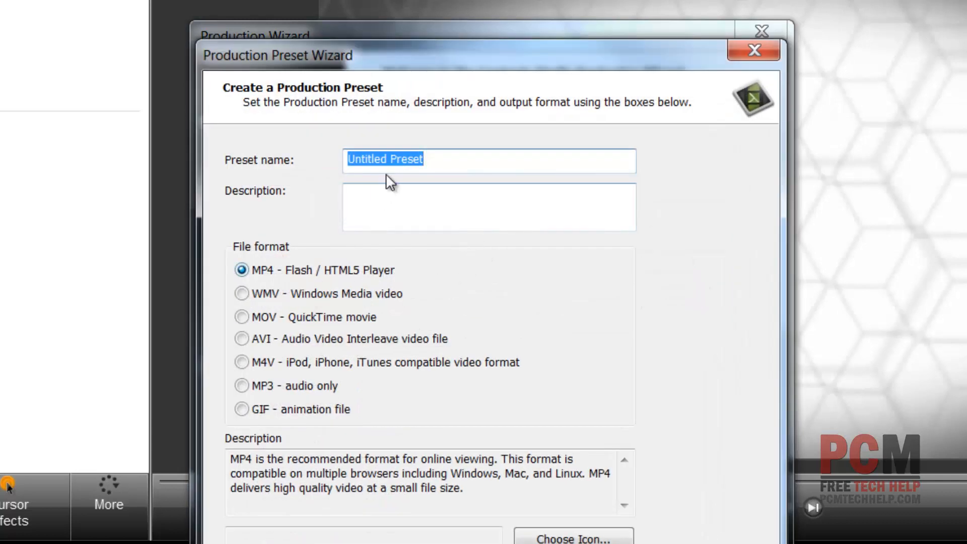
Name the new preset 'High Definition 1080p'
{"action": "type", "text": "hIG"}
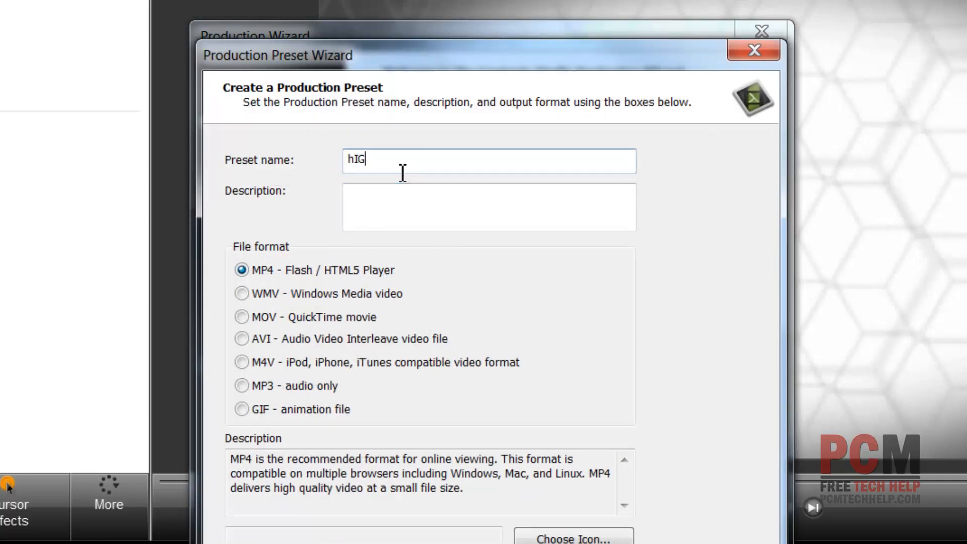
{"action": "type", "text": "High D"}
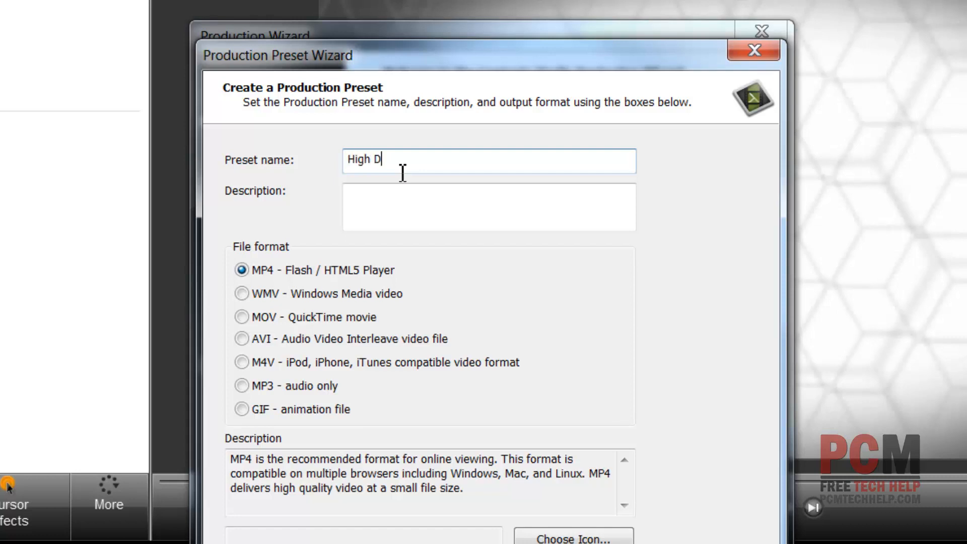
{"action": "type", "text": "efinition 1080"}
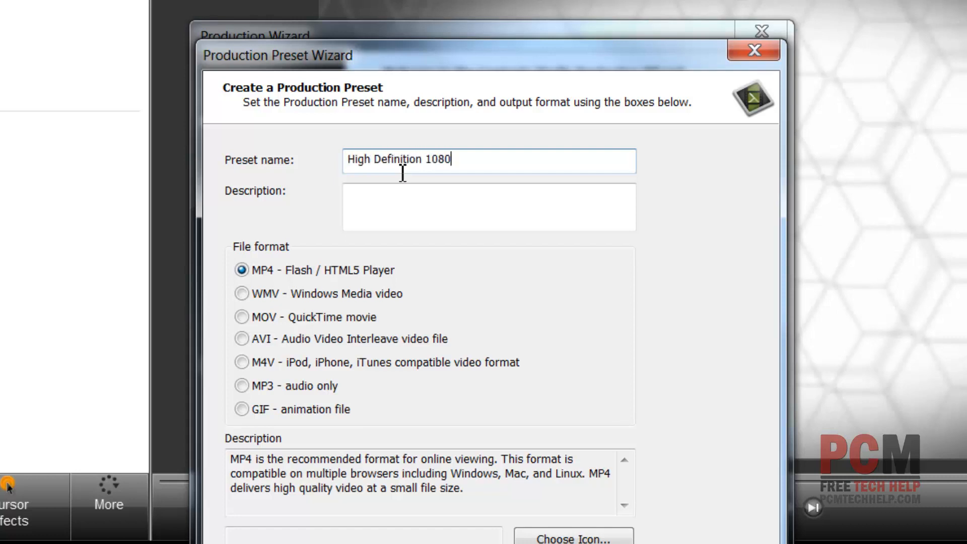
{"action": "type", "text": "p"}
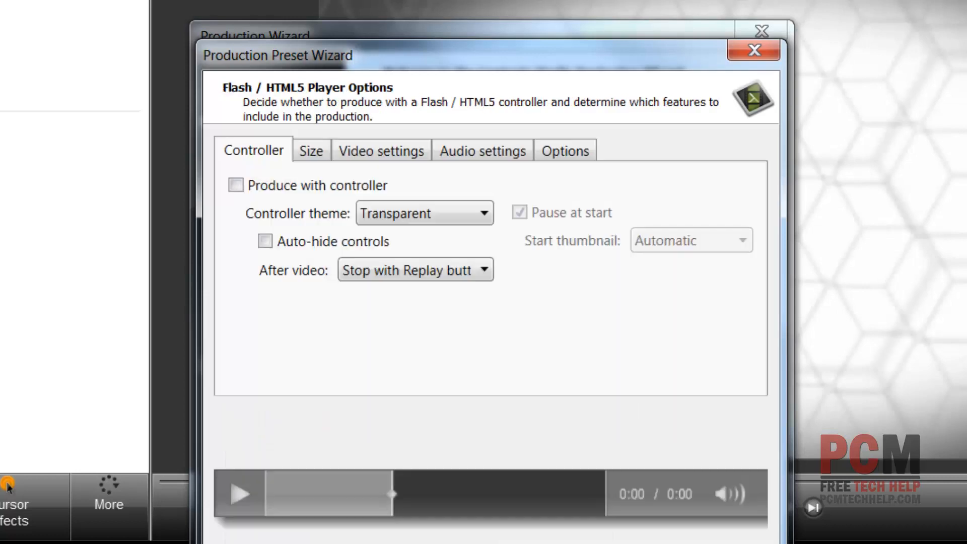
Advance past the player controller and video information options to the Flash / HTML5 player step
{"action": "left_click", "coordinate": [235, 185]}
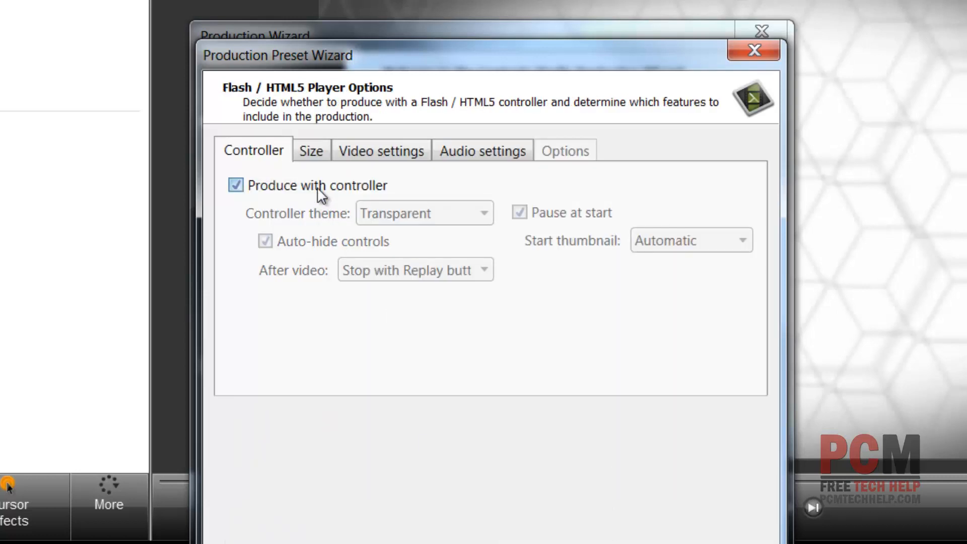
{"action": "left_click", "coordinate": [236, 186]}
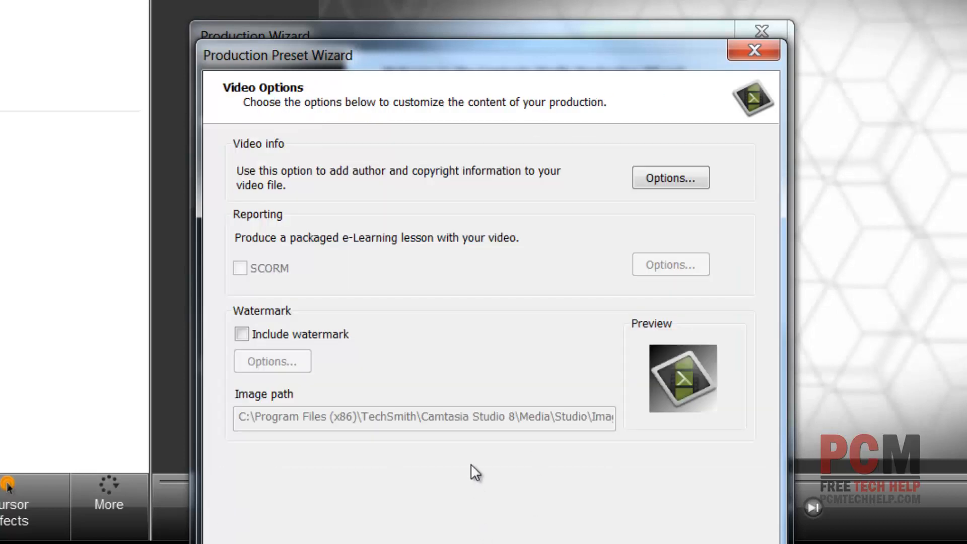
{"action": "left_click", "coordinate": [670, 178]}
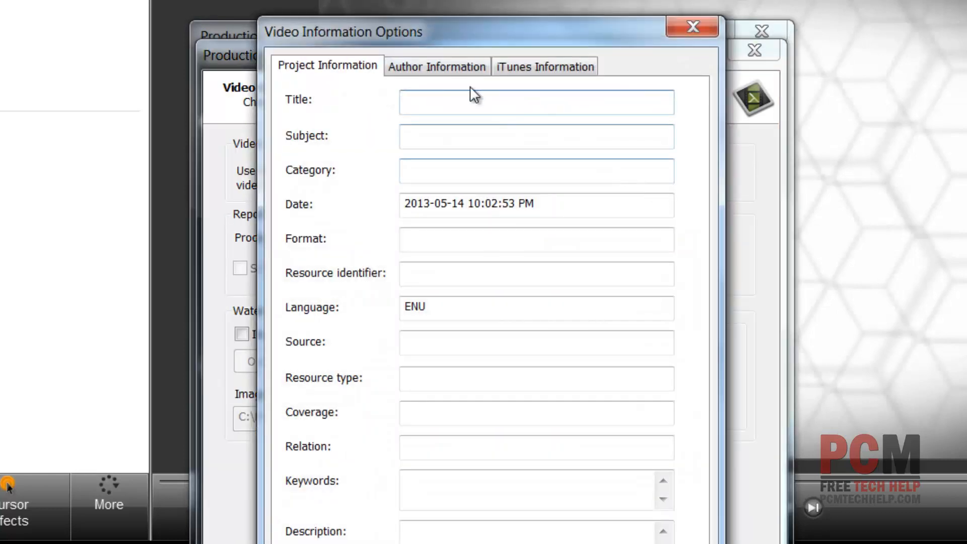
{"action": "left_click", "coordinate": [437, 66]}
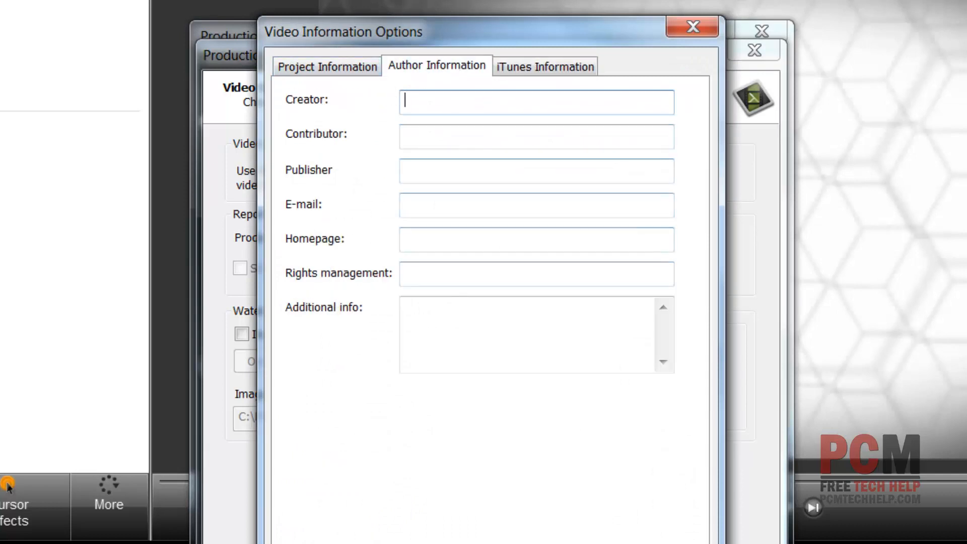
{"action": "left_click", "coordinate": [689, 26]}
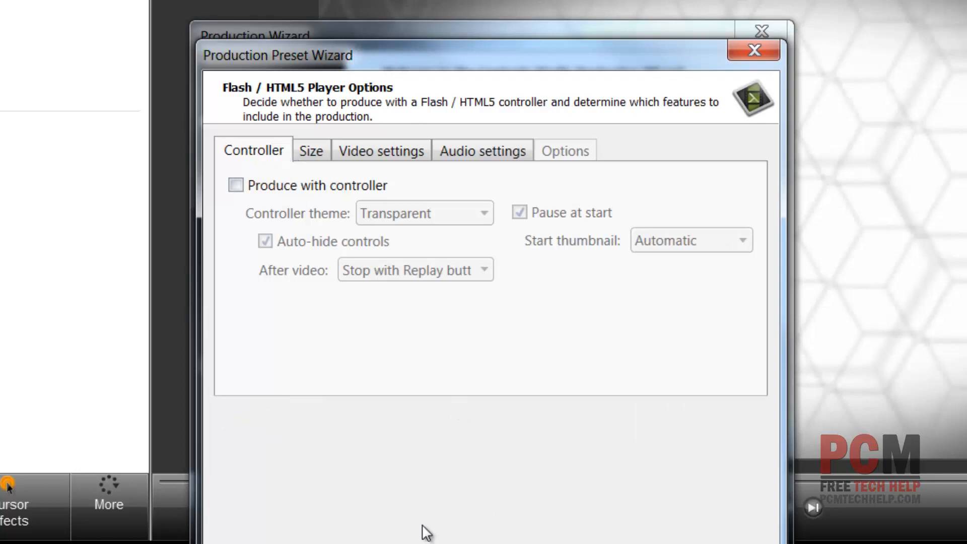
Untie the preset from editing dimensions and set the output size to 1920 by 1080
{"action": "left_click", "coordinate": [381, 150]}
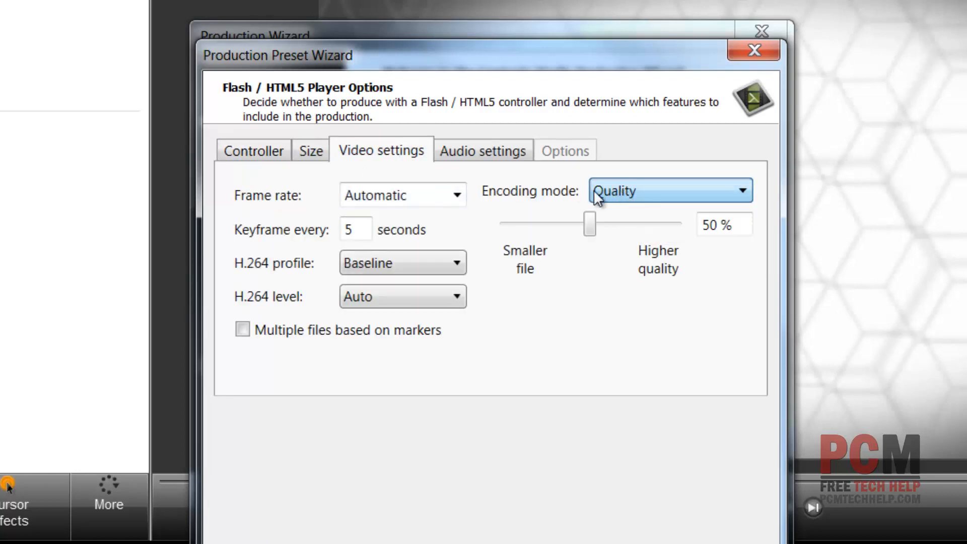
{"action": "left_click", "coordinate": [312, 150]}
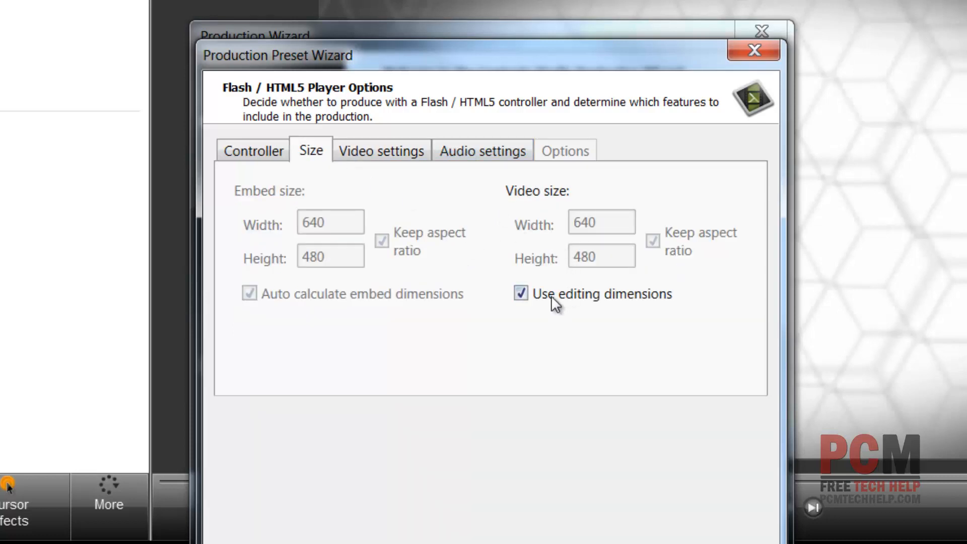
{"action": "left_click", "coordinate": [521, 293]}
{"action": "type", "text": "1"}
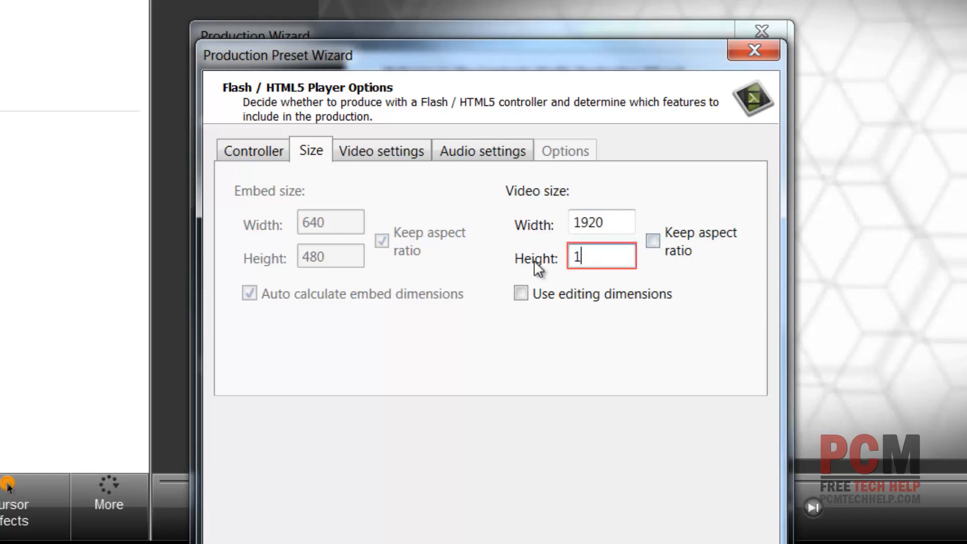
{"action": "type", "text": "080"}
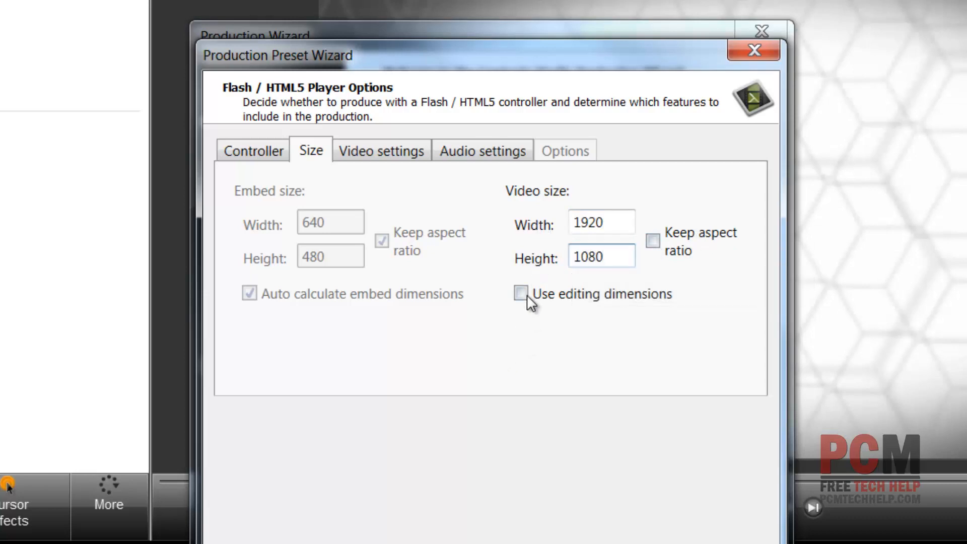
Review the video encoding settings and finish the custom preset
{"action": "left_click", "coordinate": [381, 150]}
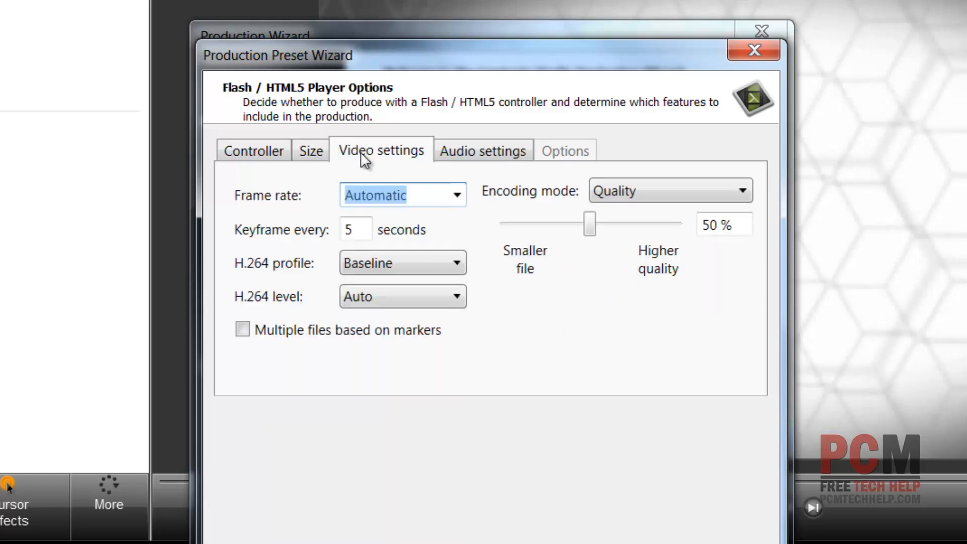
{"action": "mouse_move", "coordinate": [389, 163]}
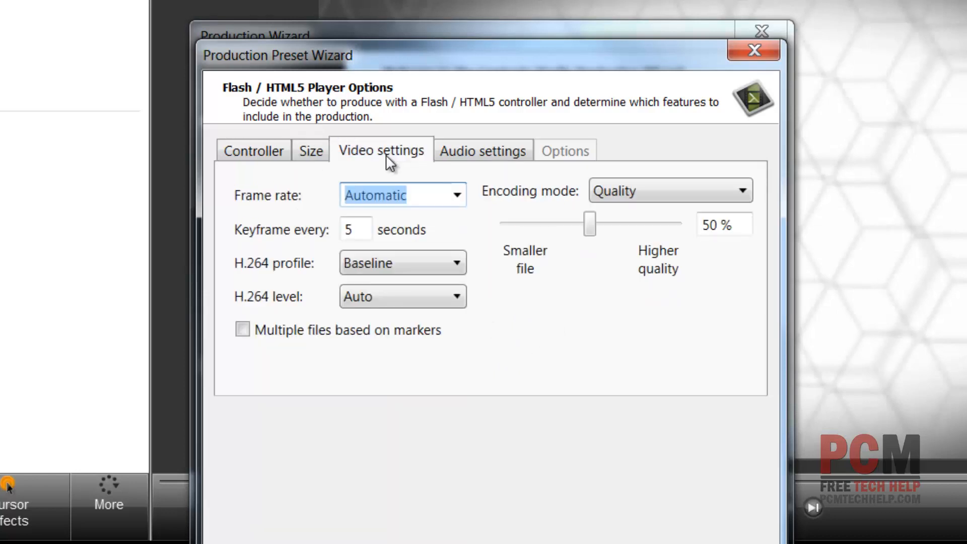
{"action": "left_click", "coordinate": [482, 150]}
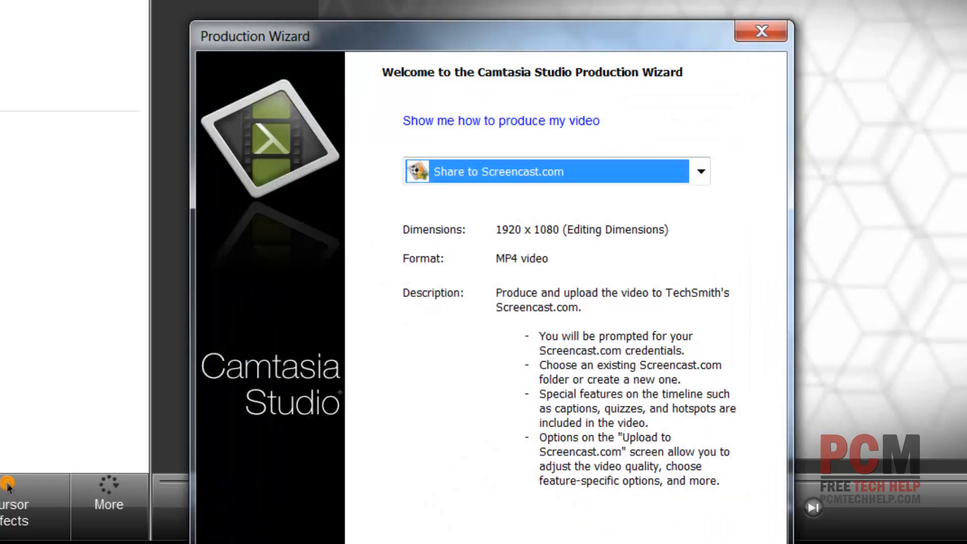
Select the High Definition 1080p preset (1920 x 1080 MP4) in the Production Wizard
{"action": "left_click", "coordinate": [699, 171]}
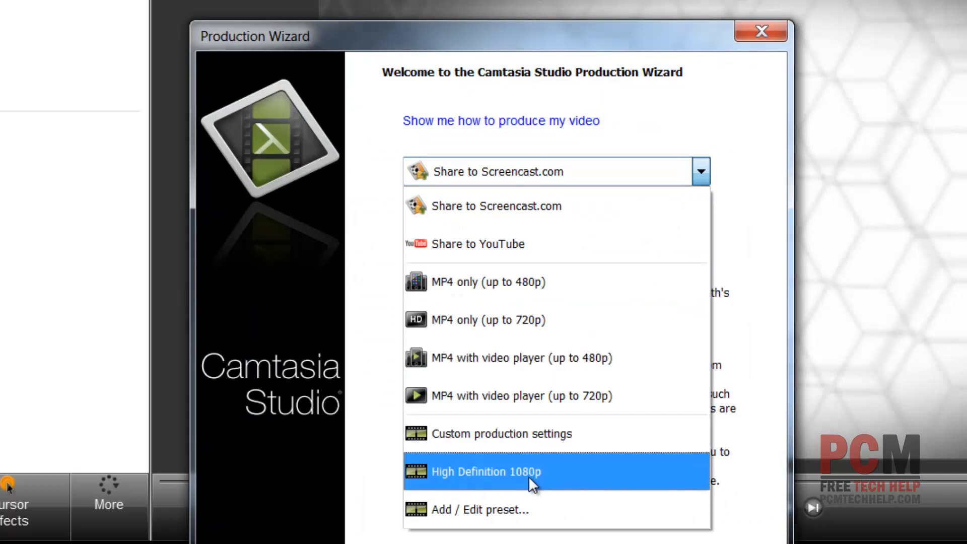
{"action": "left_click", "coordinate": [483, 471]}
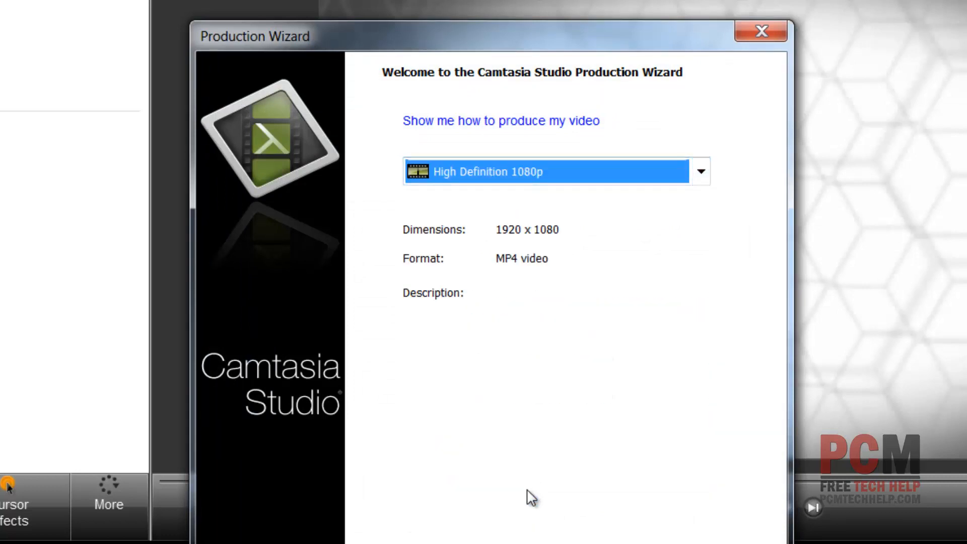
{"action": "mouse_move", "coordinate": [528, 453]}
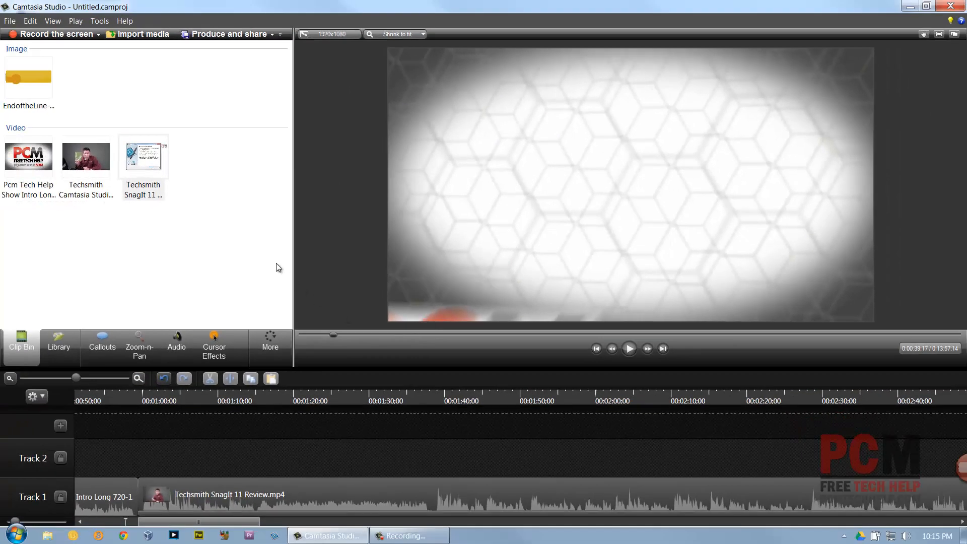
{"action": "mouse_move", "coordinate": [274, 249]}
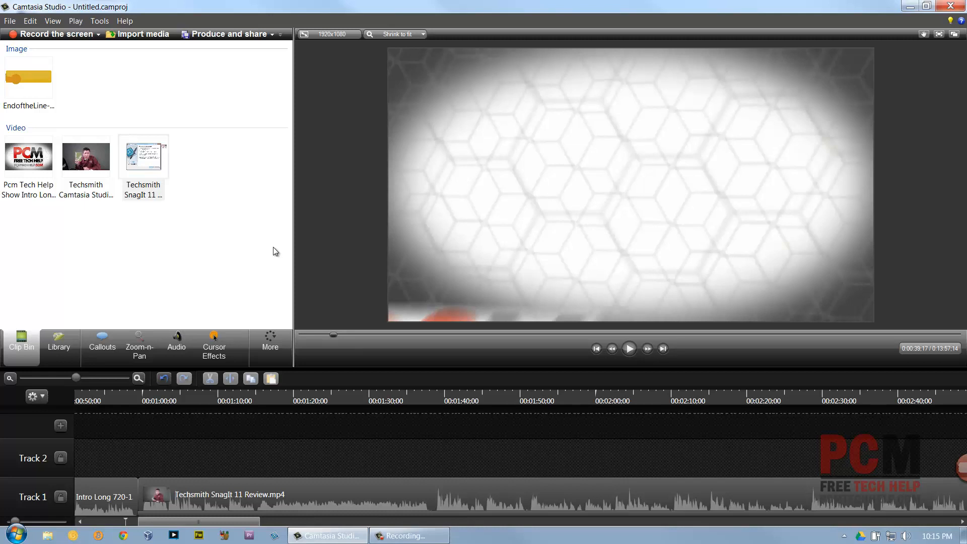
{"action": "mouse_move", "coordinate": [252, 92]}
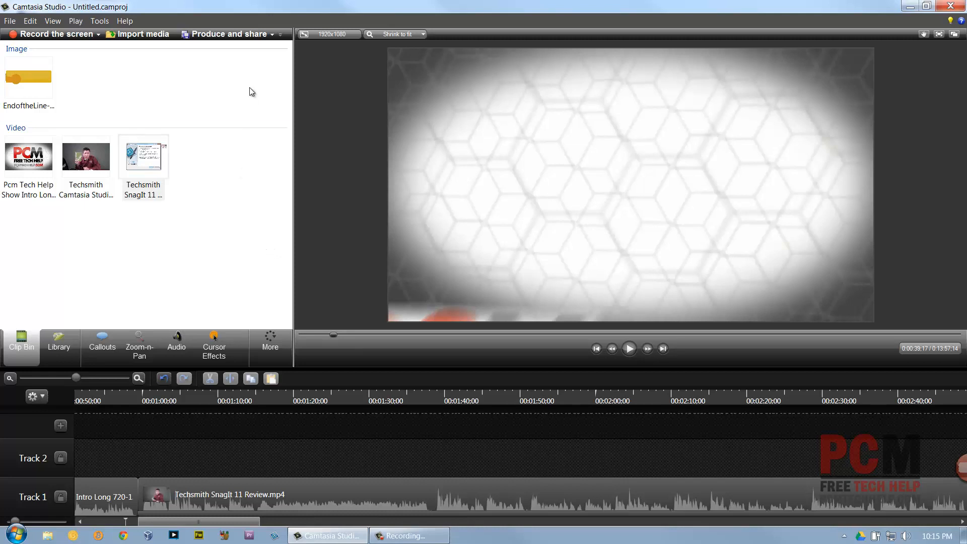
{"action": "mouse_move", "coordinate": [232, 29]}
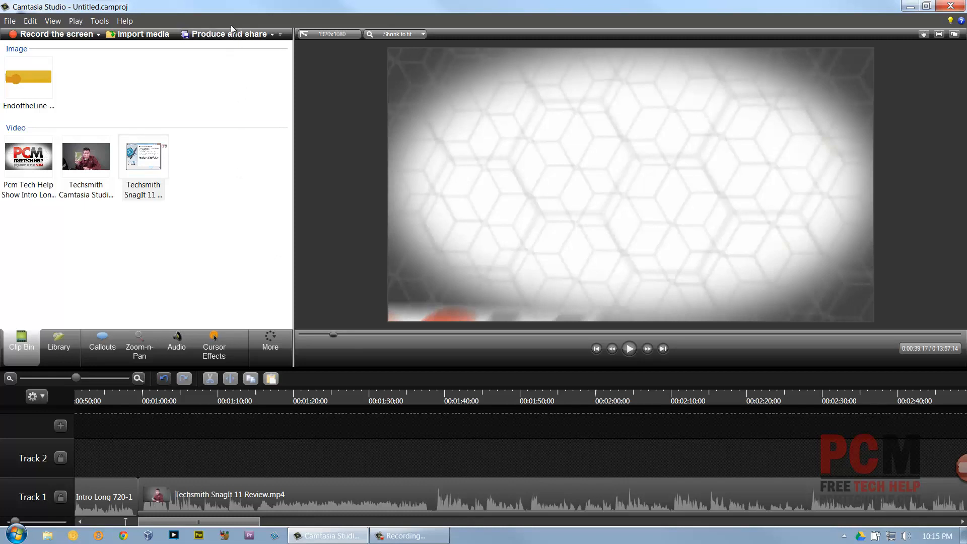
{"action": "mouse_move", "coordinate": [211, 190]}
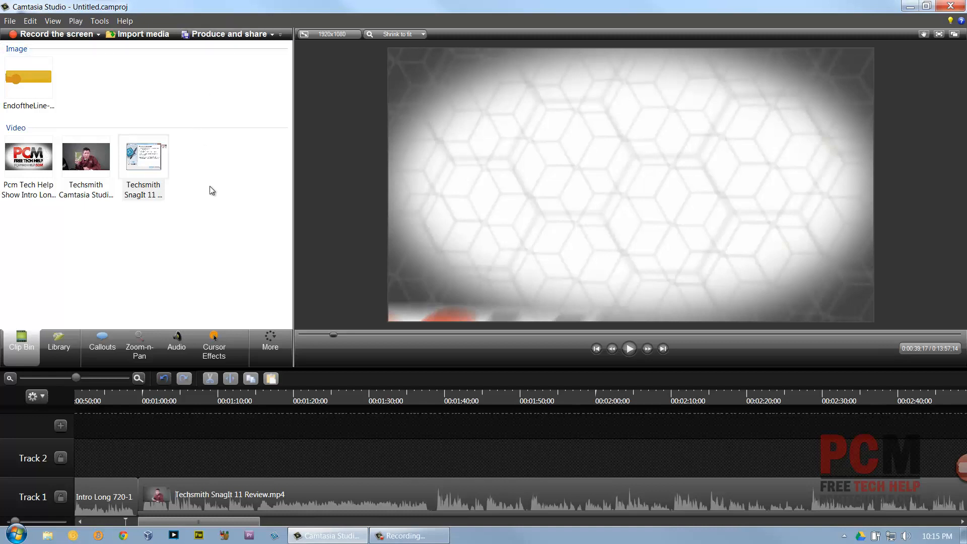
{"action": "mouse_move", "coordinate": [254, 241]}
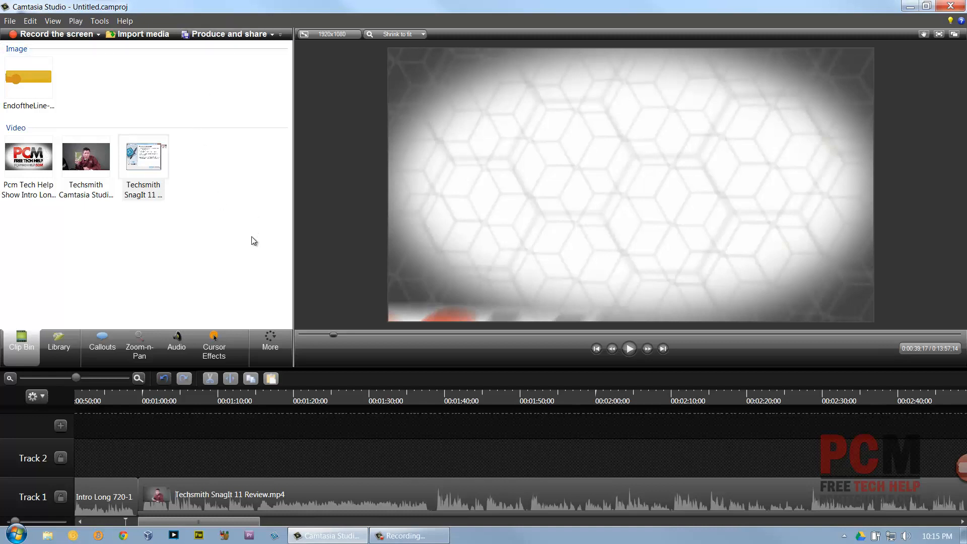
{"action": "mouse_move", "coordinate": [240, 319]}
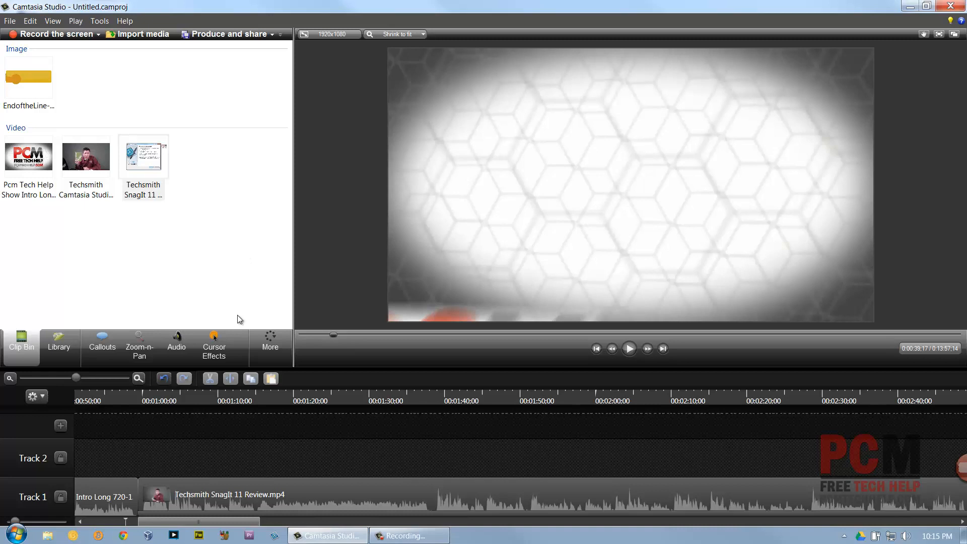
Show the extra features list: transitions, visual properties, narration, camera, captions, quizzing
{"action": "left_click", "coordinate": [270, 343]}
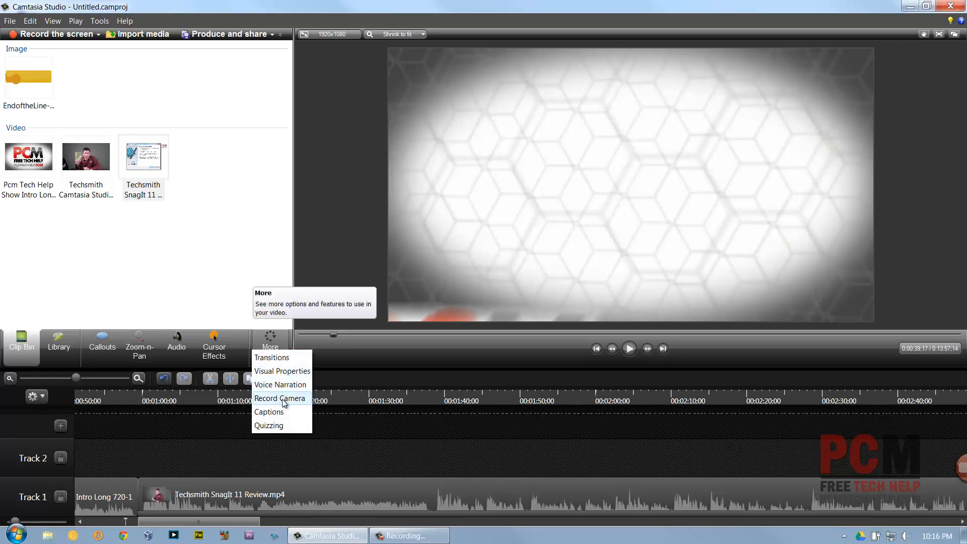
{"action": "mouse_move", "coordinate": [293, 426]}
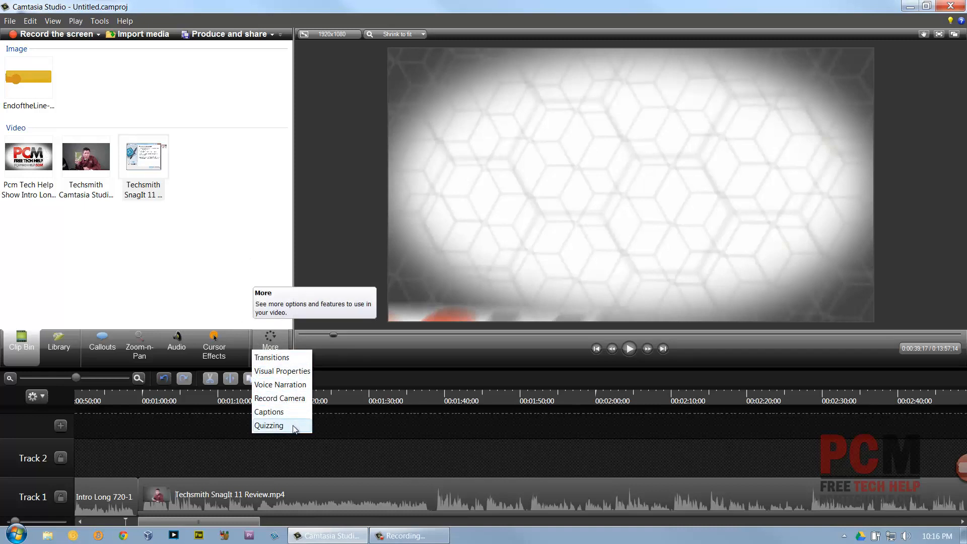
{"action": "mouse_move", "coordinate": [293, 384]}
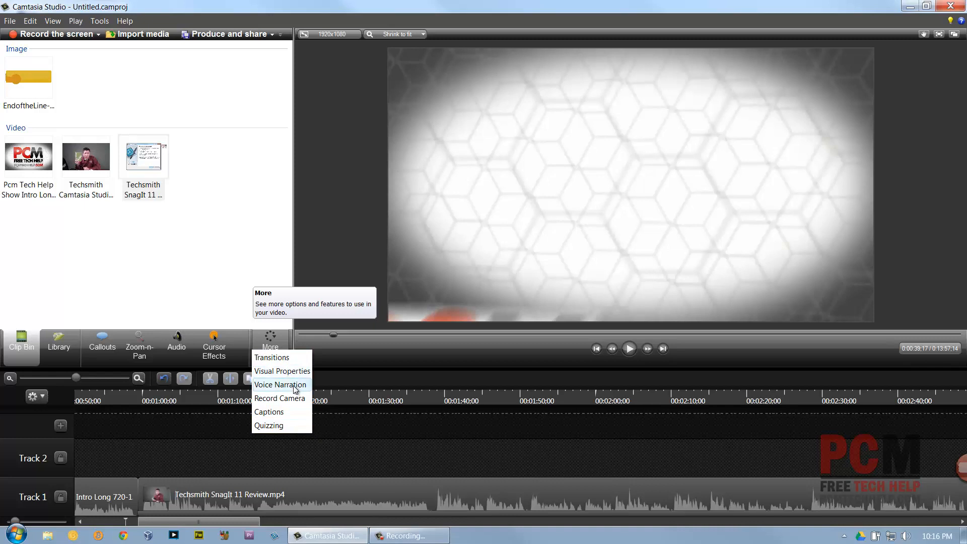
{"action": "mouse_move", "coordinate": [281, 398]}
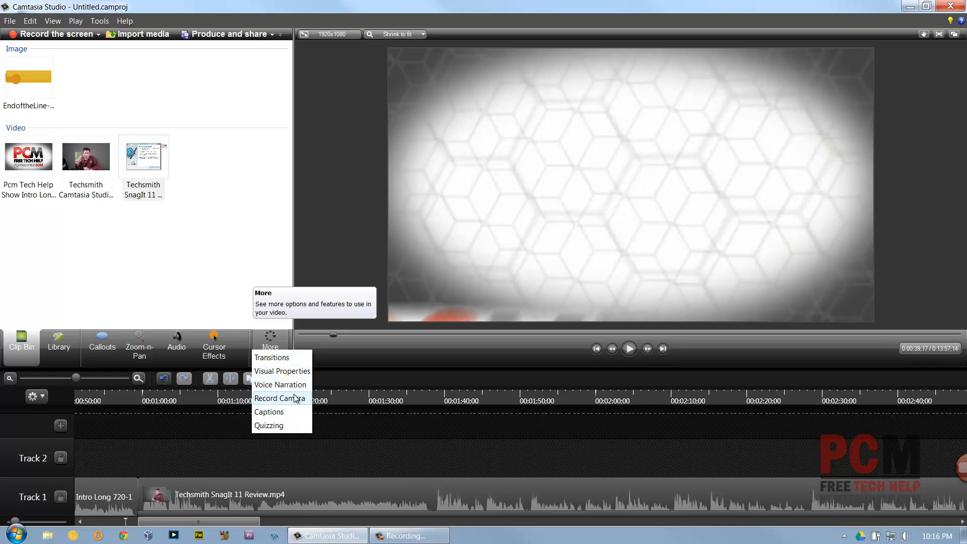
{"action": "mouse_move", "coordinate": [297, 402]}
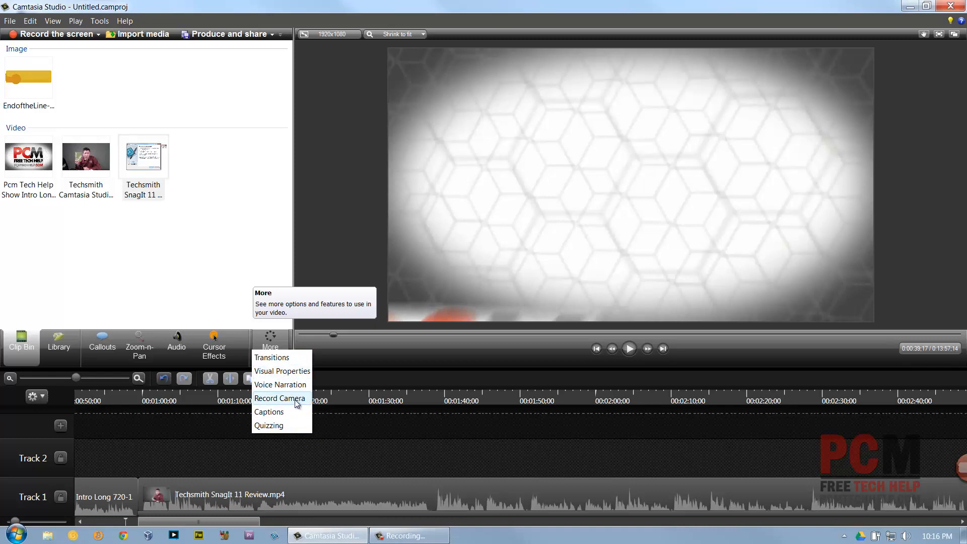
{"action": "mouse_move", "coordinate": [296, 412]}
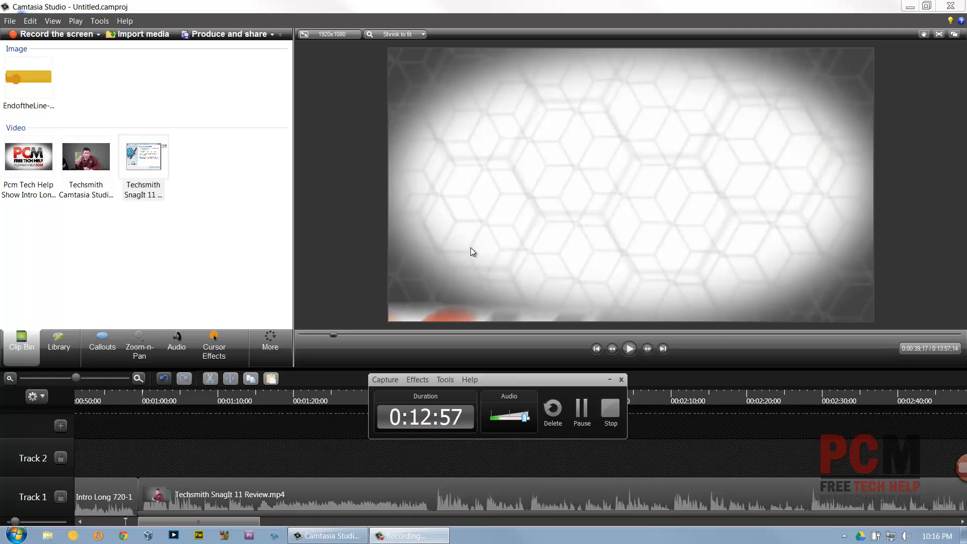
{"action": "mouse_move", "coordinate": [614, 219]}
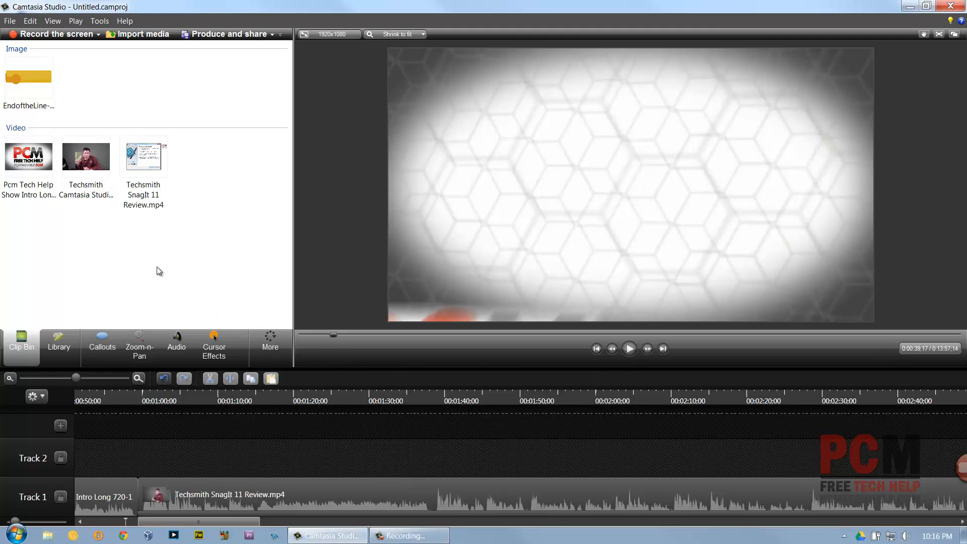
Return to the Clip Bin showing the image and three video clips
{"action": "left_click", "coordinate": [58, 345]}
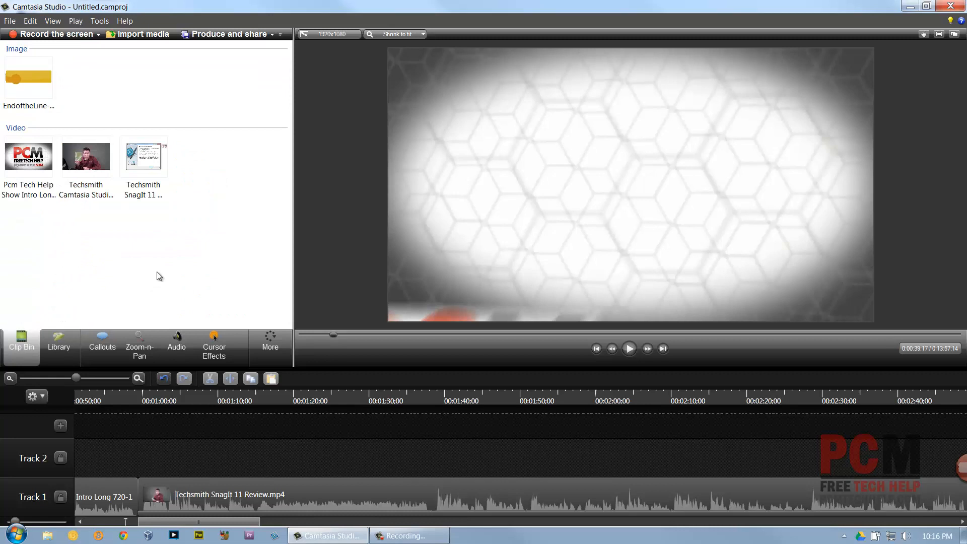
{"action": "mouse_move", "coordinate": [224, 527]}
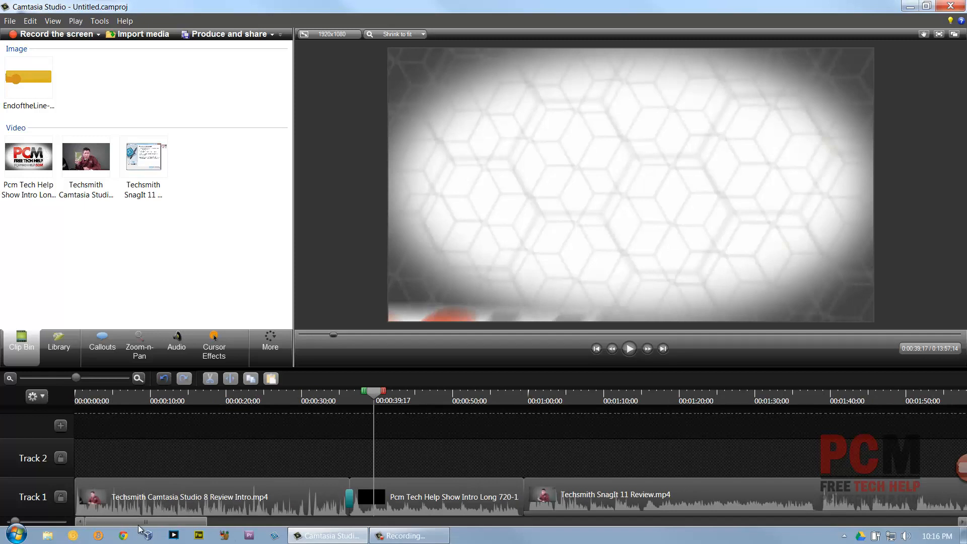
{"action": "mouse_move", "coordinate": [124, 469]}
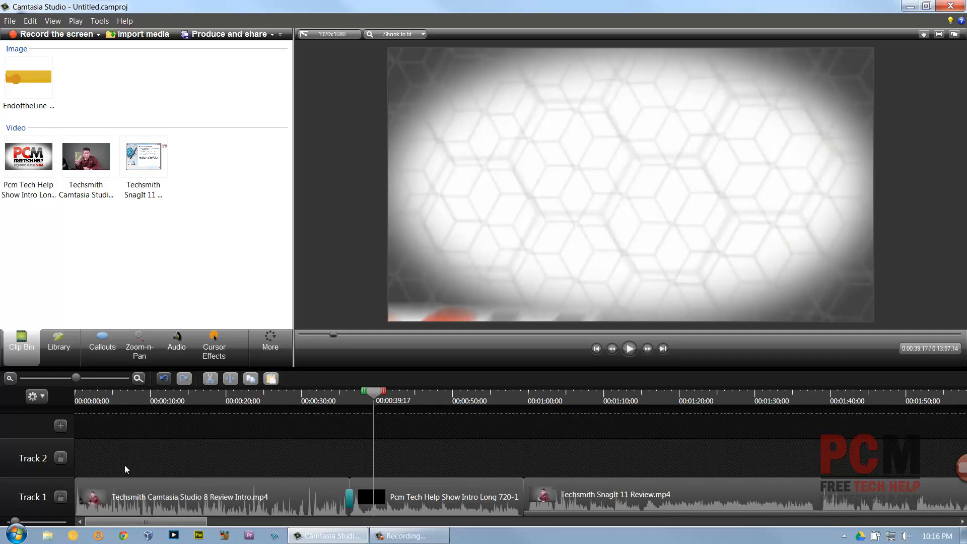